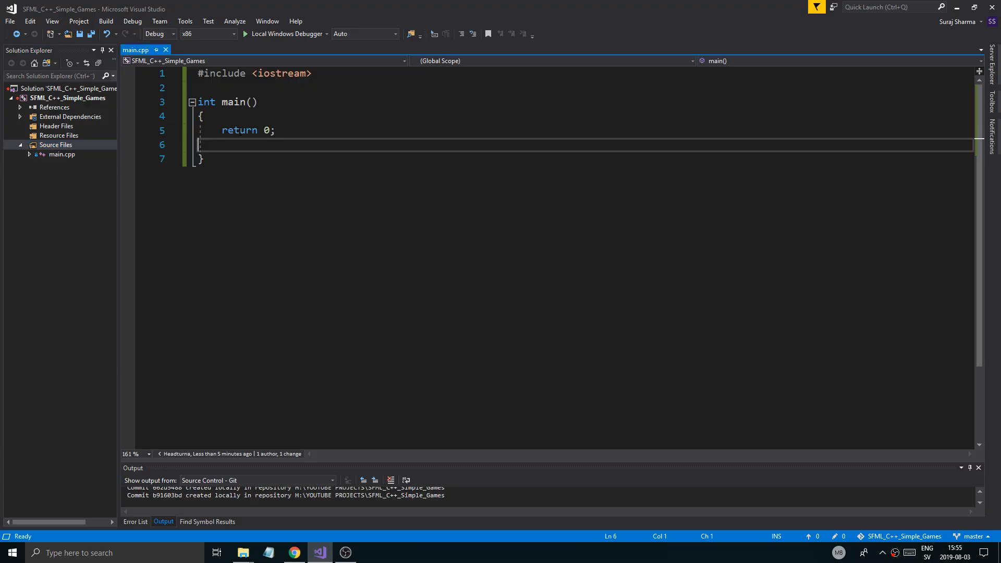
- Open blank lines inside main above return 0 for new code
key("Backspace")
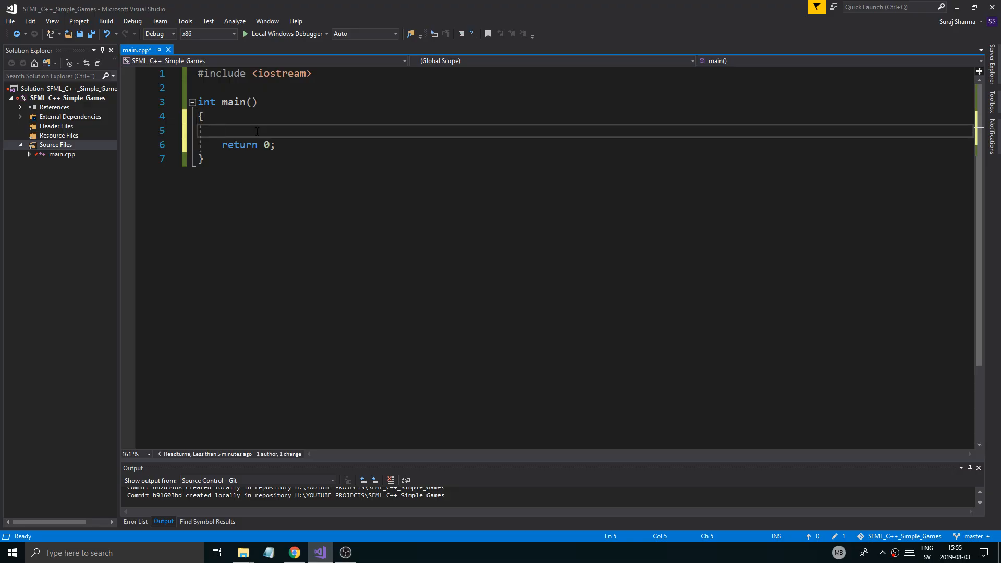
mouse_move(261, 135)
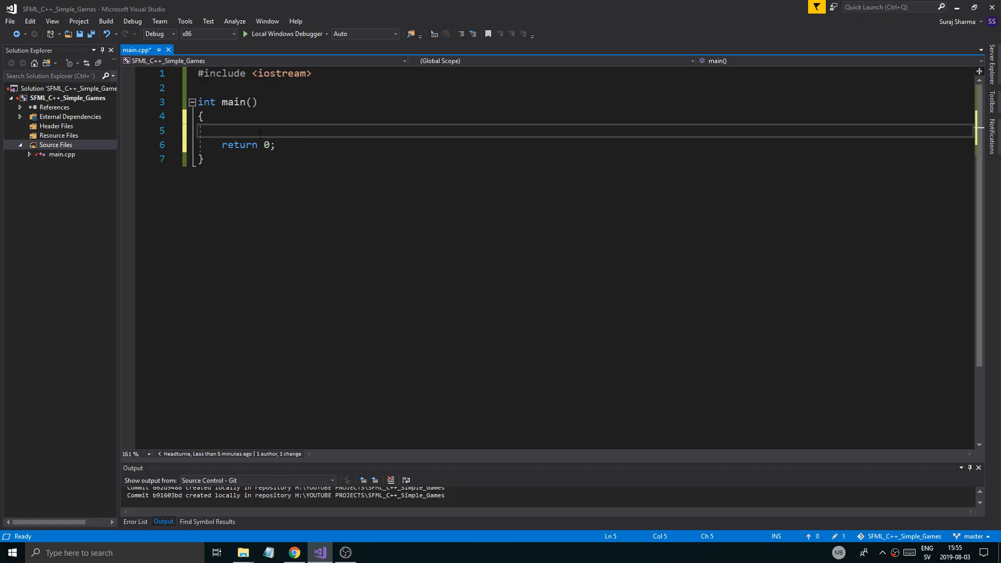
key("Enter")
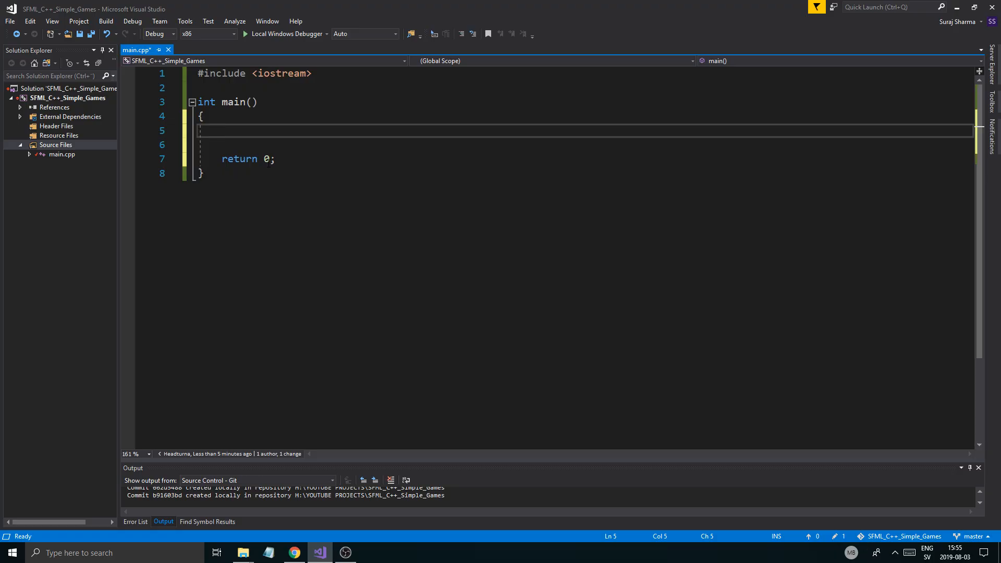
mouse_move(134, 148)
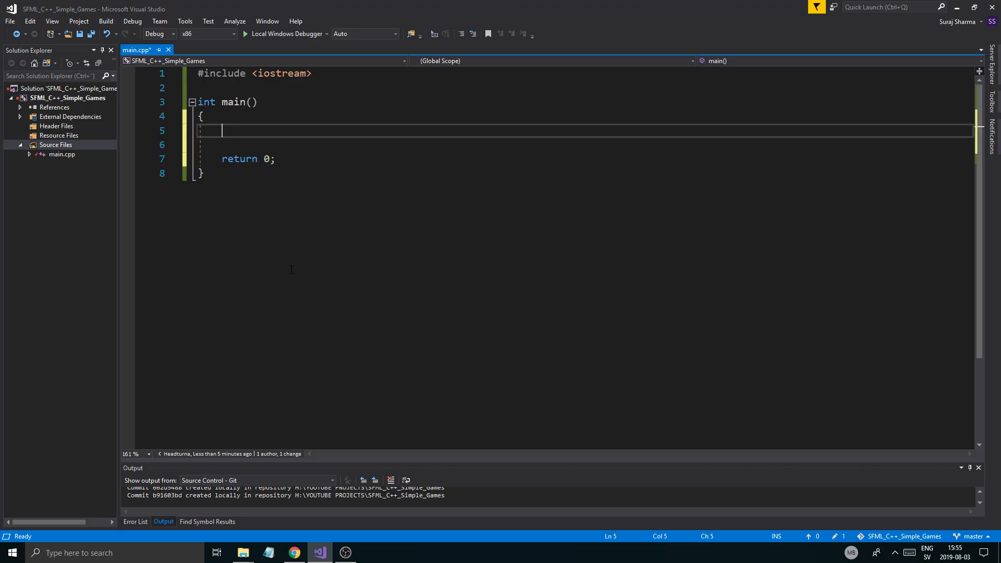
mouse_move(233, 185)
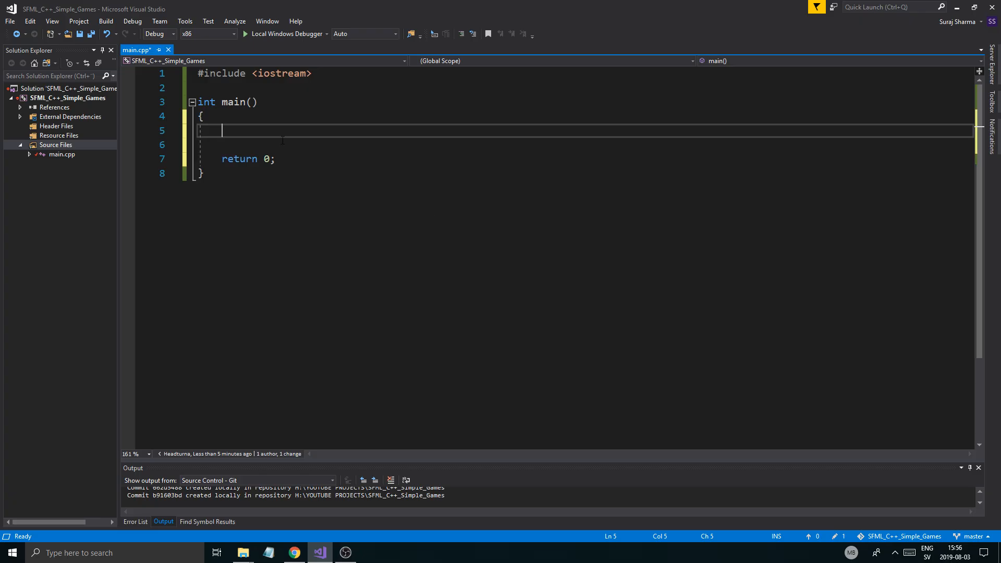
- Switch to Chrome's GitHub tab and open the SFML_C++_Simple_Games project folder
left_click(293, 553)
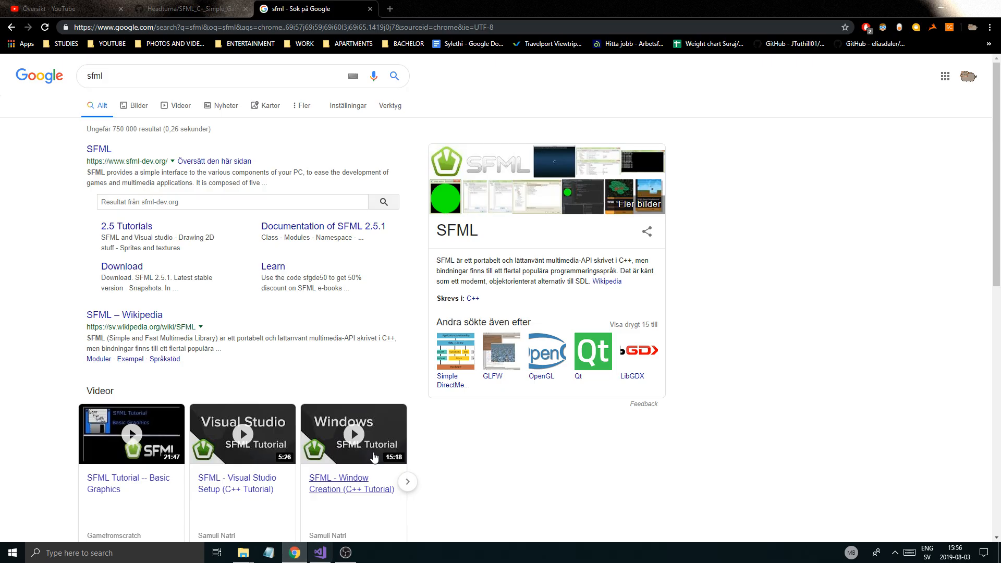
left_click(188, 8)
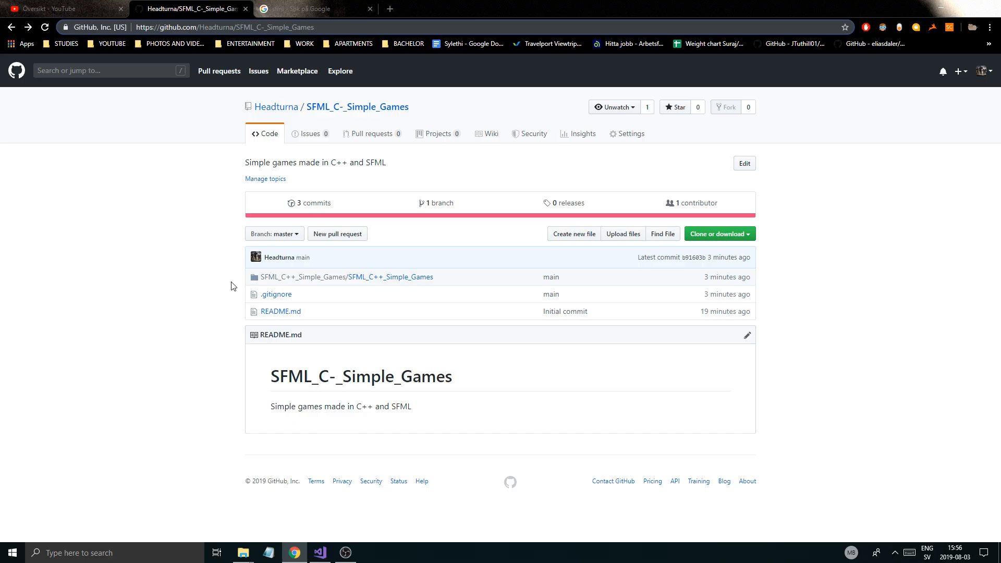
mouse_move(361, 234)
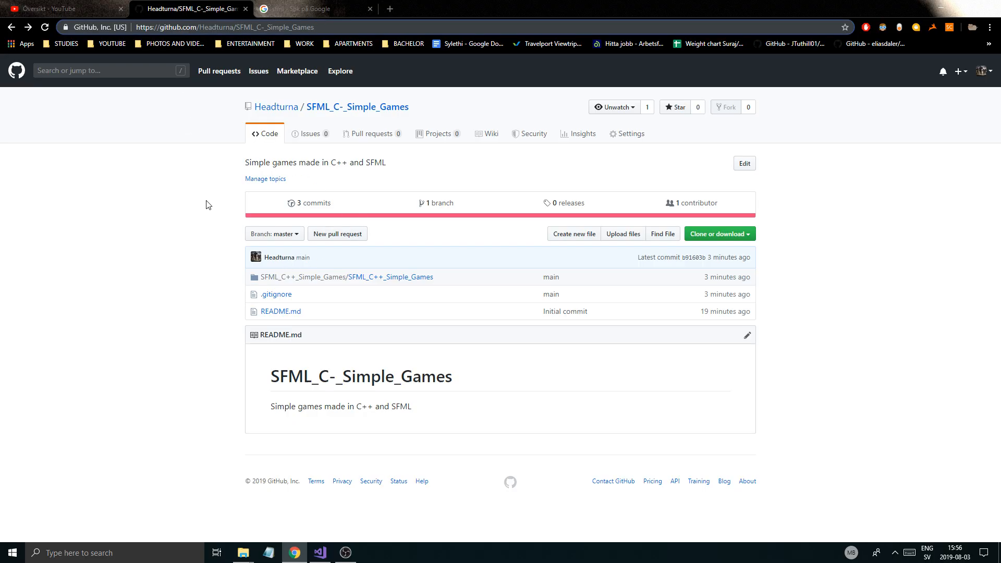
mouse_move(214, 236)
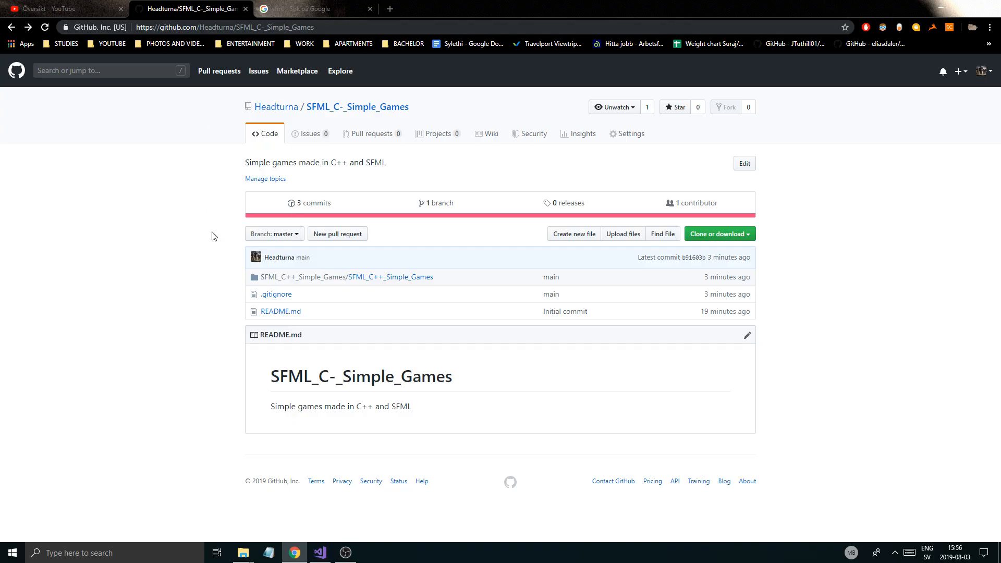
mouse_move(349, 363)
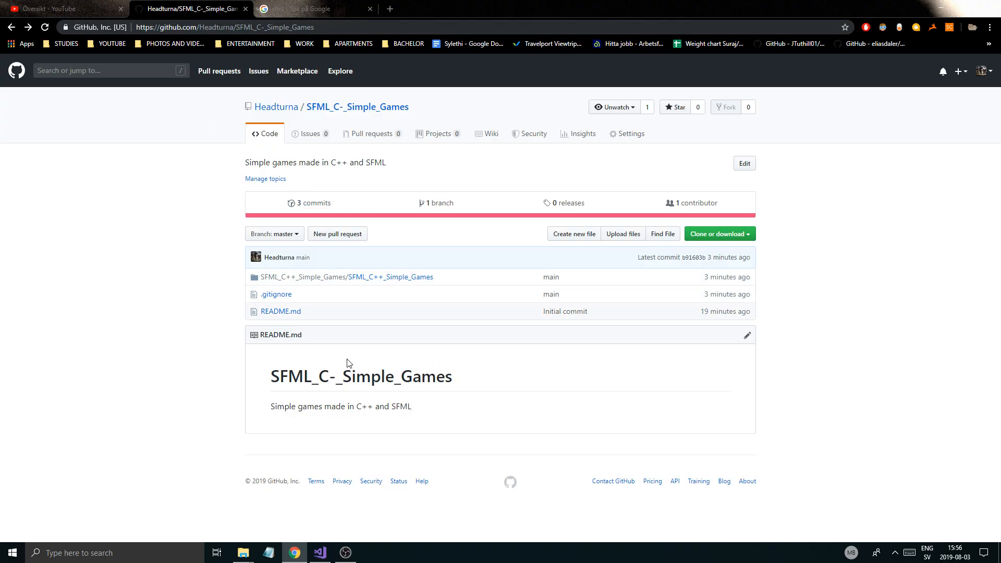
left_click(390, 278)
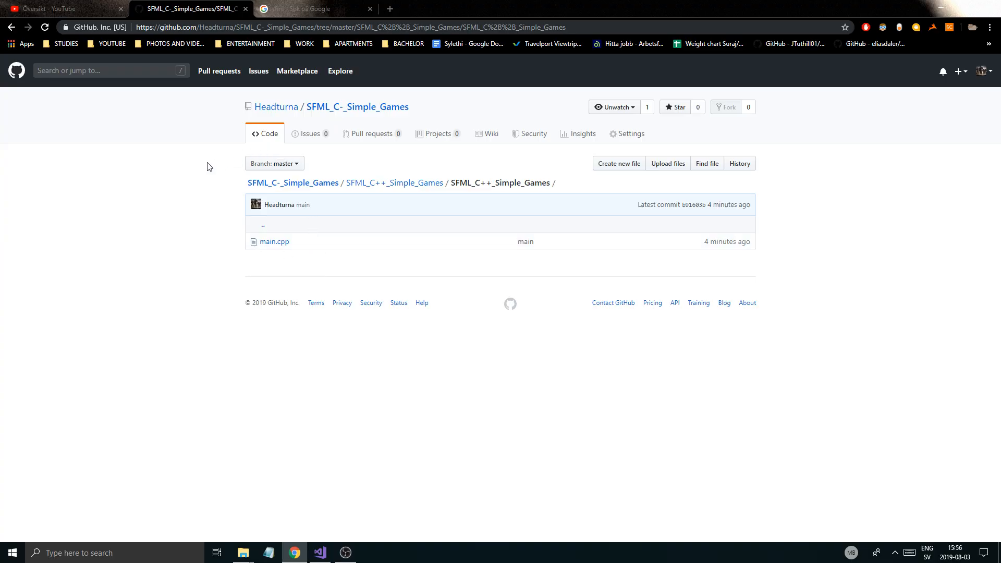
mouse_move(273, 238)
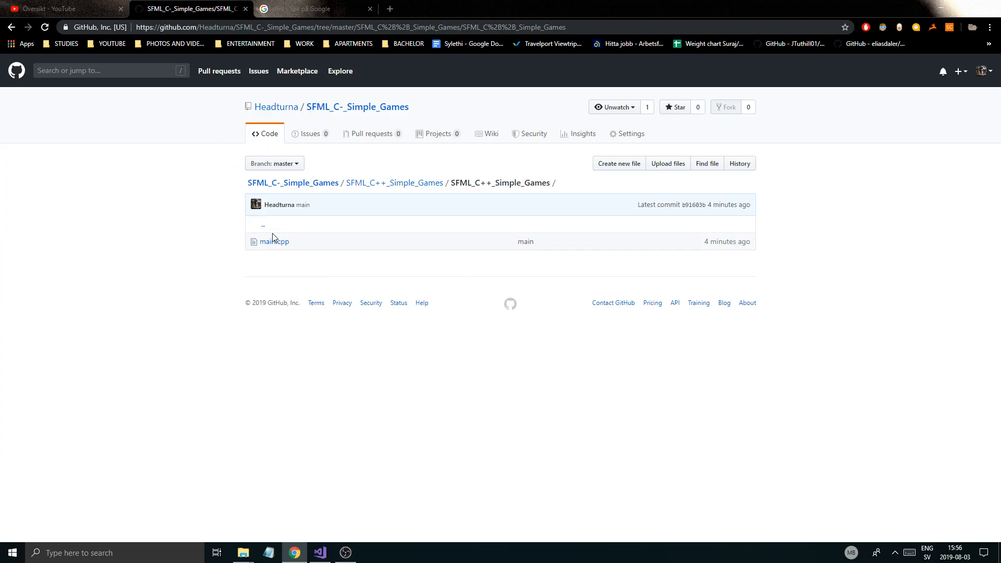
mouse_move(309, 337)
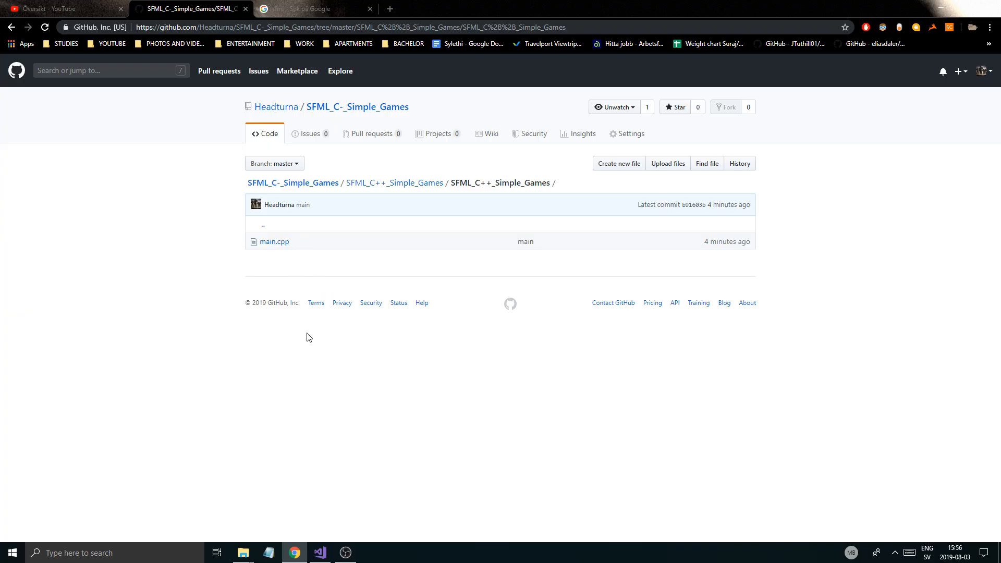
mouse_move(344, 355)
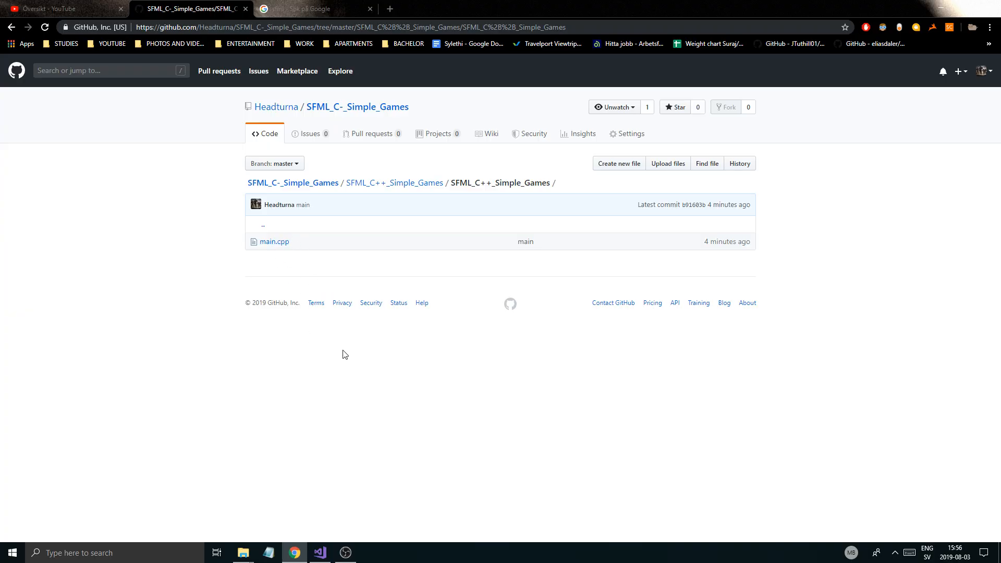
mouse_move(300, 233)
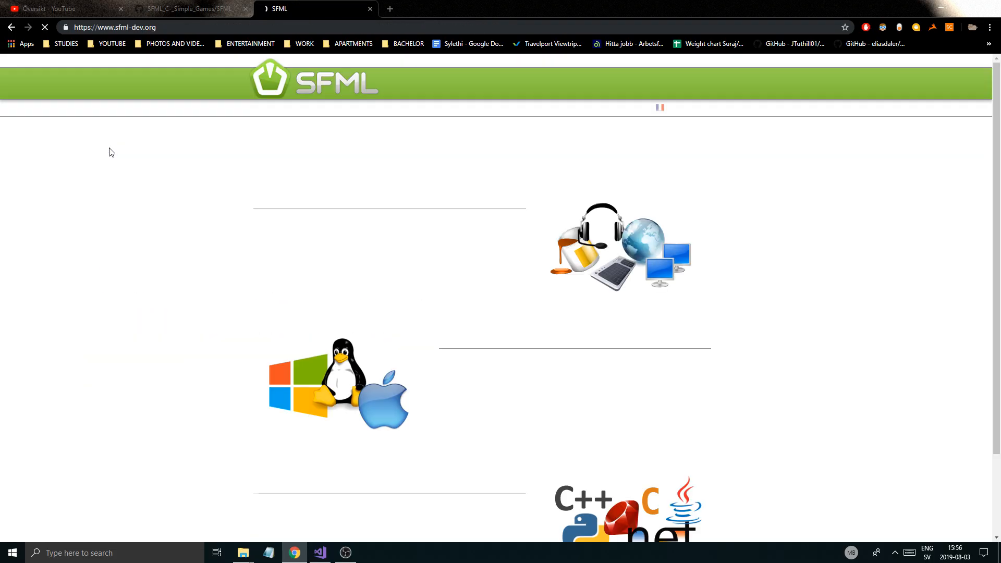
- Navigate sfml-dev.org to the SFML 2.5.1 download page listing the Visual C++ packages
left_click(563, 83)
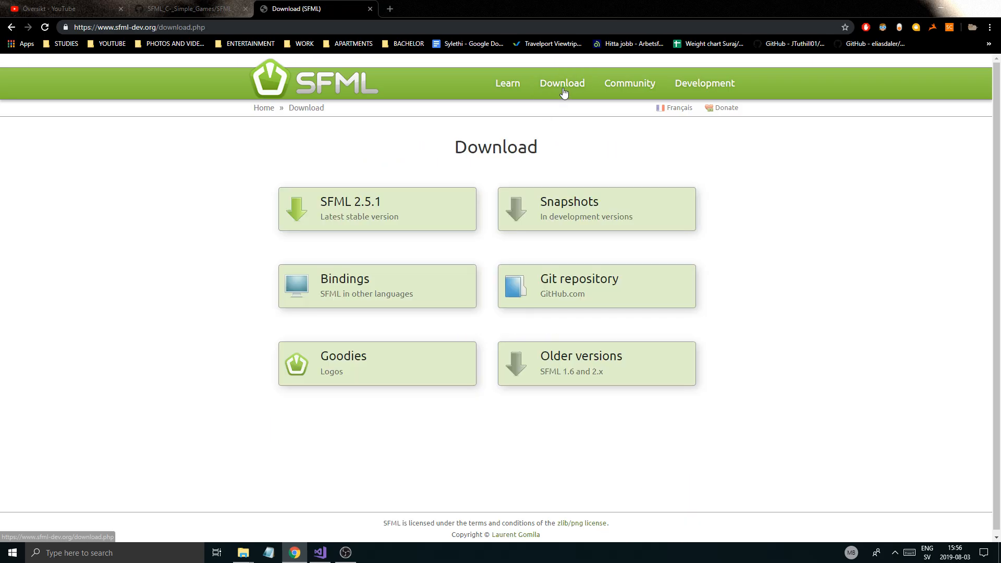
mouse_move(371, 209)
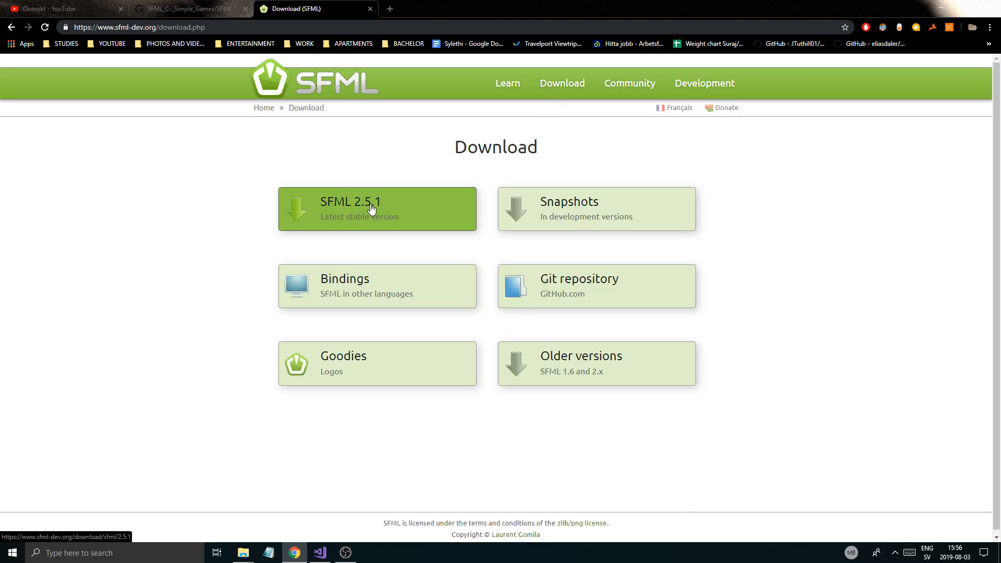
left_click(371, 208)
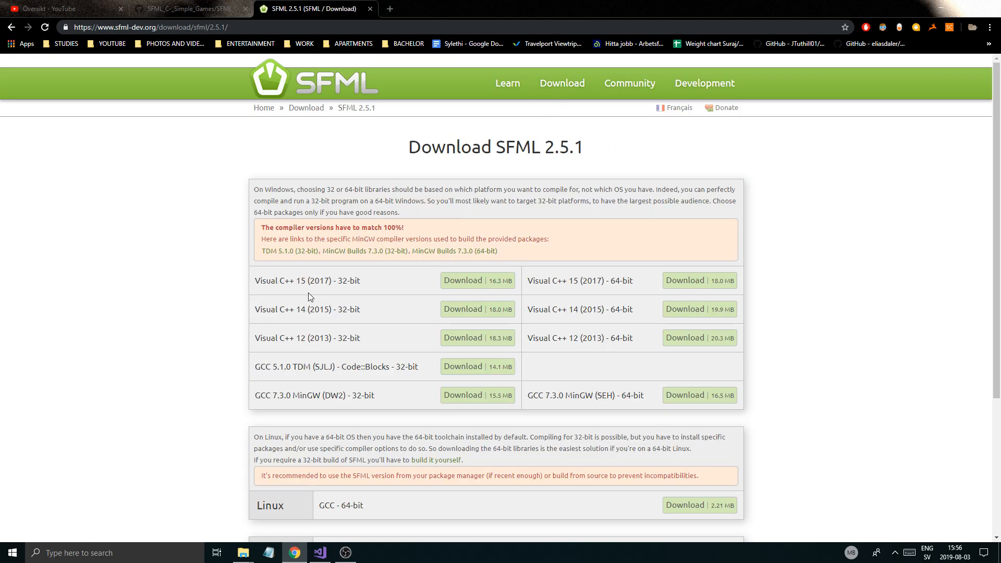
left_click(319, 553)
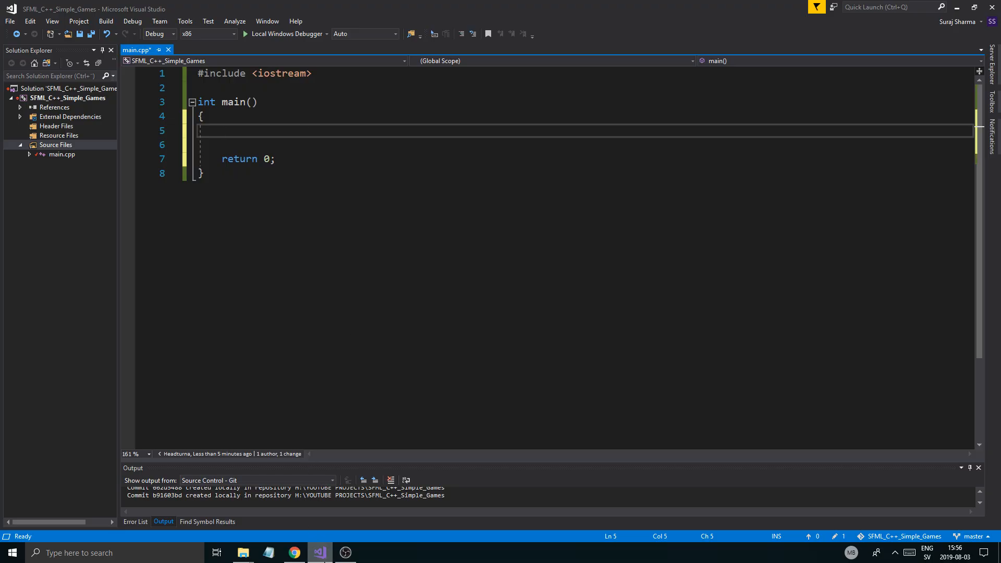
left_click(294, 553)
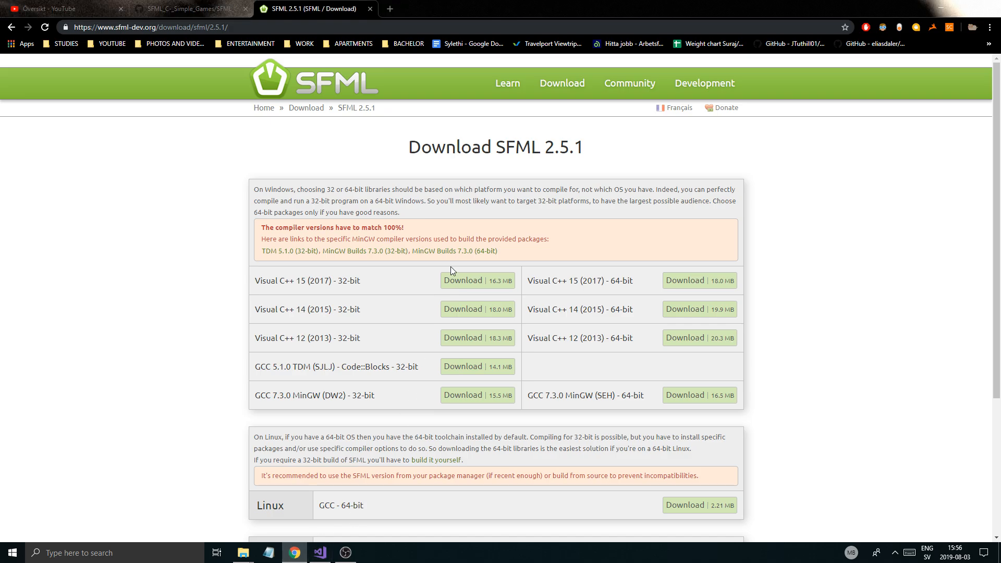
mouse_move(613, 280)
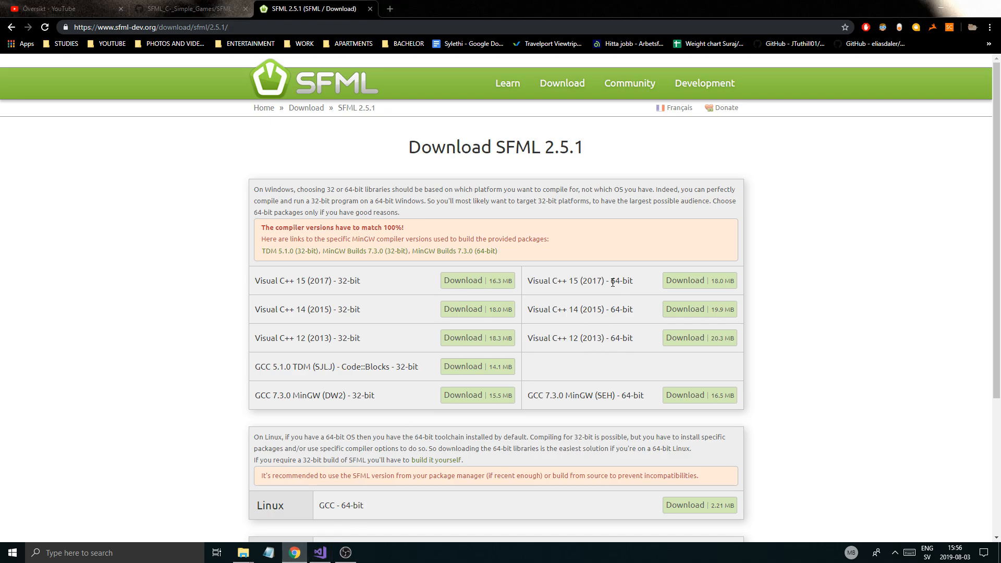
mouse_move(327, 275)
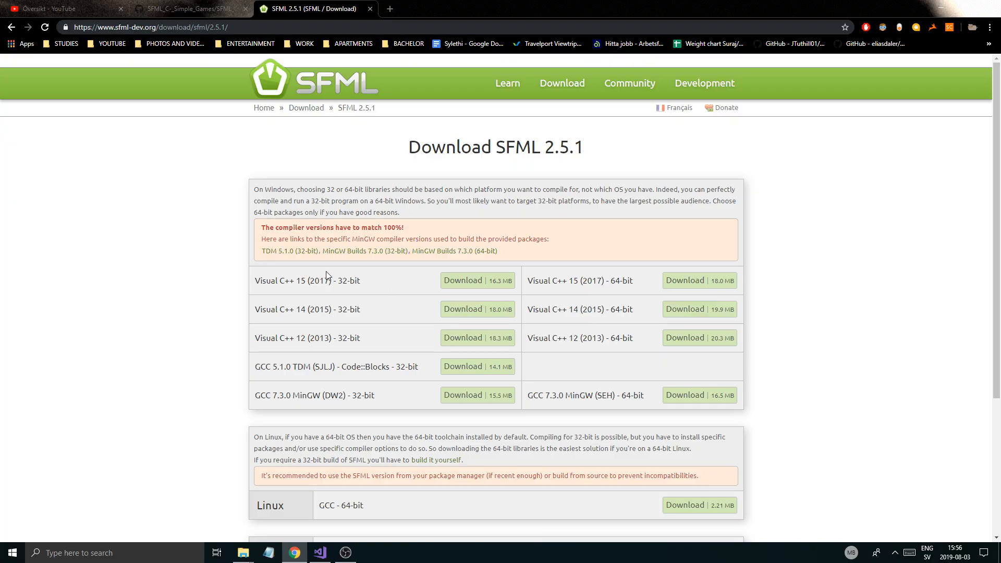
mouse_move(381, 280)
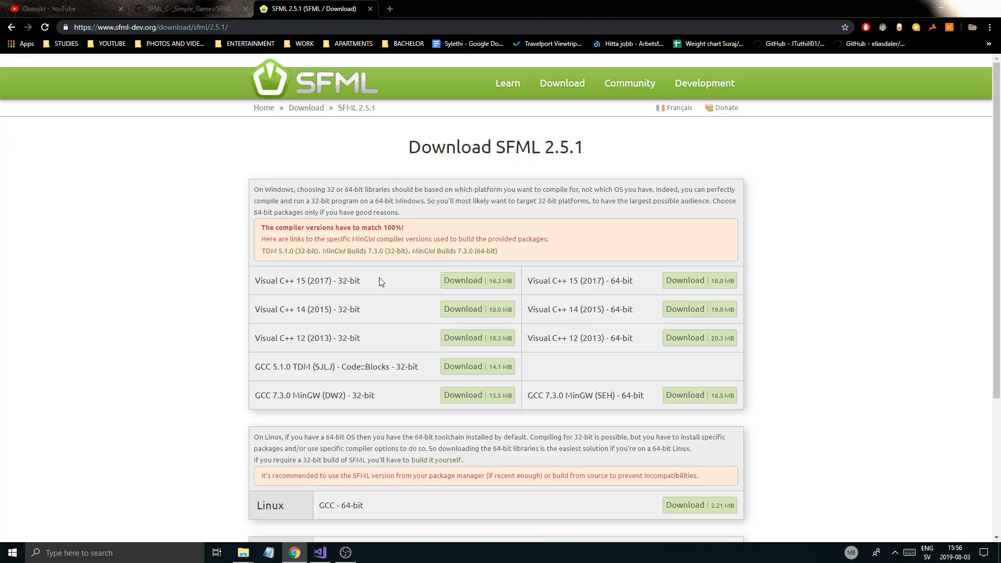
mouse_move(602, 284)
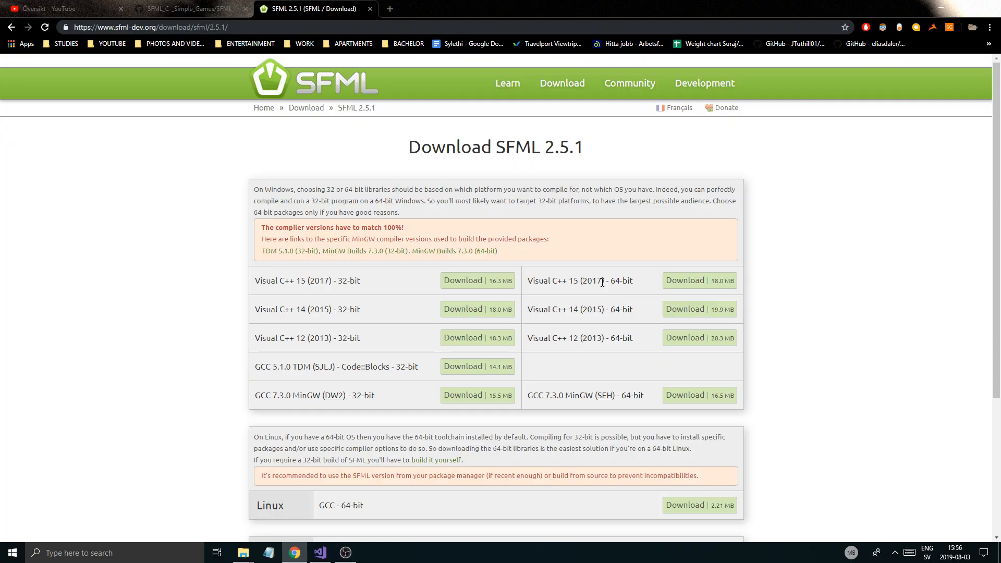
double_click(598, 309)
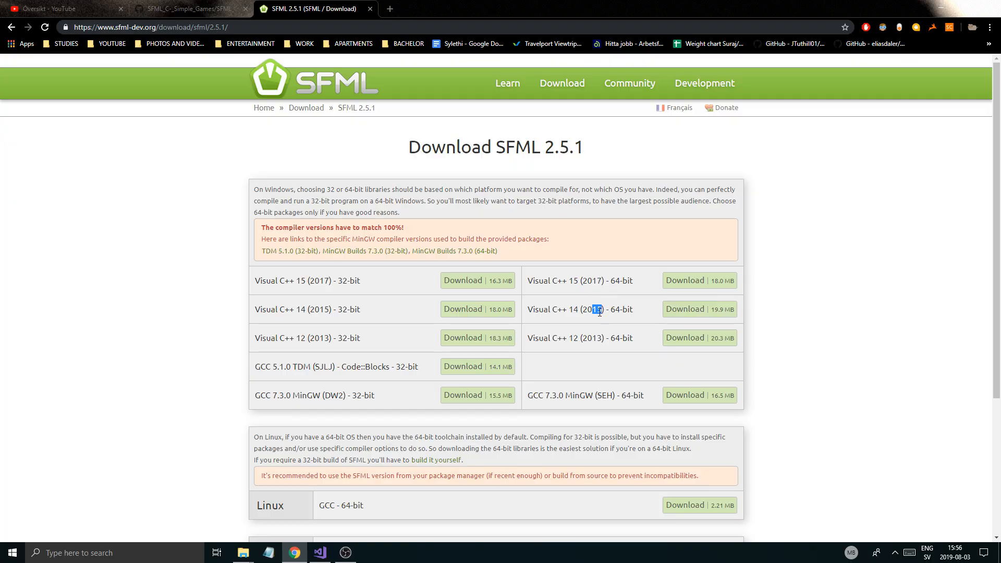
mouse_move(396, 328)
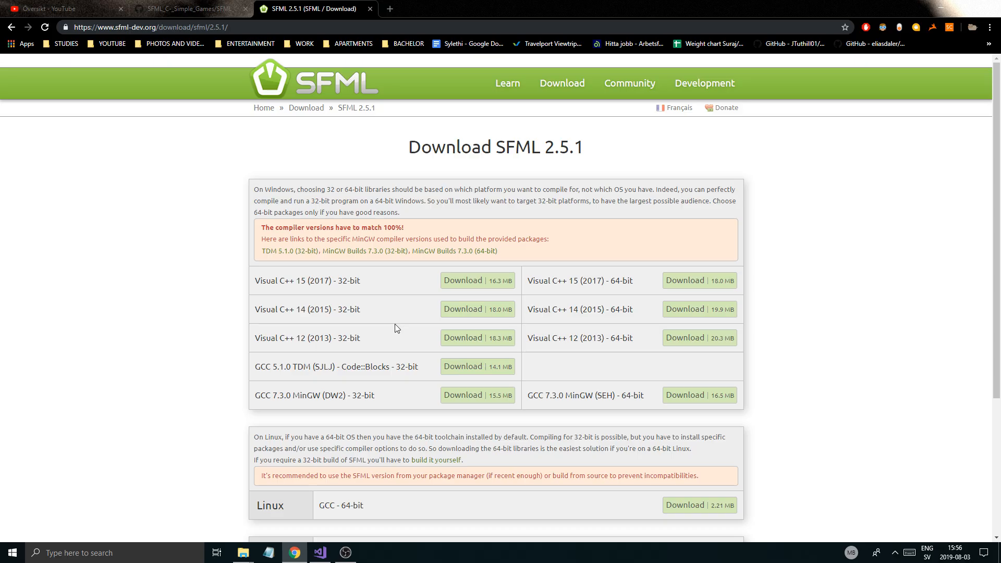
mouse_move(693, 310)
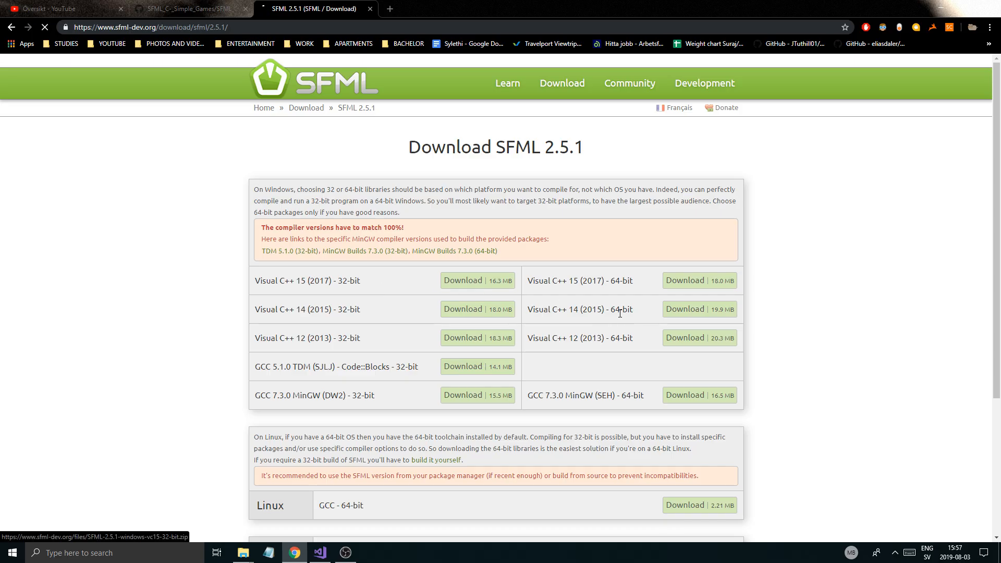
- Download the Visual C++ 15 (2017) 32-bit zip into a YouTube projects folder and show its options
left_click(478, 280)
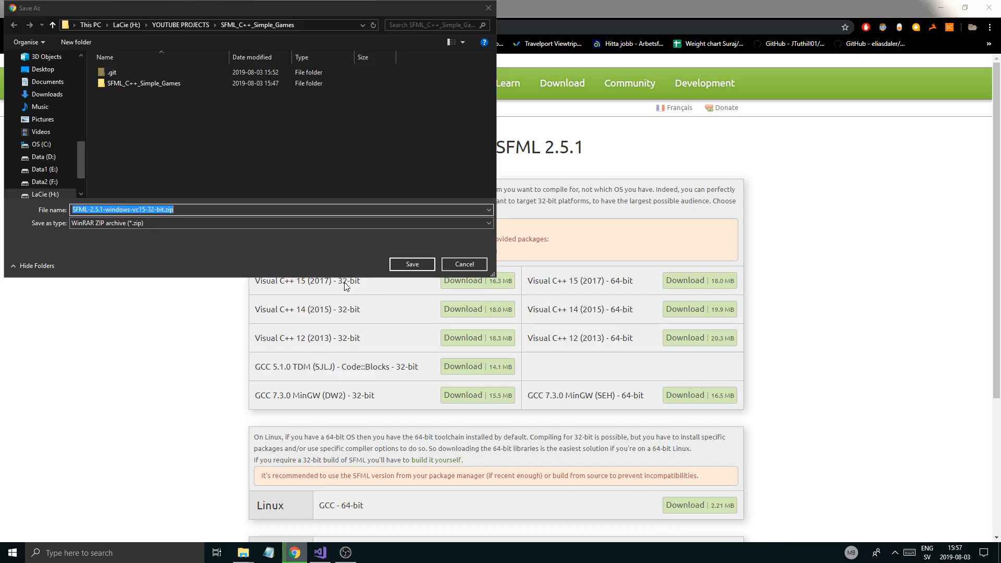
left_click(180, 25)
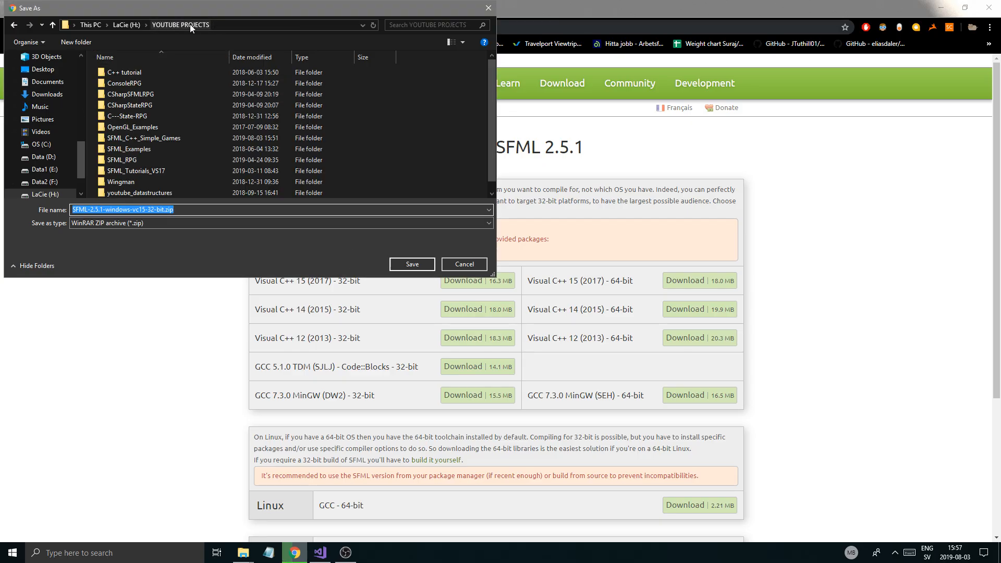
double_click(144, 138)
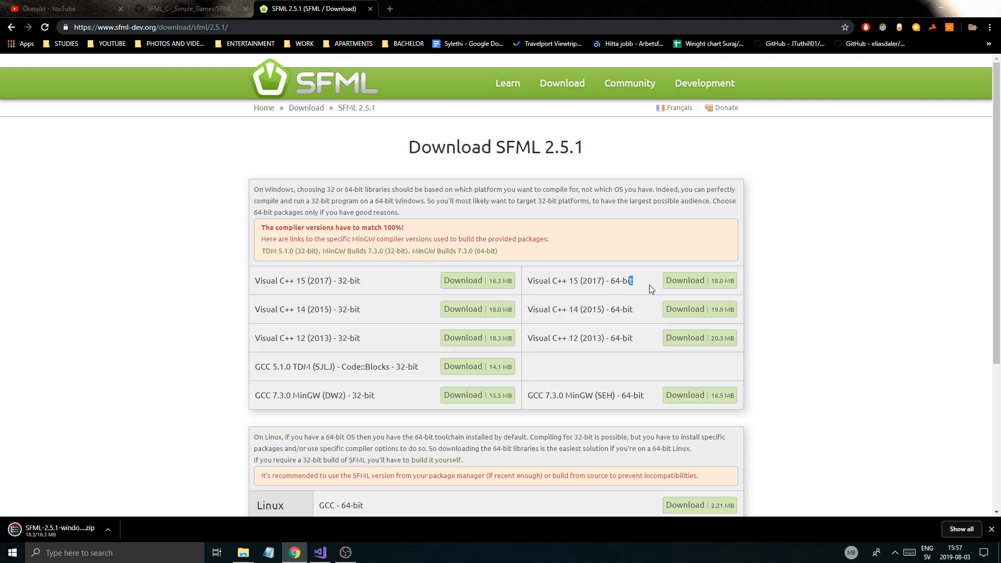
mouse_move(160, 501)
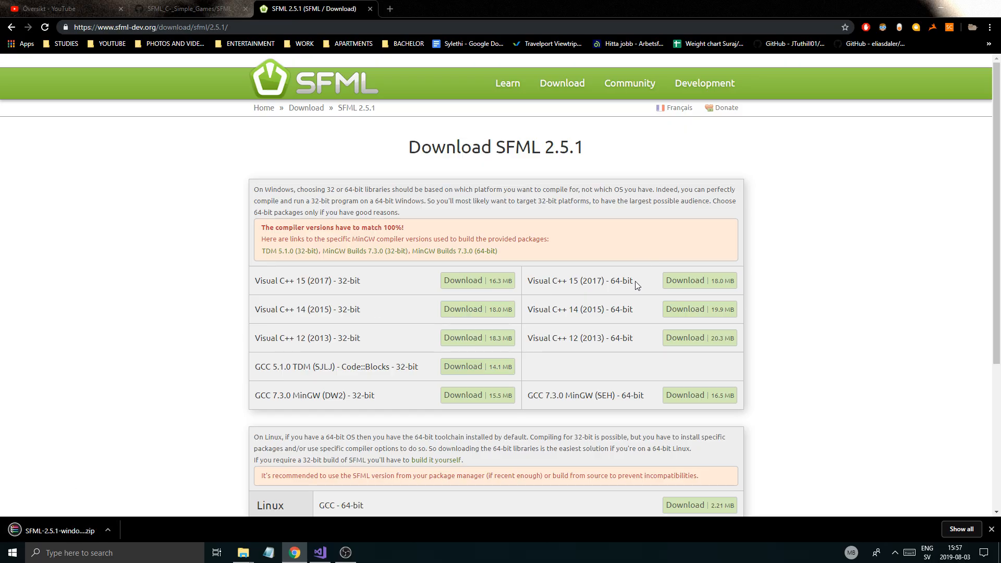
left_click(107, 530)
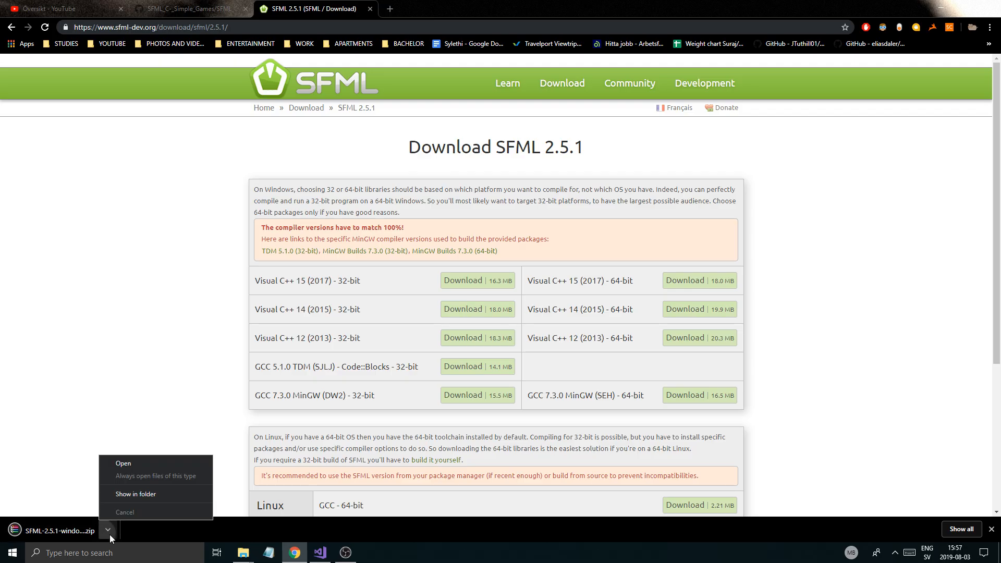
- Reveal and open the SFML archive, then create an External folder beside it
left_click(136, 495)
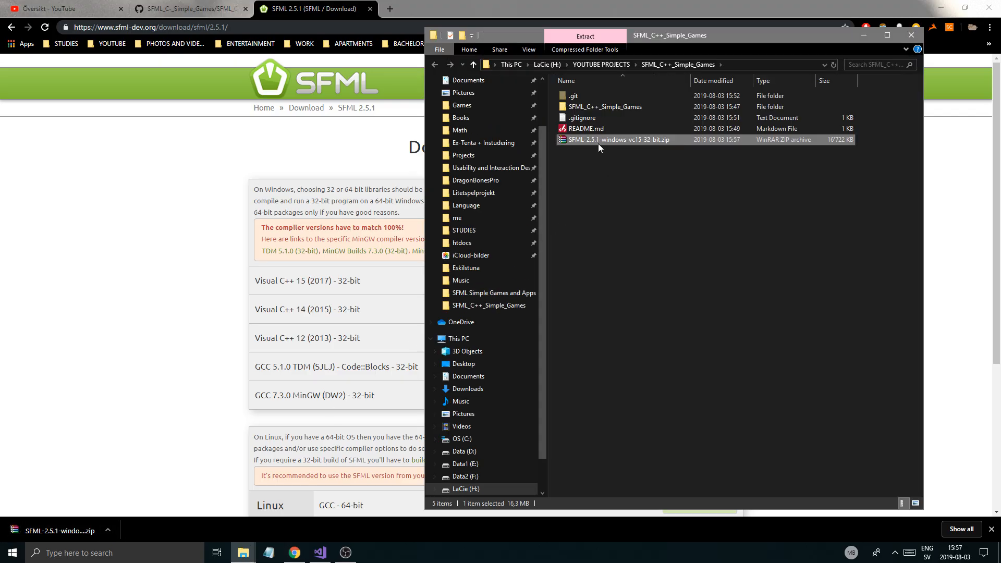
double_click(619, 139)
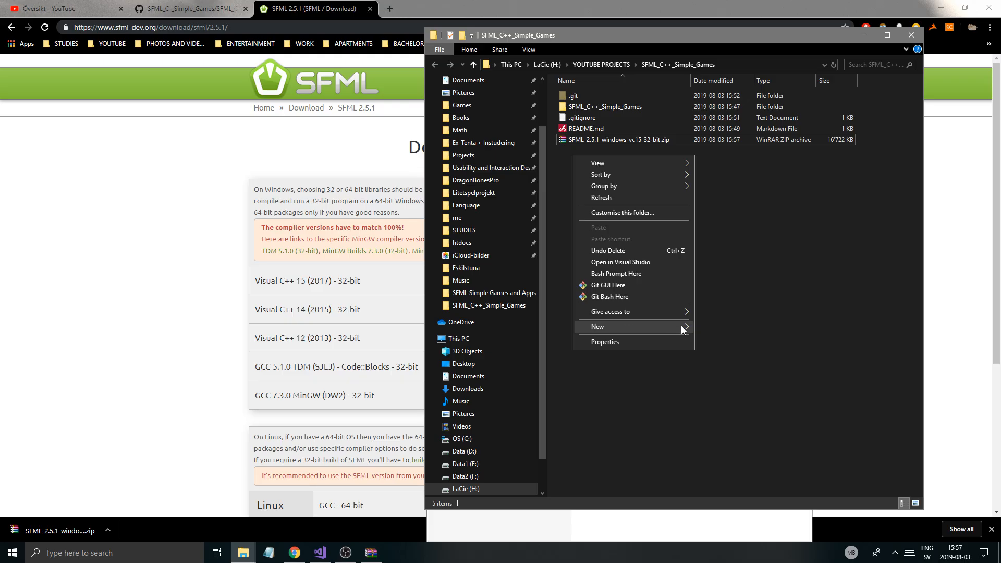
left_click(598, 327)
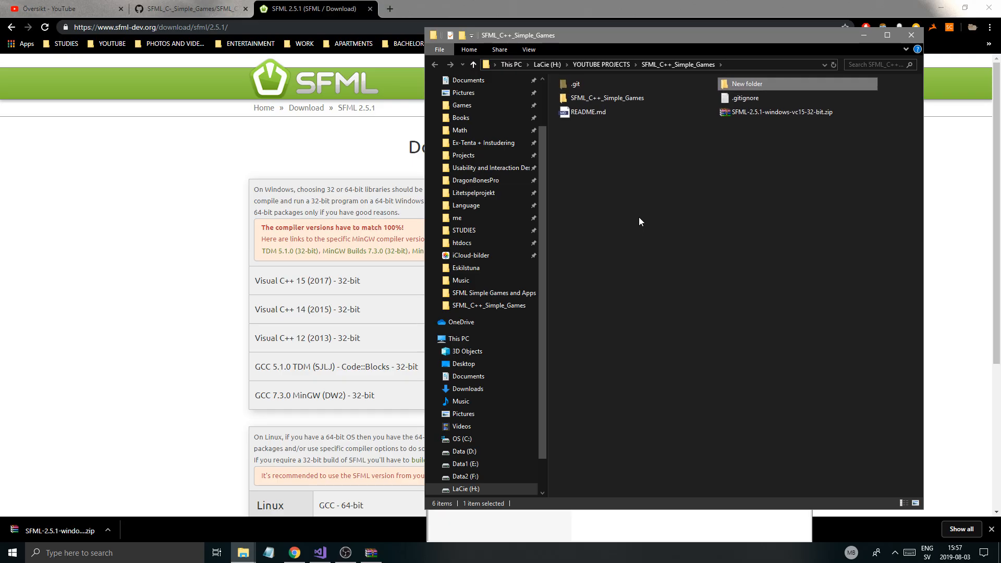
left_click(916, 503)
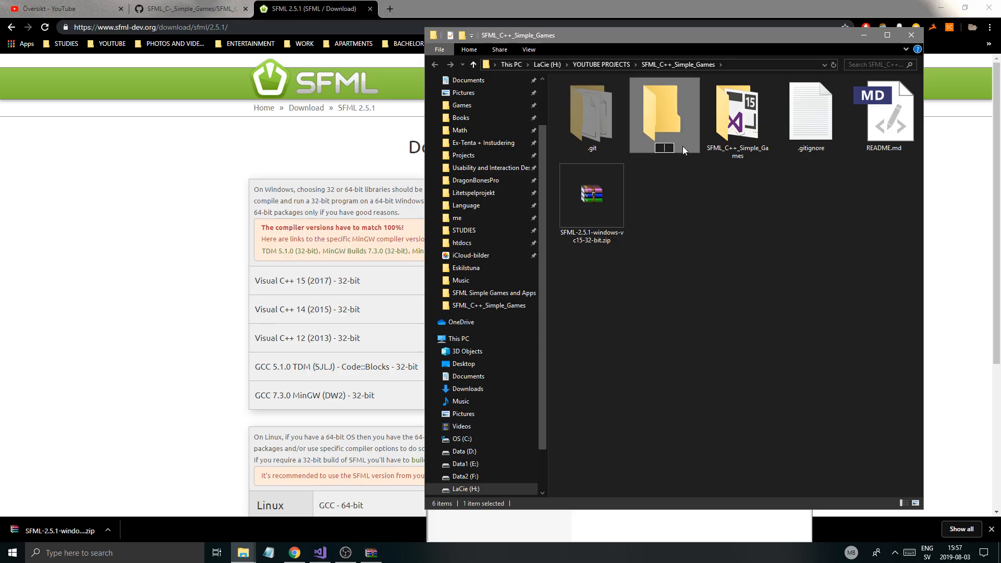
type("Extera")
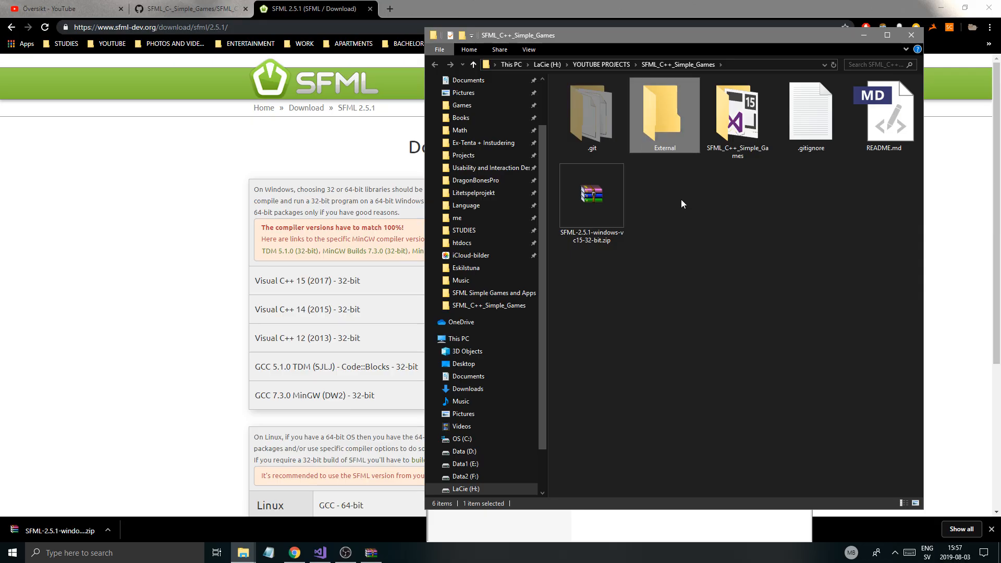
double_click(665, 110)
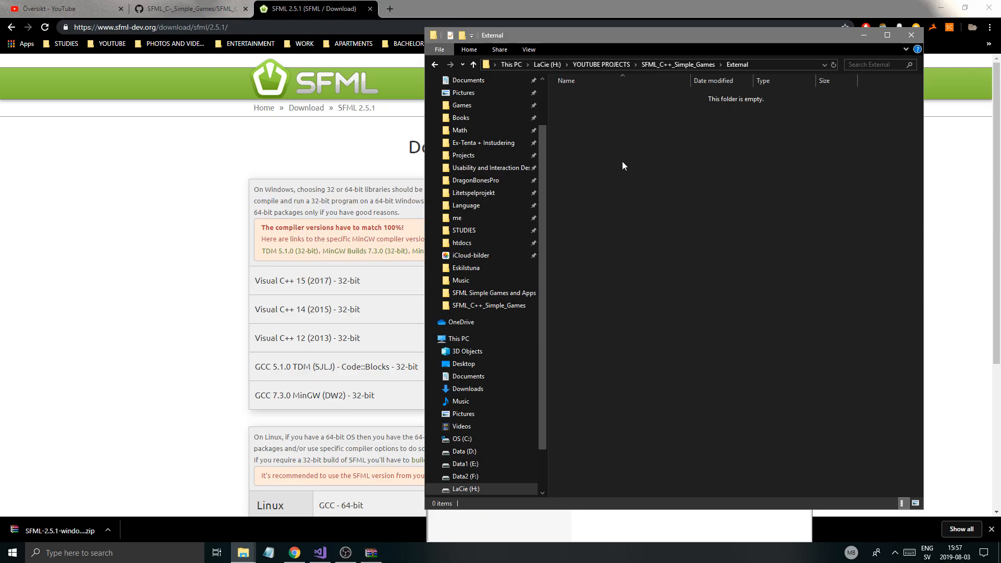
- Create include and lib subfolders inside External
right_click(623, 166)
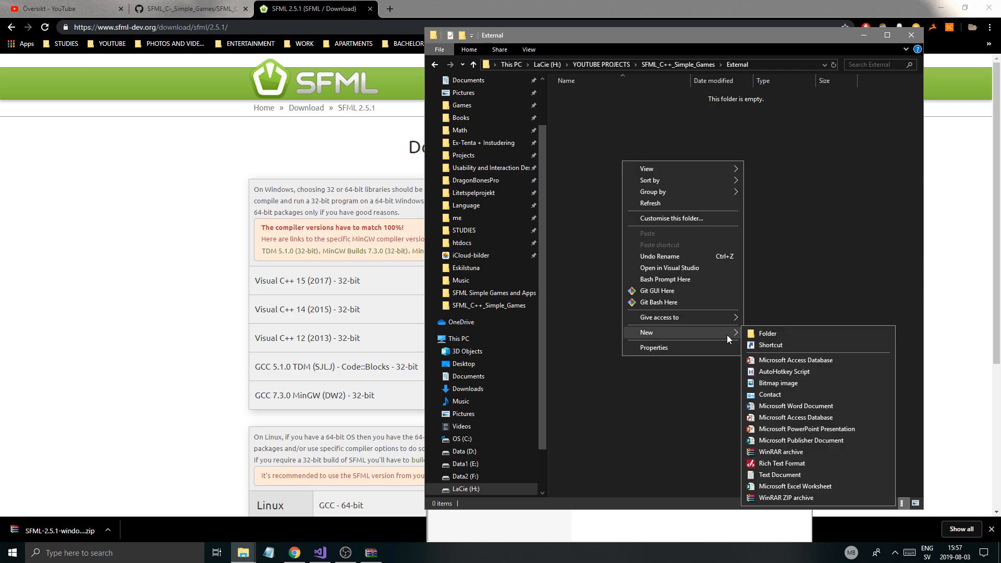
left_click(768, 334)
type("include")
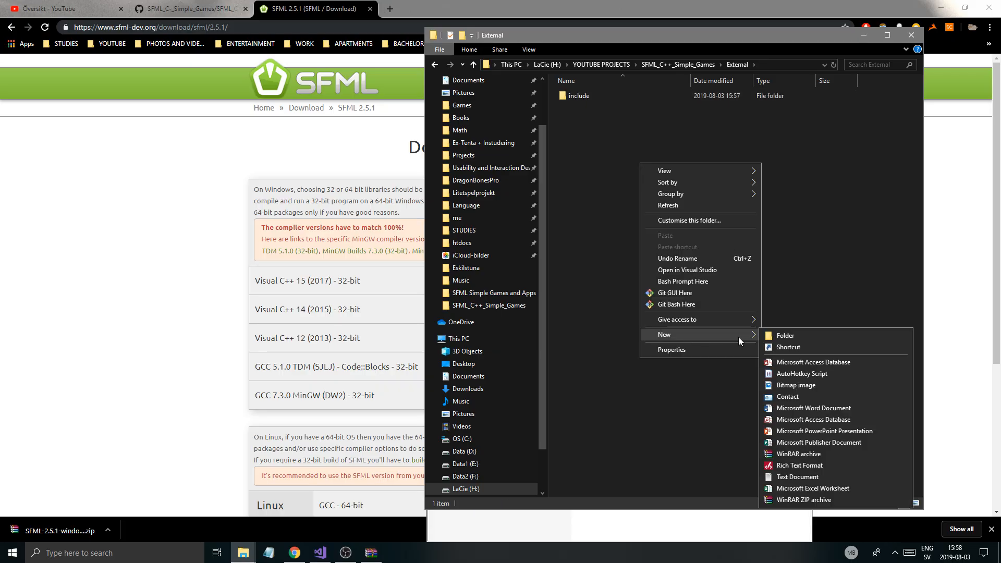
left_click(788, 336)
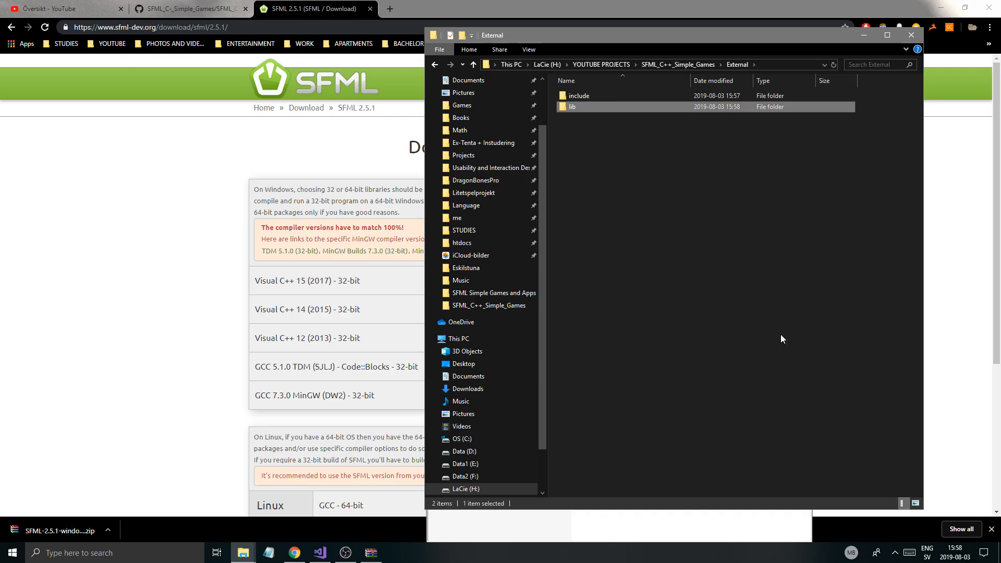
mouse_move(588, 177)
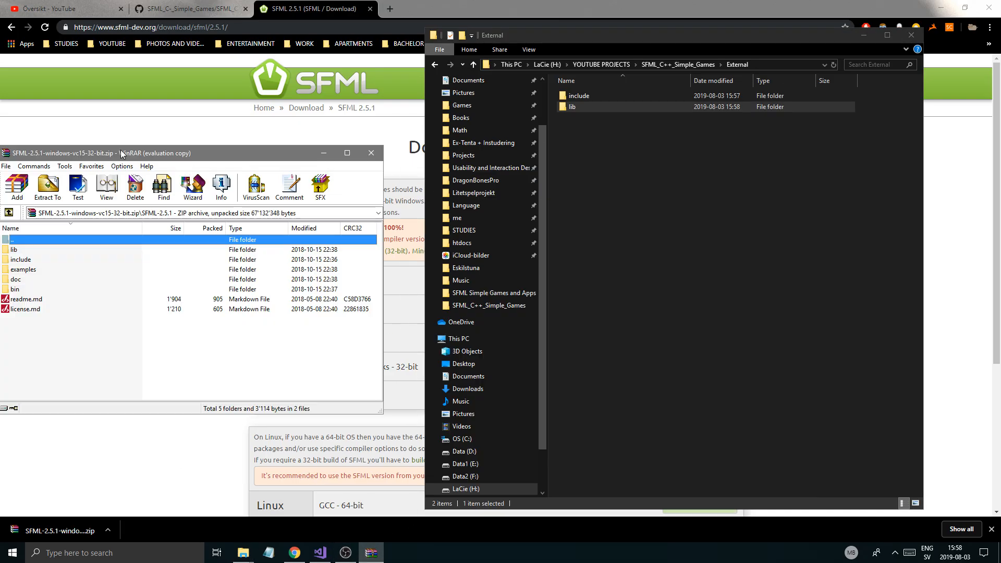
- Copy the archive's lib and include contents into External's lib and include folders
left_click_drag(121, 153, 284, 153)
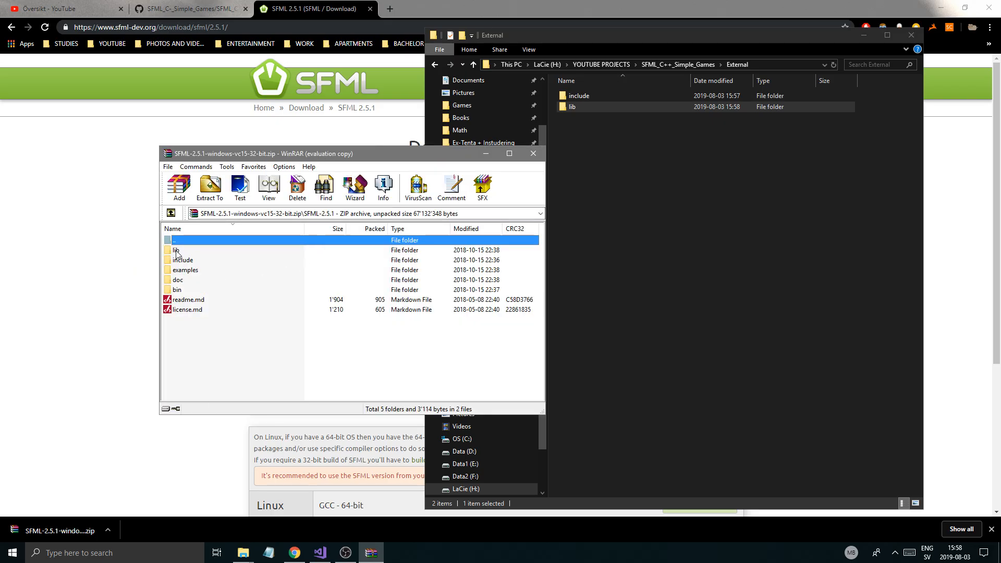
double_click(175, 250)
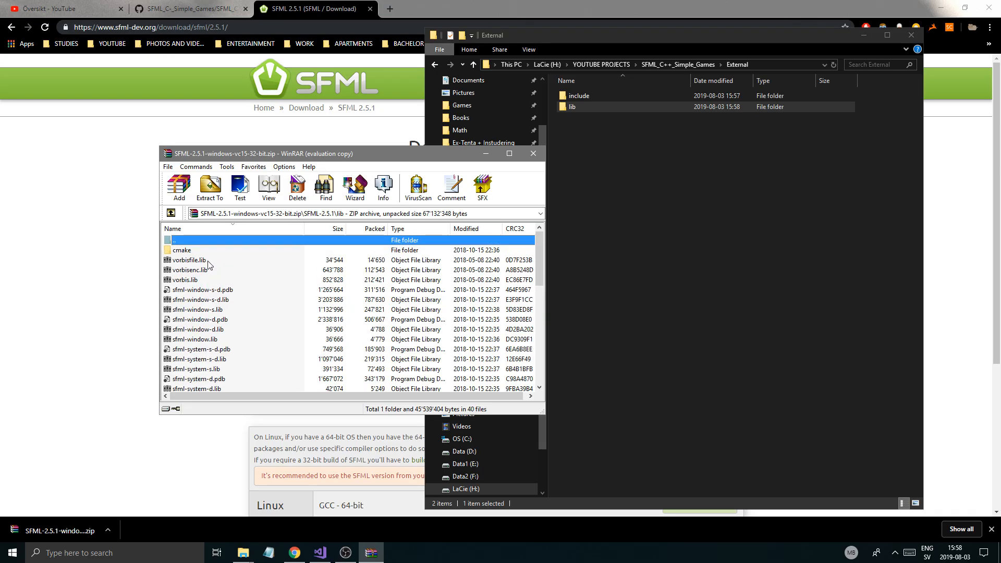
key("ctrl+a")
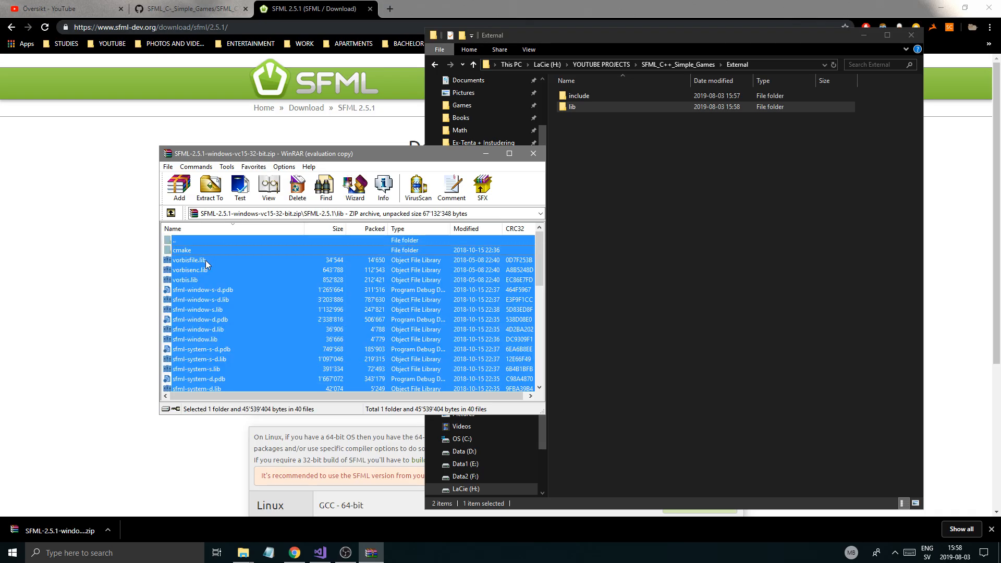
left_click(182, 251)
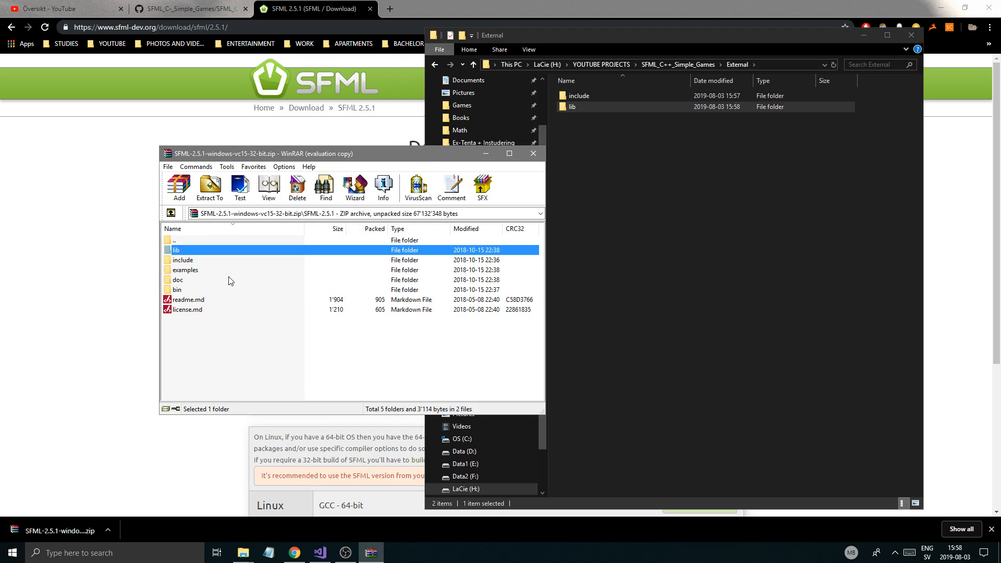
double_click(183, 259)
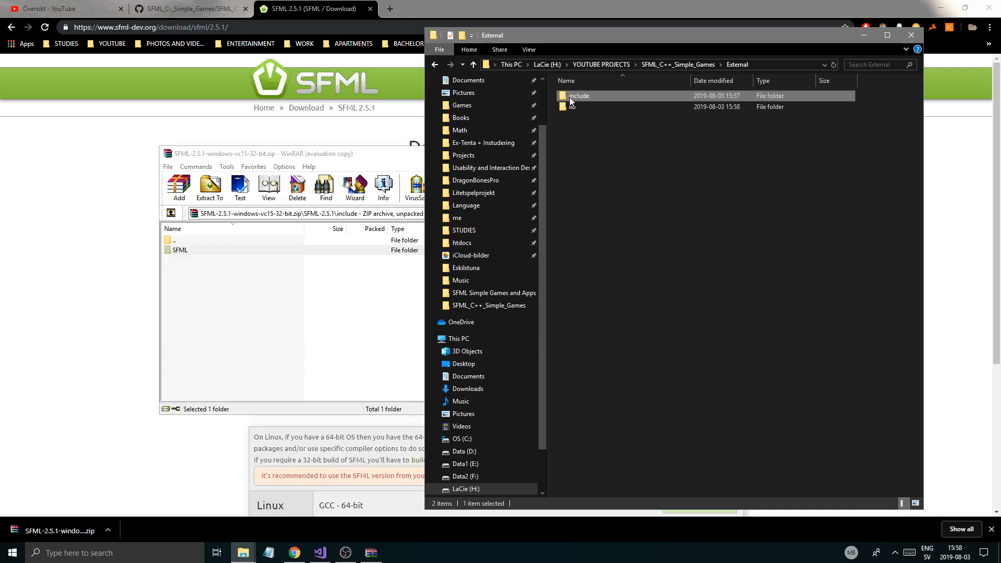
double_click(579, 95)
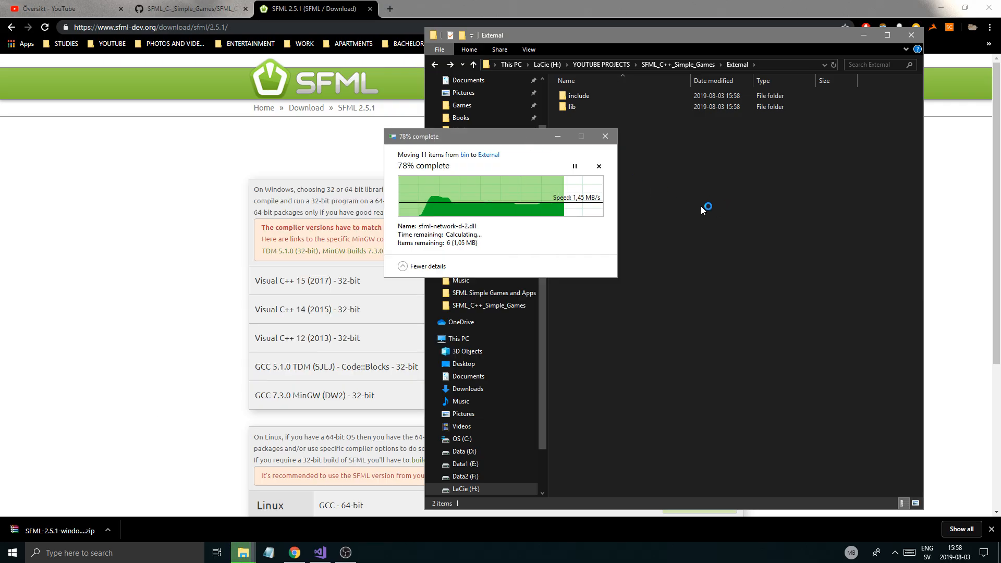
mouse_move(651, 194)
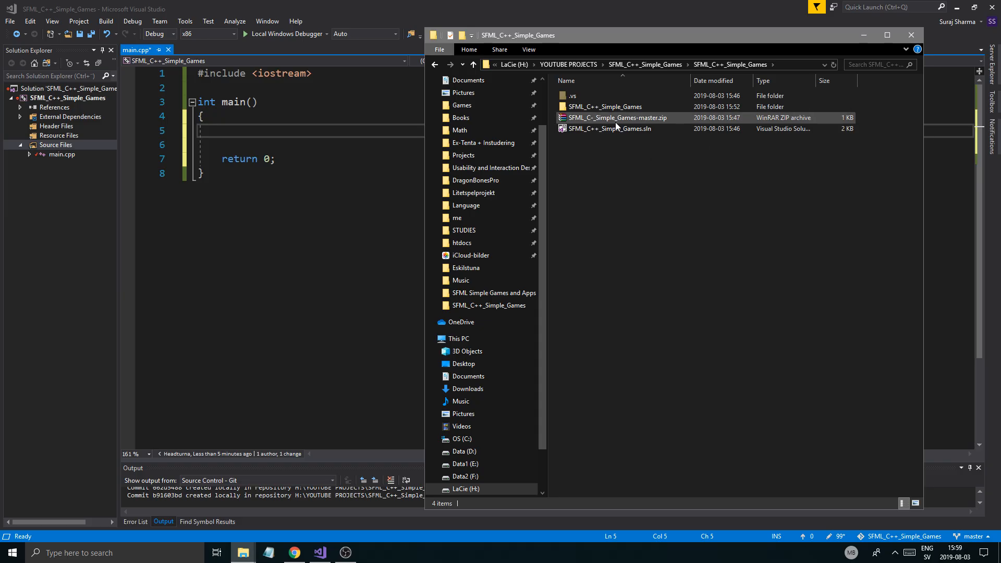
- Open the SFML_C++_Simple_Games project folder showing main.cpp and the vcxproj files
double_click(607, 106)
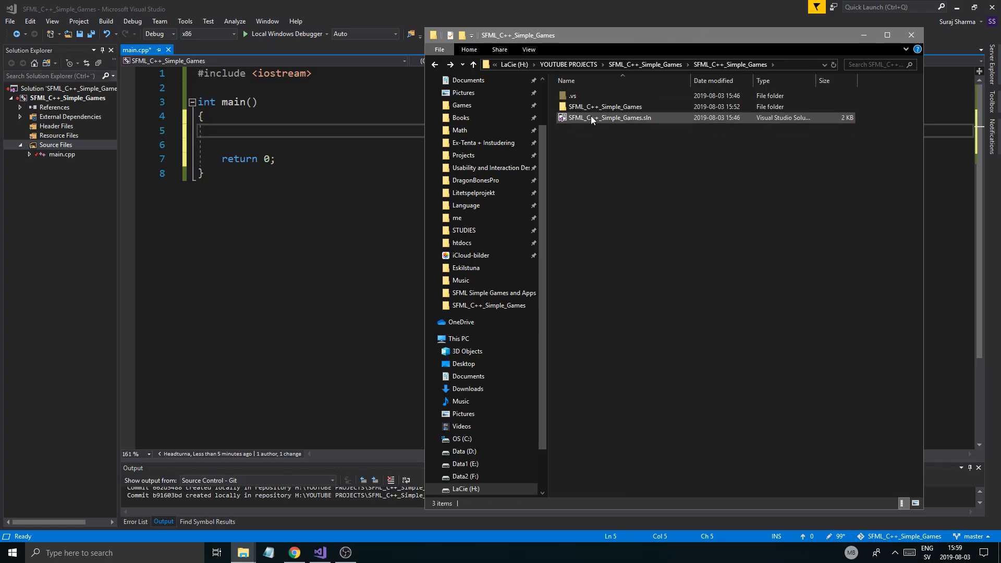
double_click(605, 106)
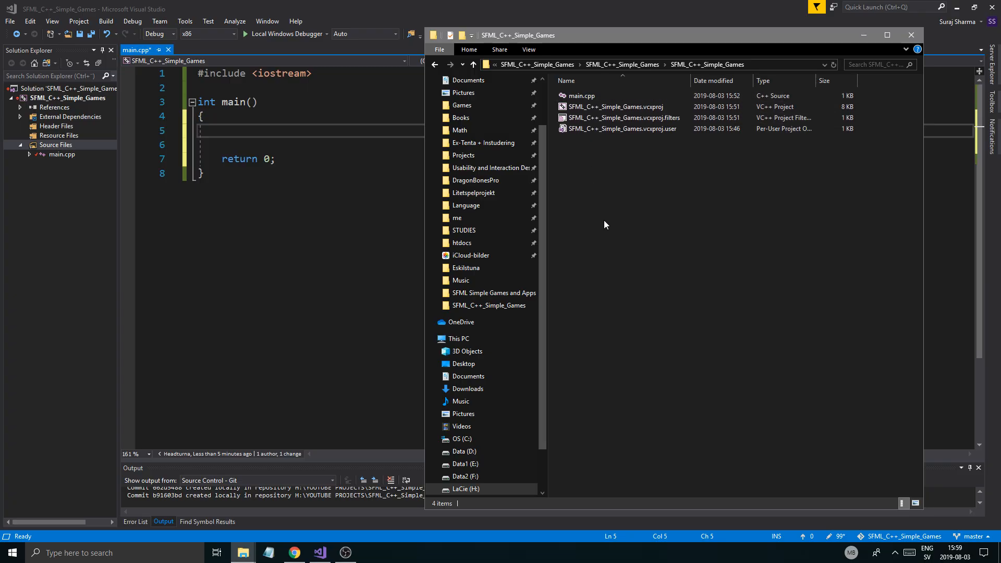
mouse_move(620, 169)
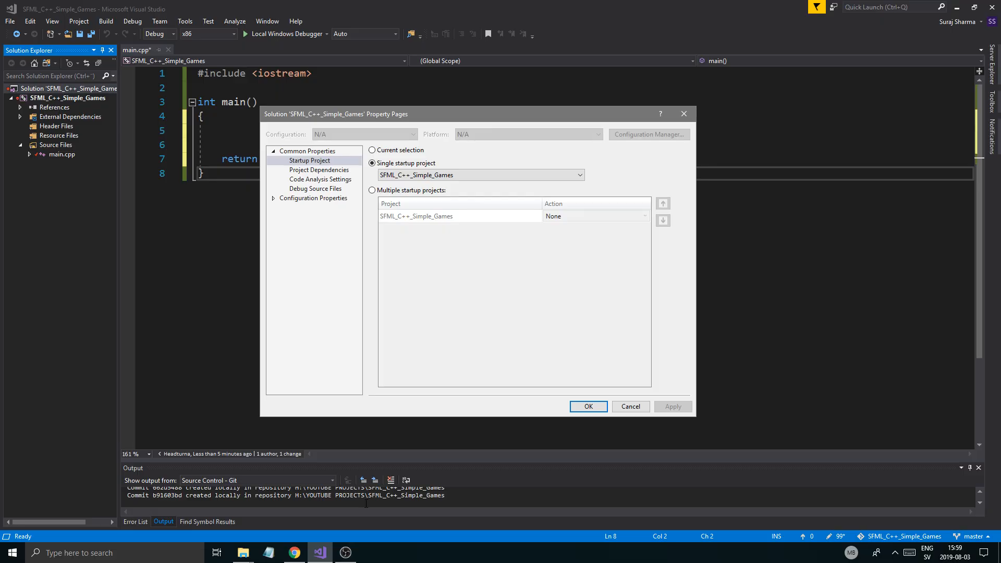
mouse_move(602, 363)
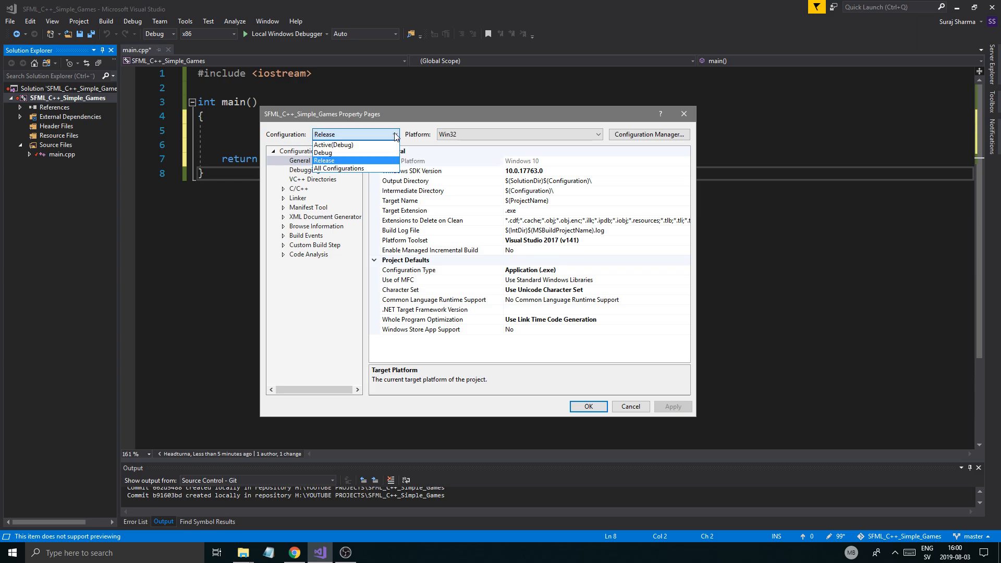
- Set the property pages to All Configurations on the Win32 platform
left_click(339, 168)
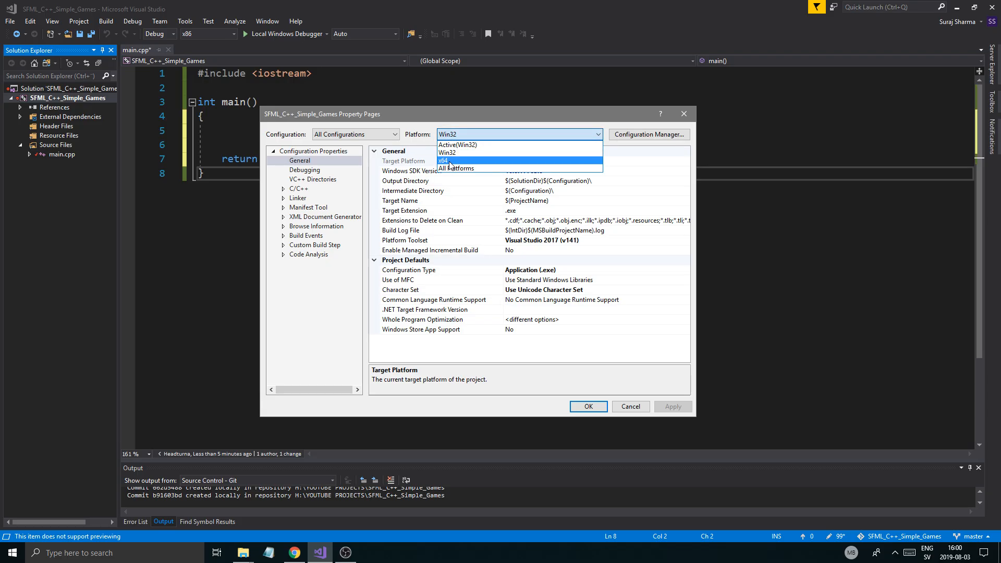
left_click(444, 161)
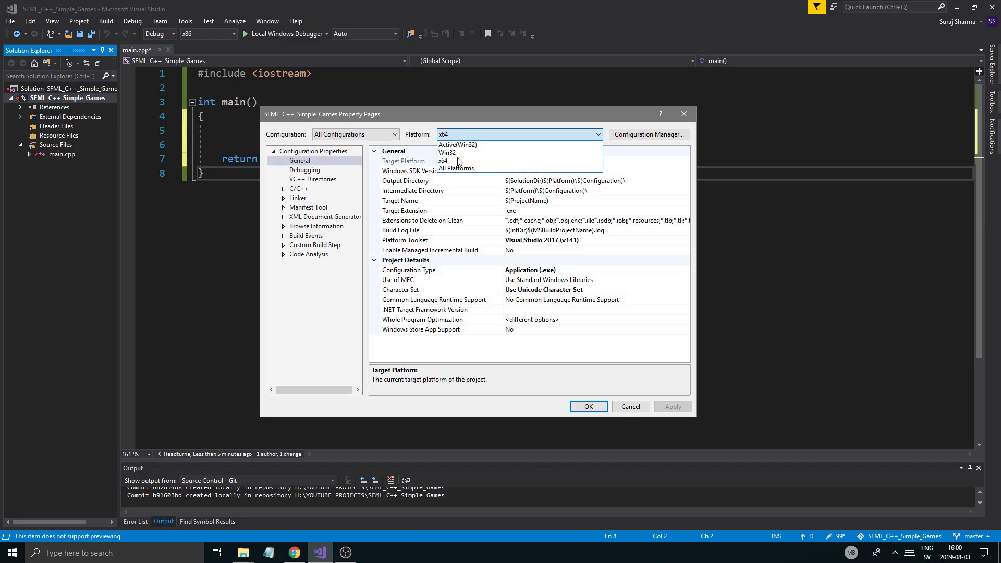
left_click(449, 152)
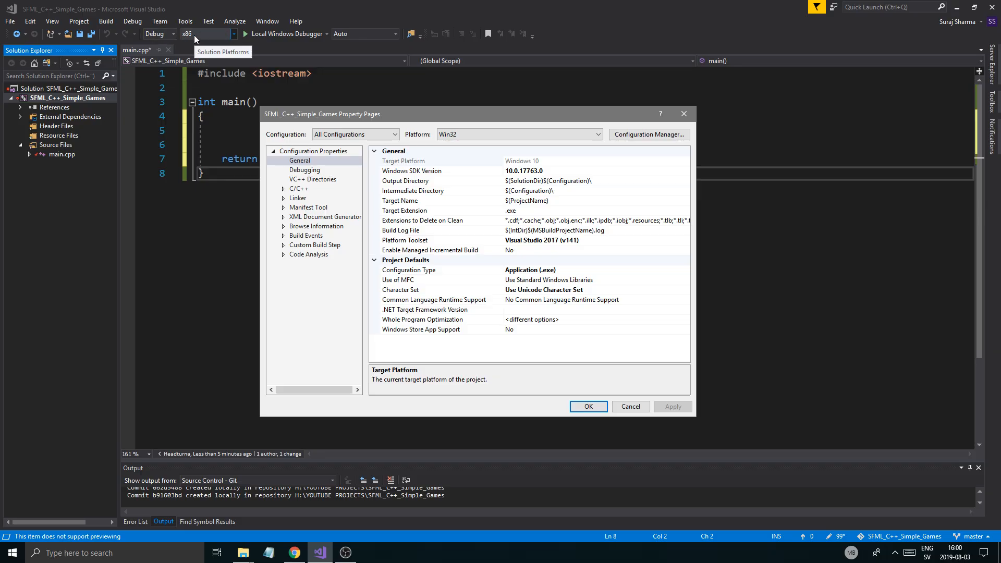
mouse_move(194, 40)
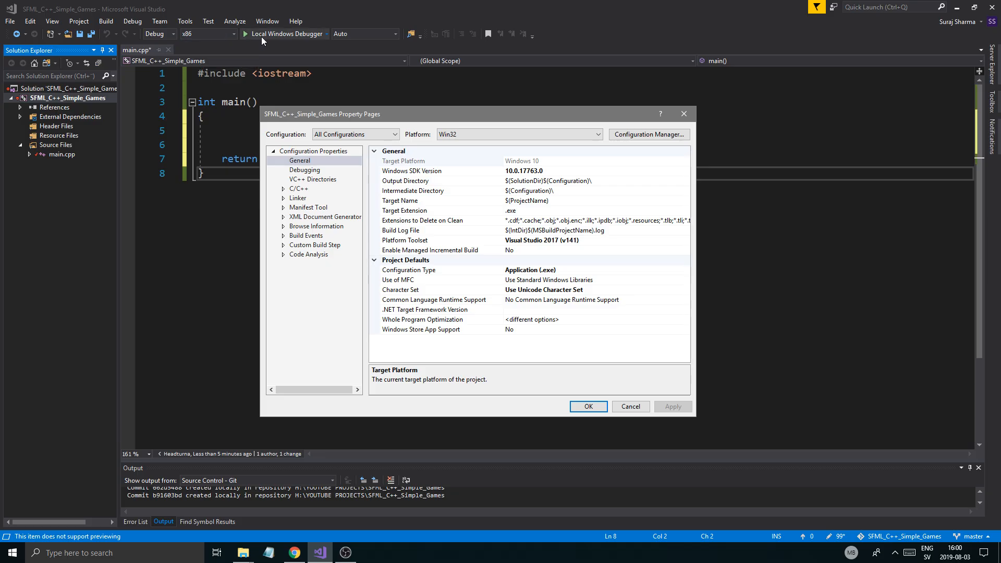
- Switch to File Explorer and open the project folder containing External
left_click(229, 33)
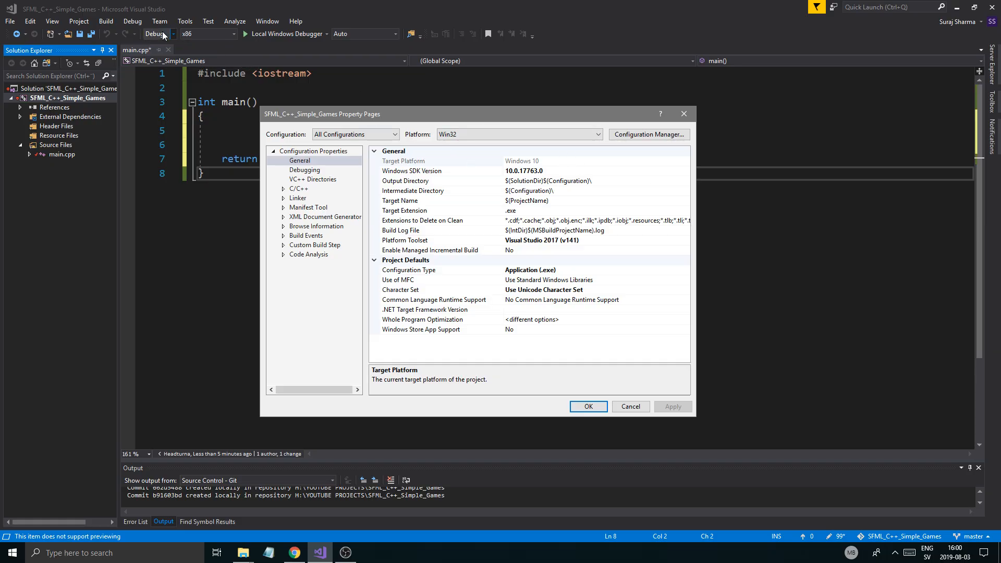
left_click(173, 33)
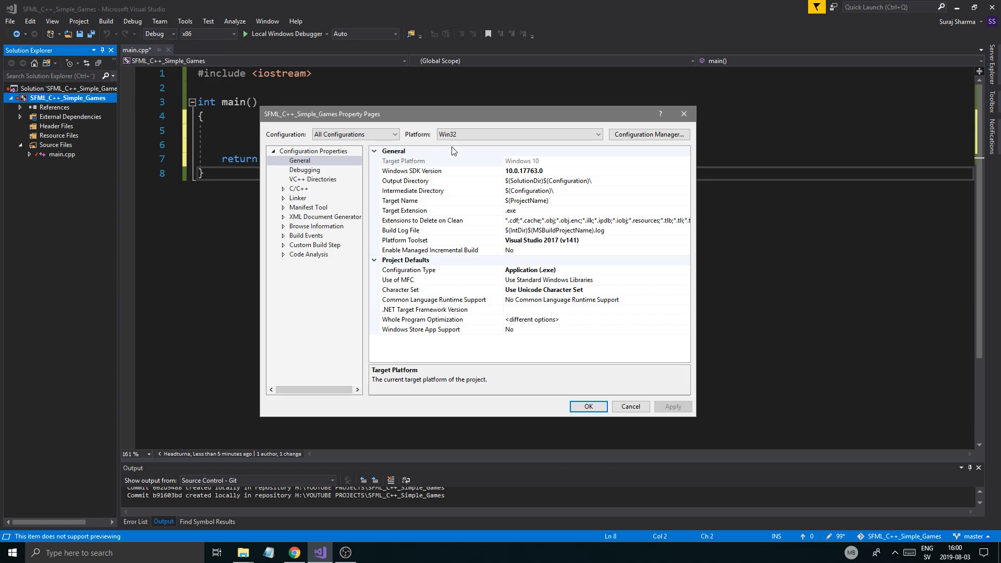
mouse_move(357, 542)
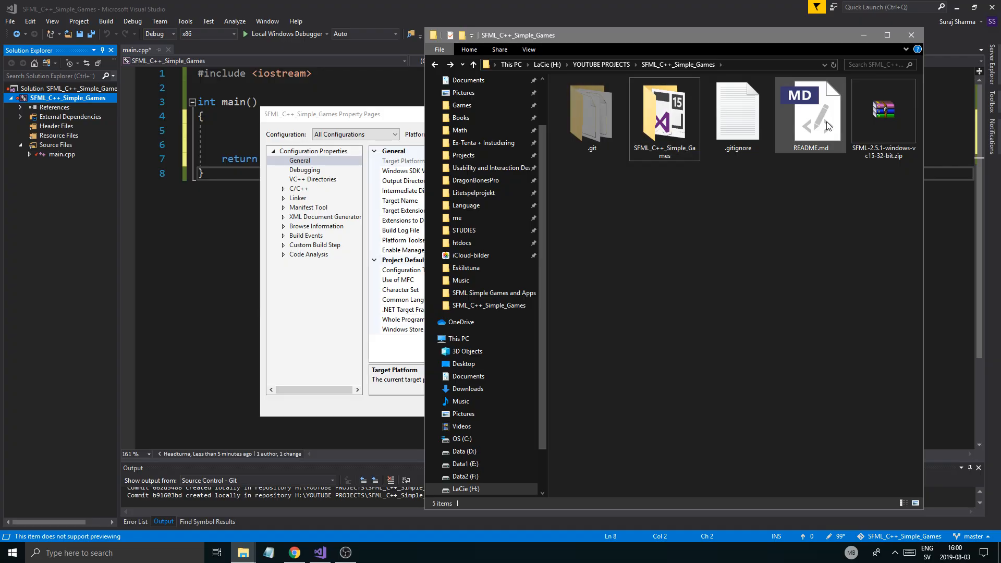
left_click(697, 202)
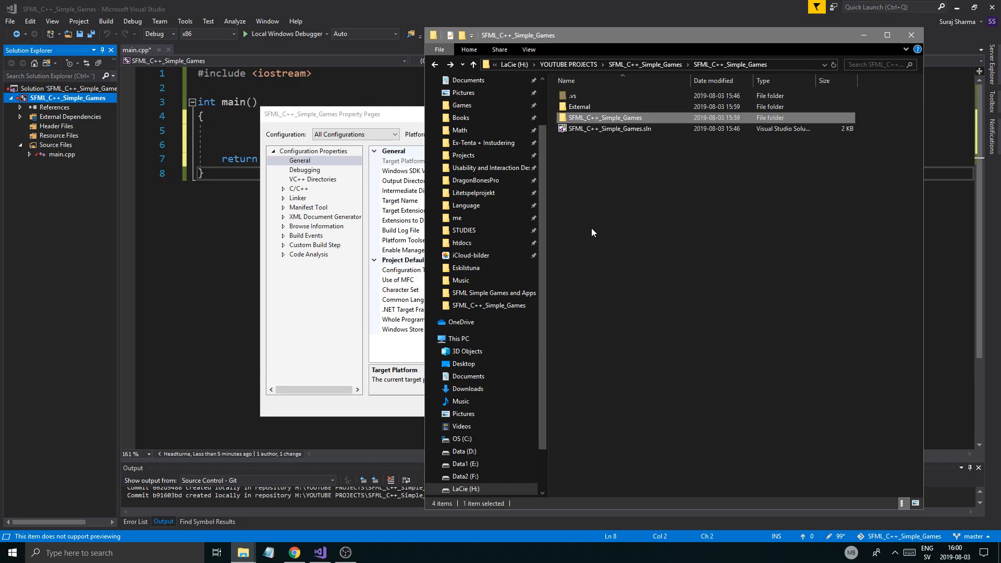
double_click(579, 106)
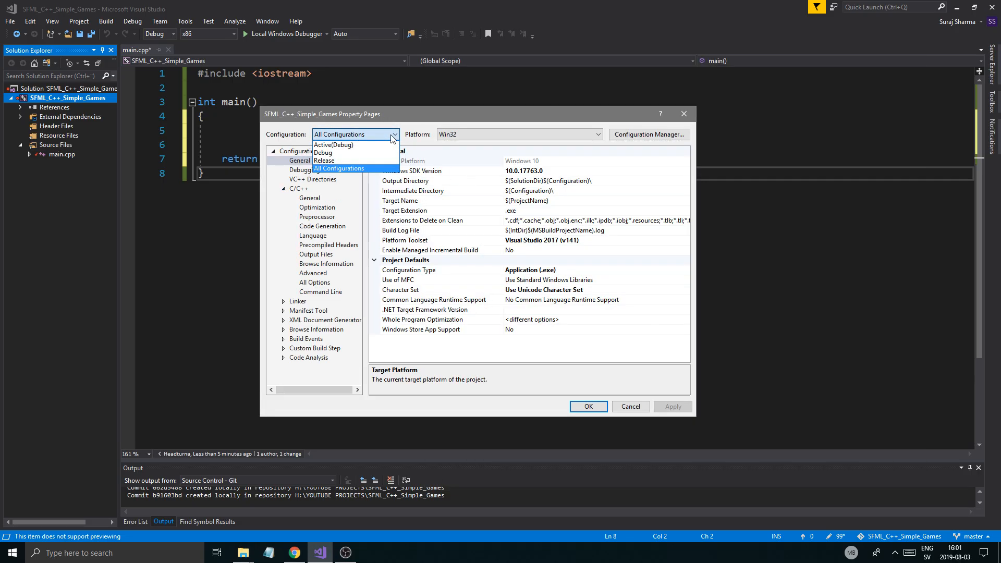
- Add $(SolutionDir)\External\include to C/C++ Additional Include Directories for all configurations
left_click(339, 168)
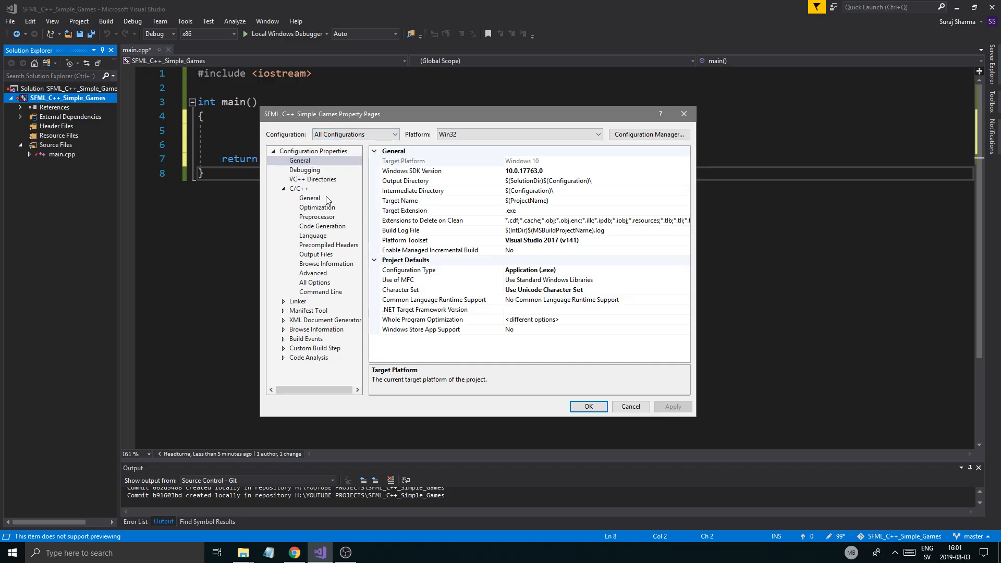
left_click(310, 198)
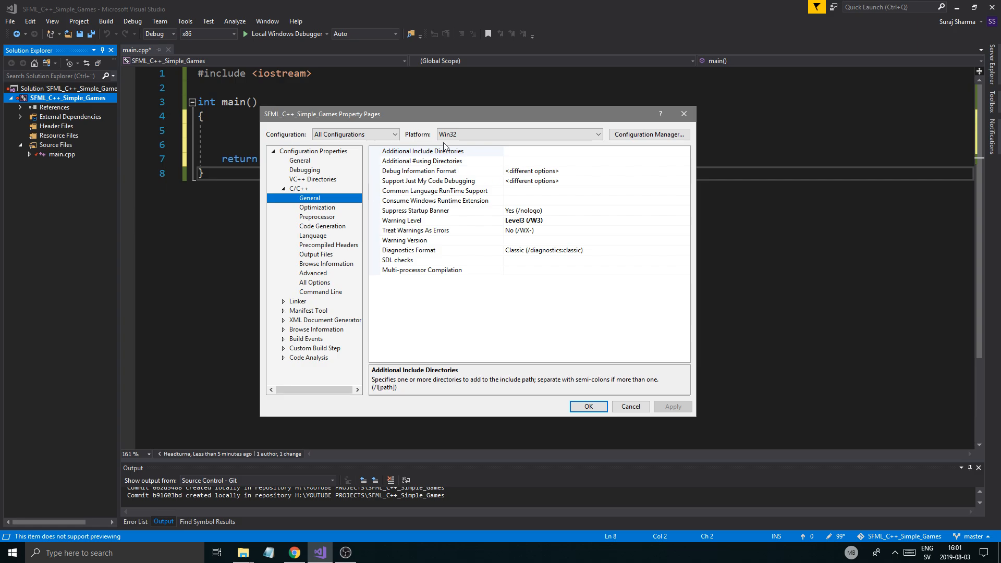
left_click(422, 150)
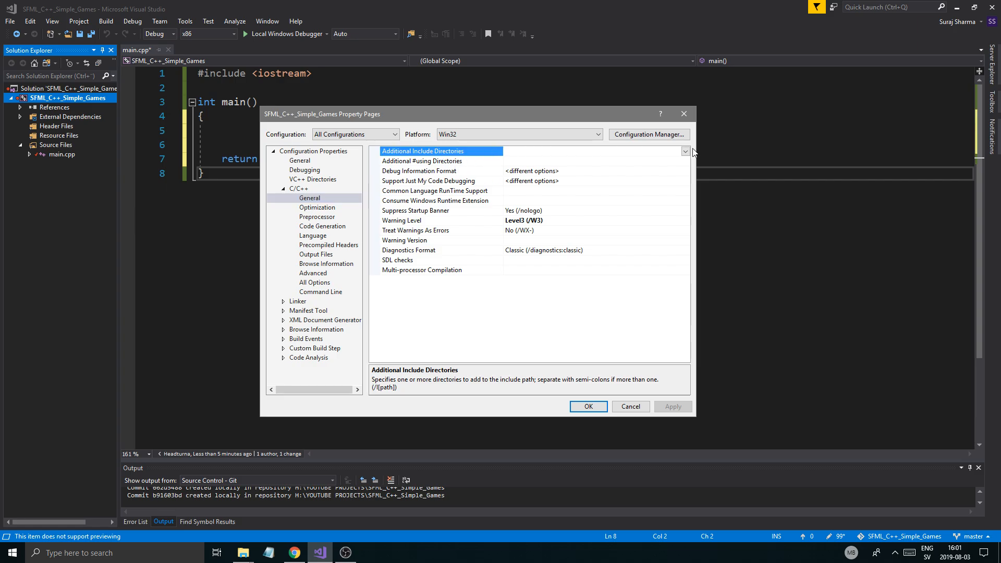
left_click(687, 151)
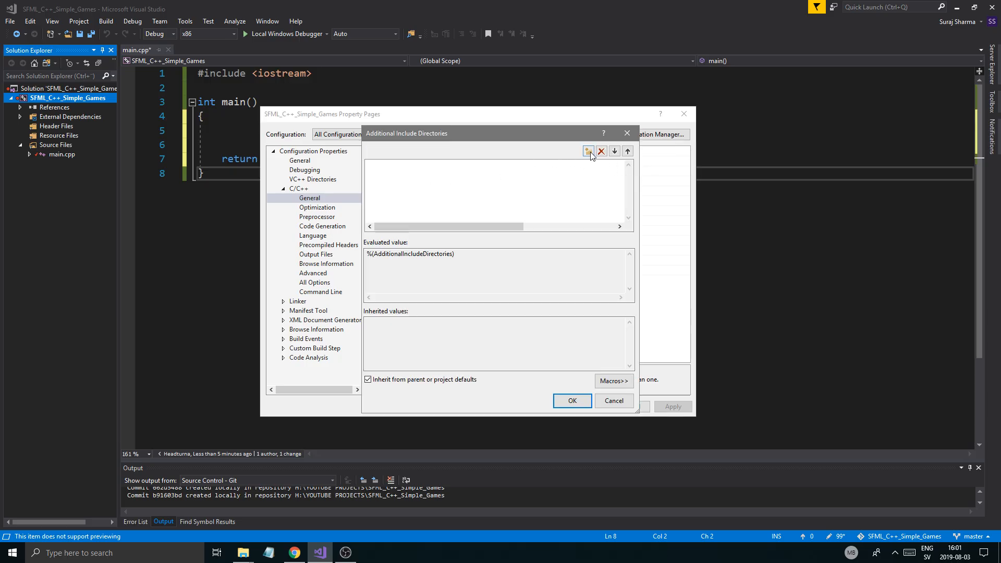
left_click(589, 150)
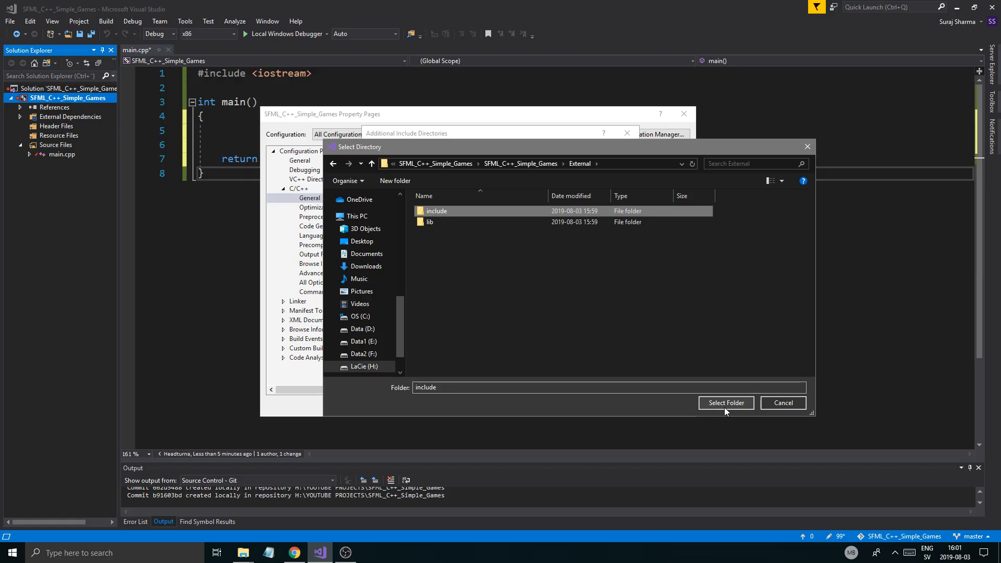
left_click(726, 403)
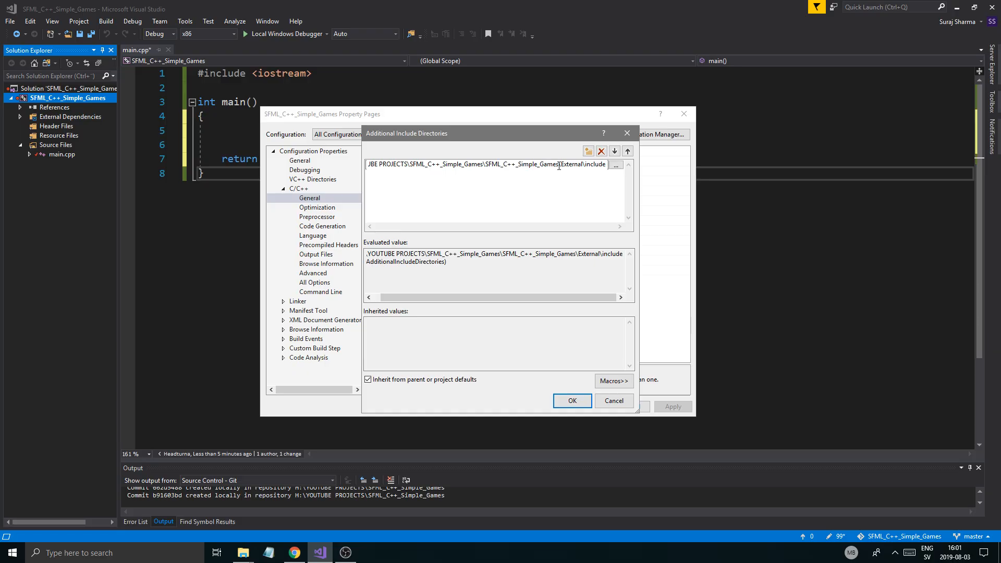
triple_click(491, 165)
type("$(SolutionDir)")
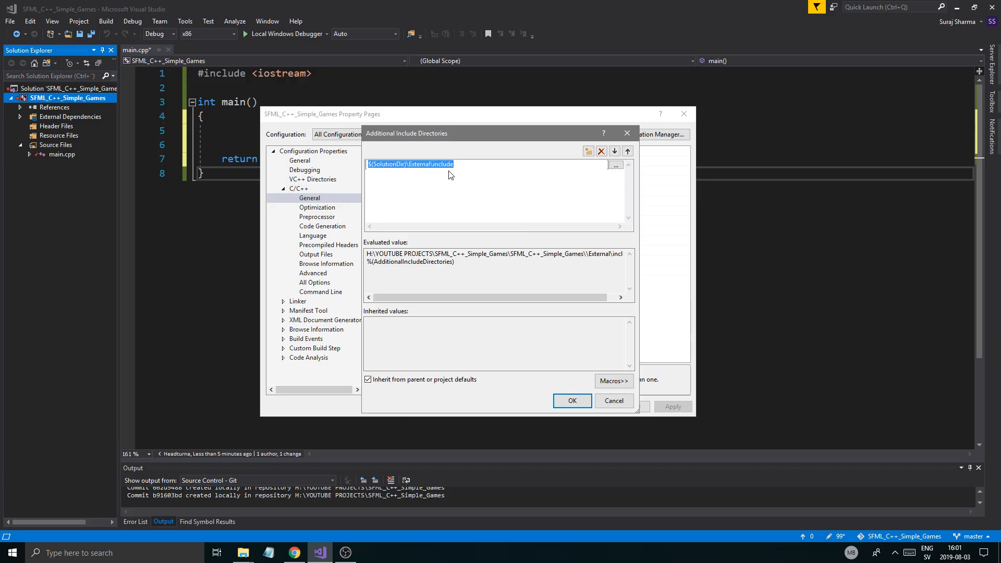
mouse_move(453, 186)
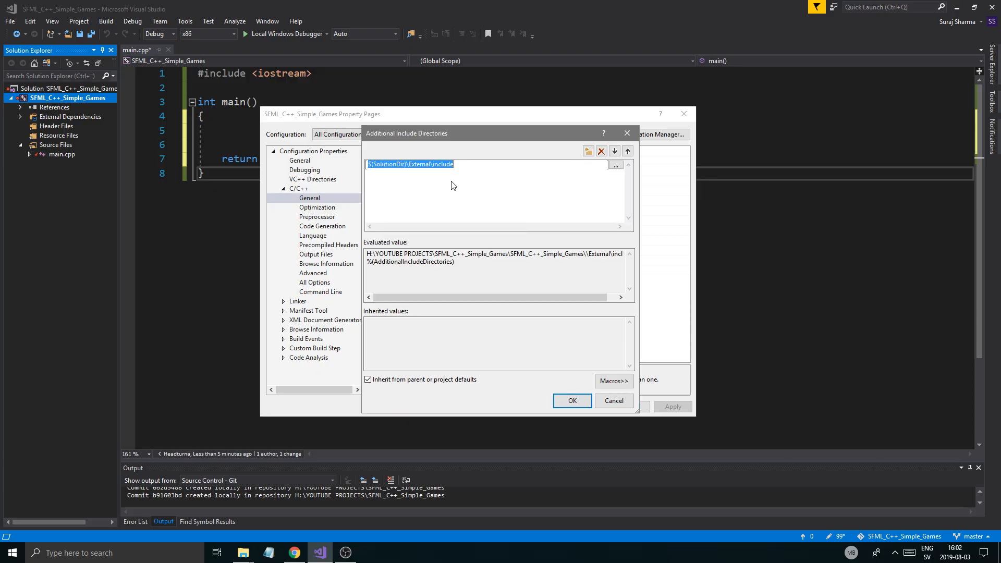
mouse_move(480, 138)
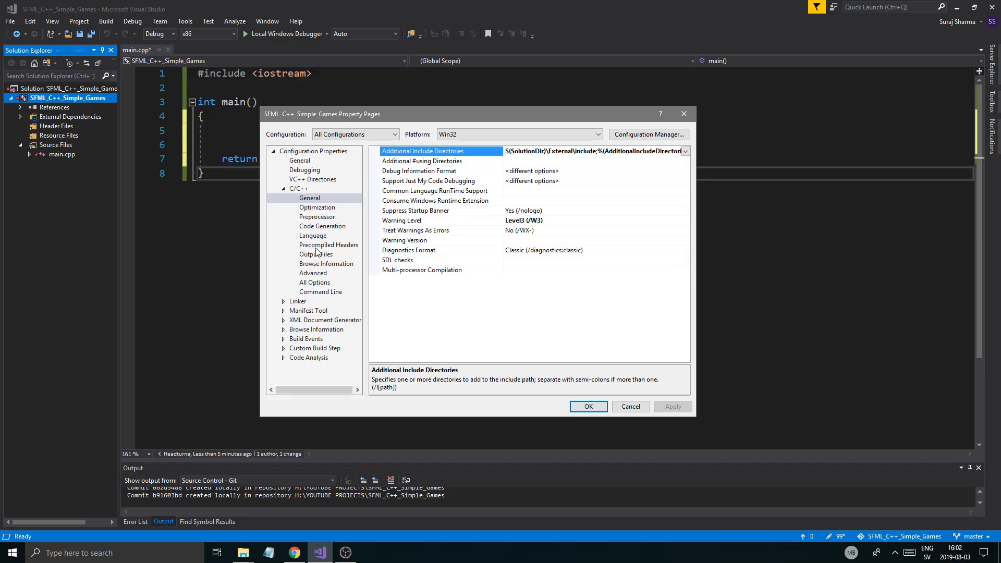
- Set Linker Additional Library Directories to $(SolutionDir)\External\lib and apply for all configurations
left_click(284, 189)
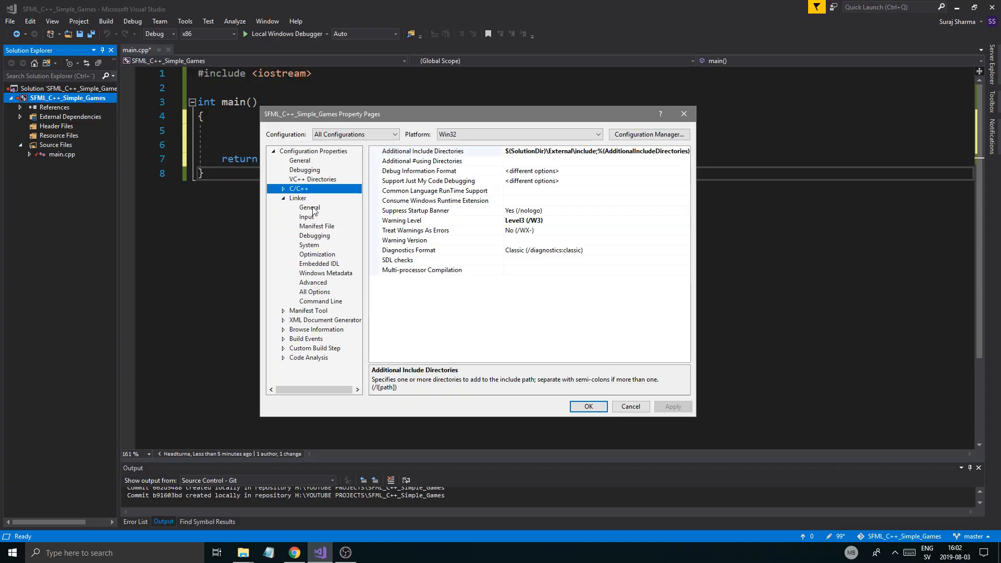
left_click(308, 207)
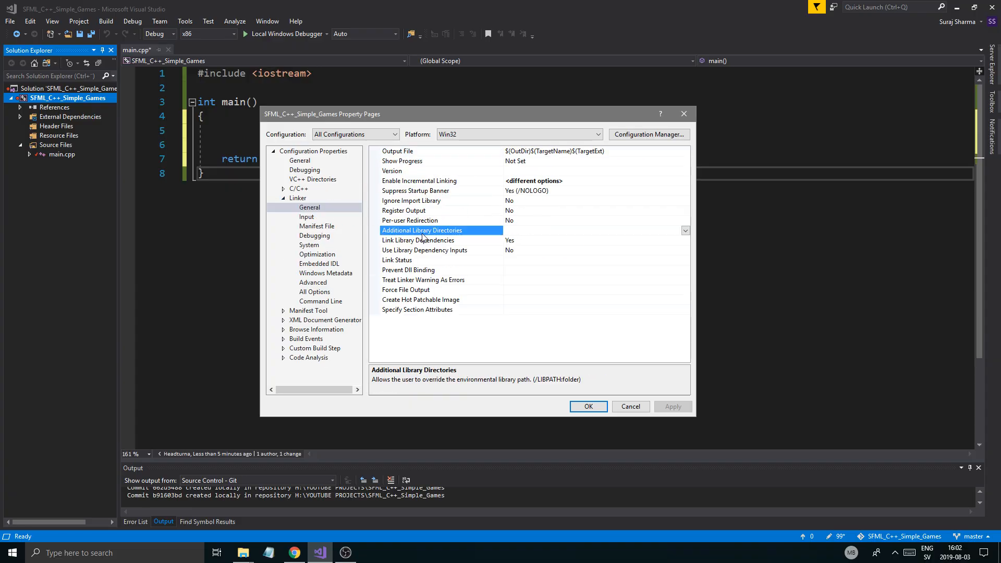
left_click(684, 230)
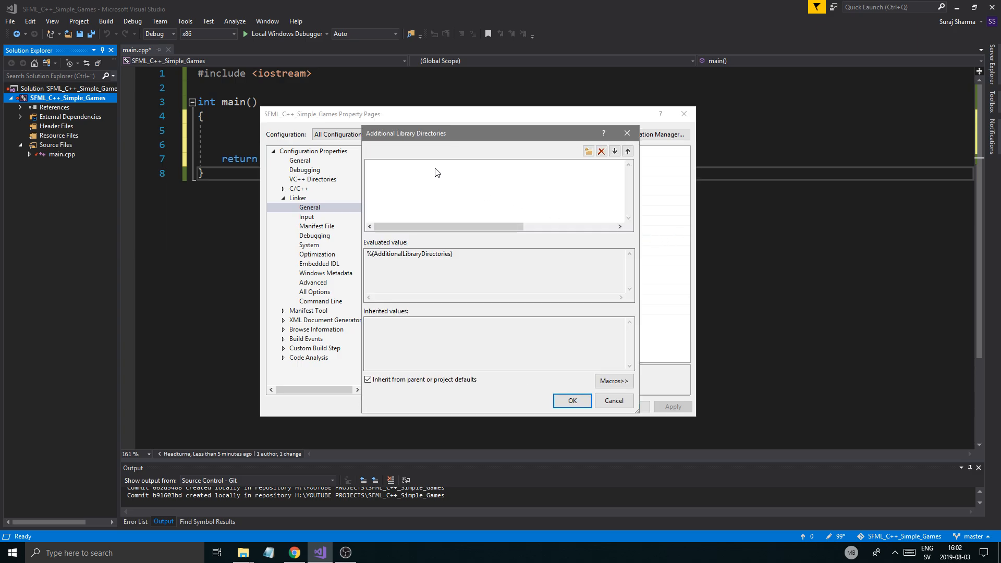
left_click(486, 182)
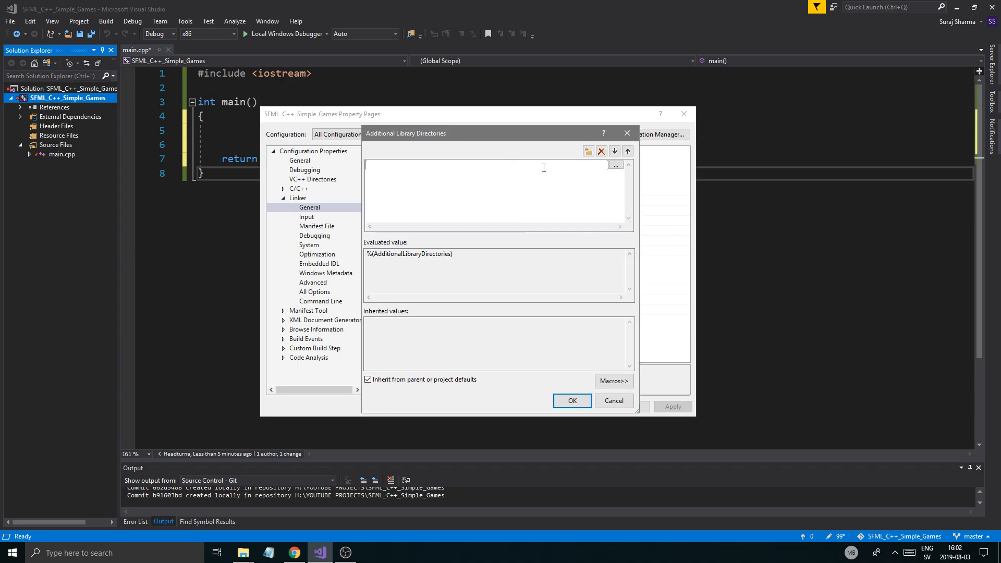
type("$(SolutionDir)\\External\\include")
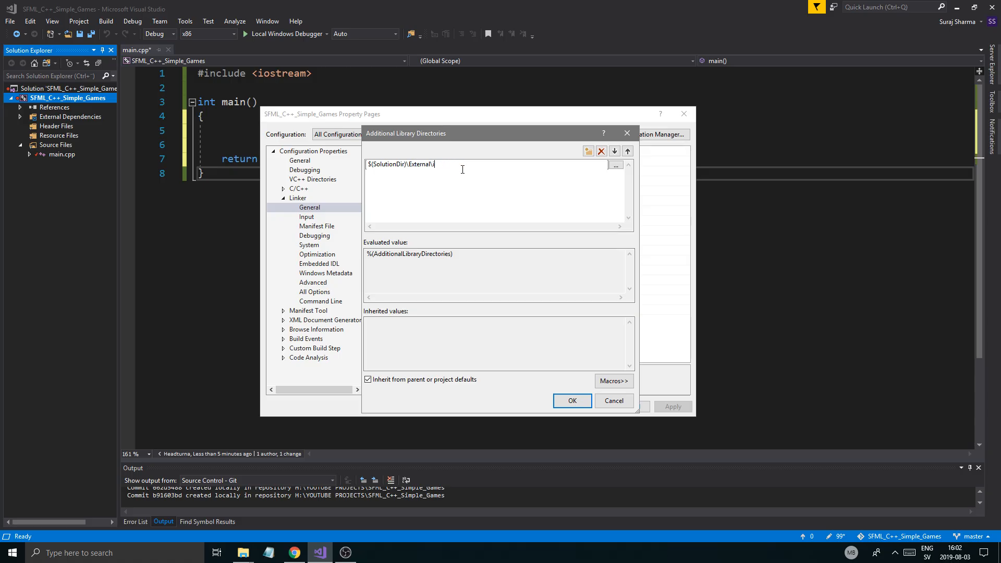
type("lib")
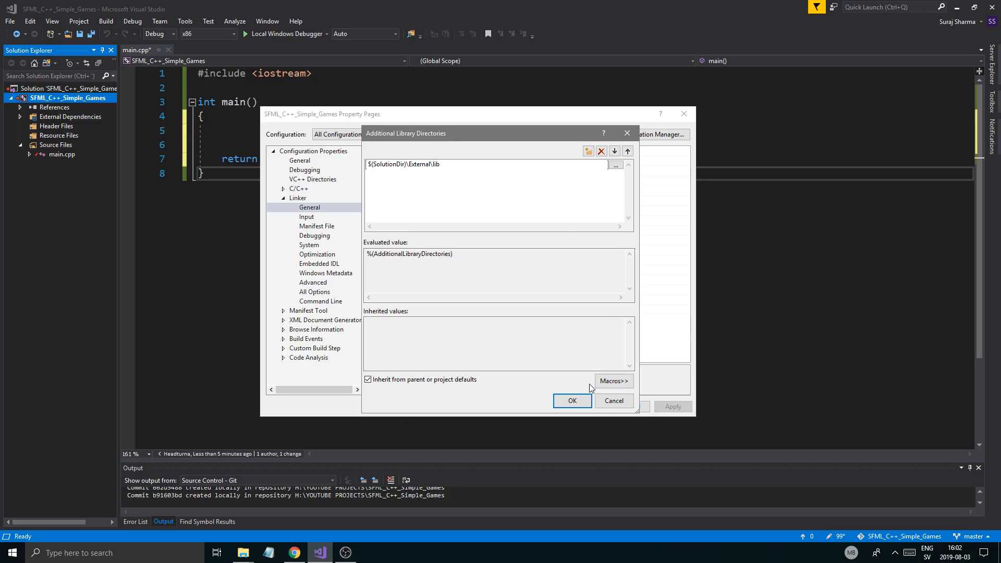
left_click(572, 401)
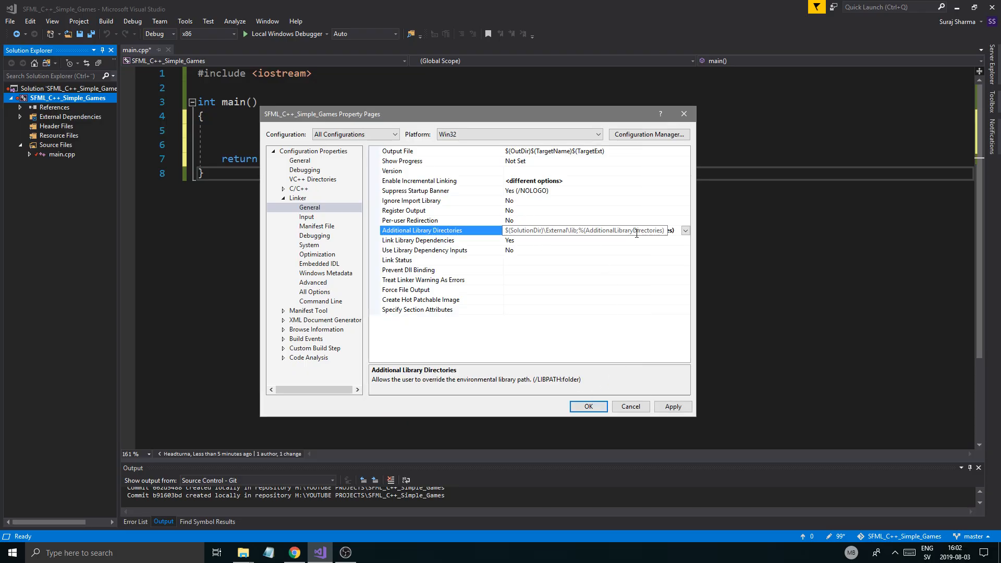
left_click(398, 150)
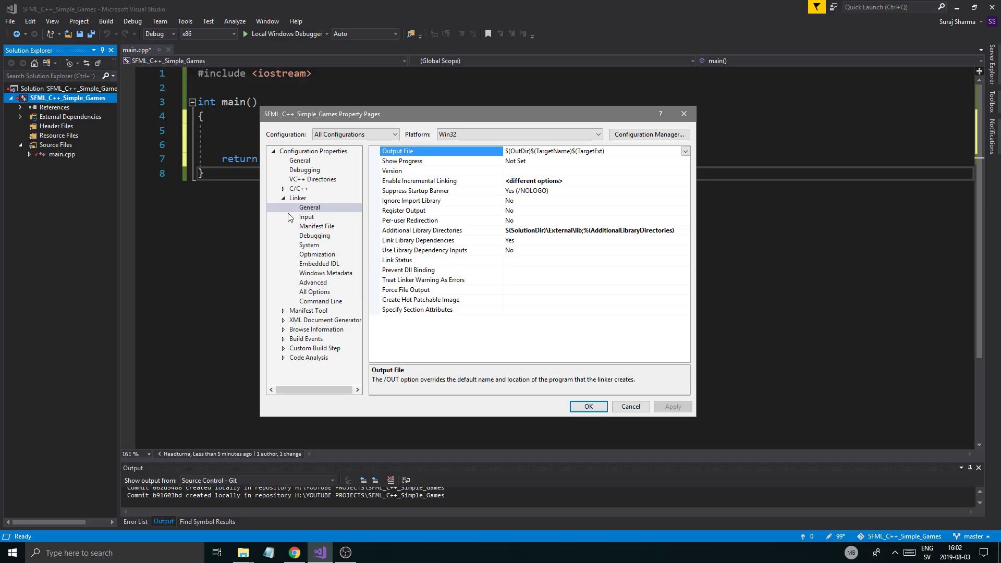
left_click(282, 198)
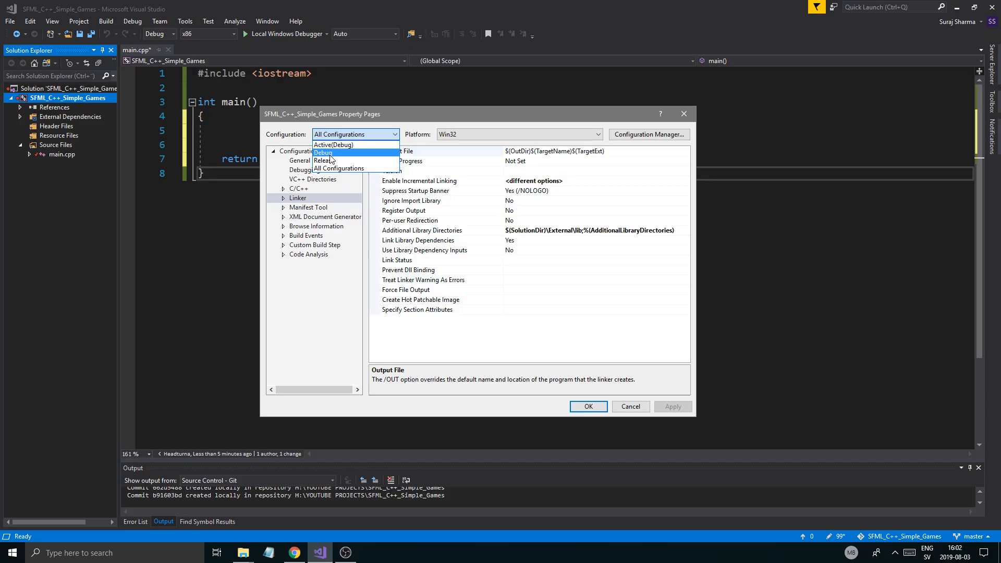
left_click(339, 168)
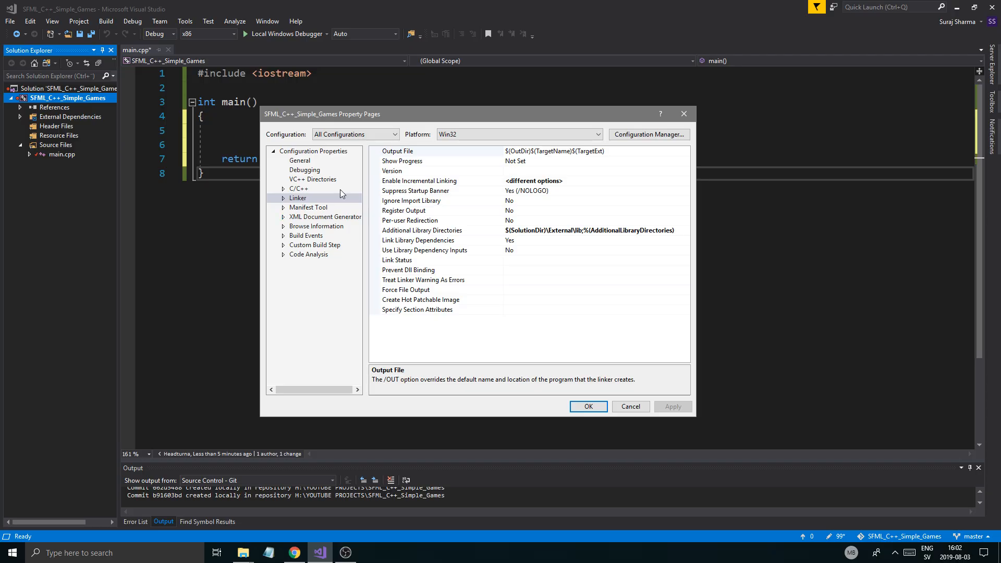
mouse_move(290, 208)
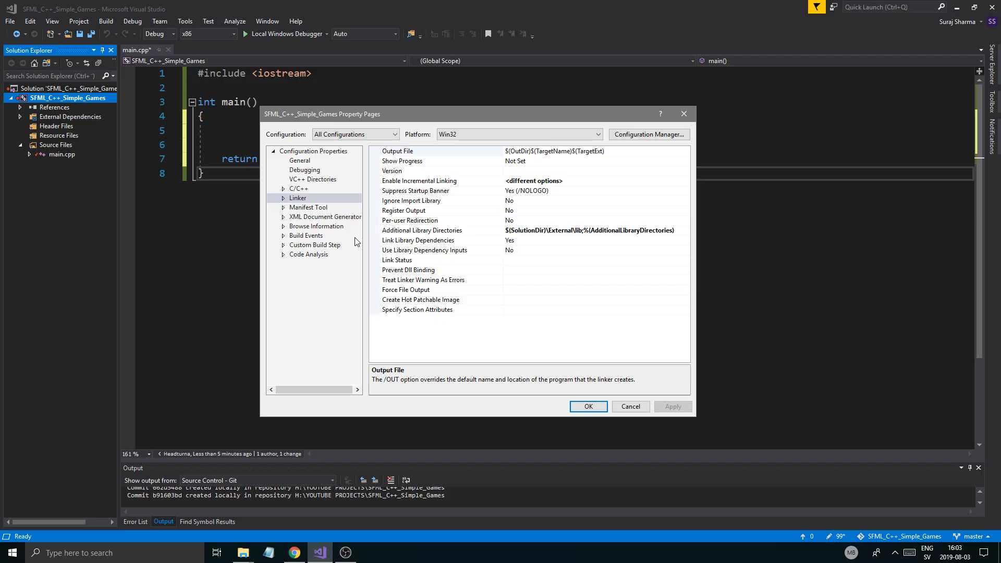
mouse_move(799, 307)
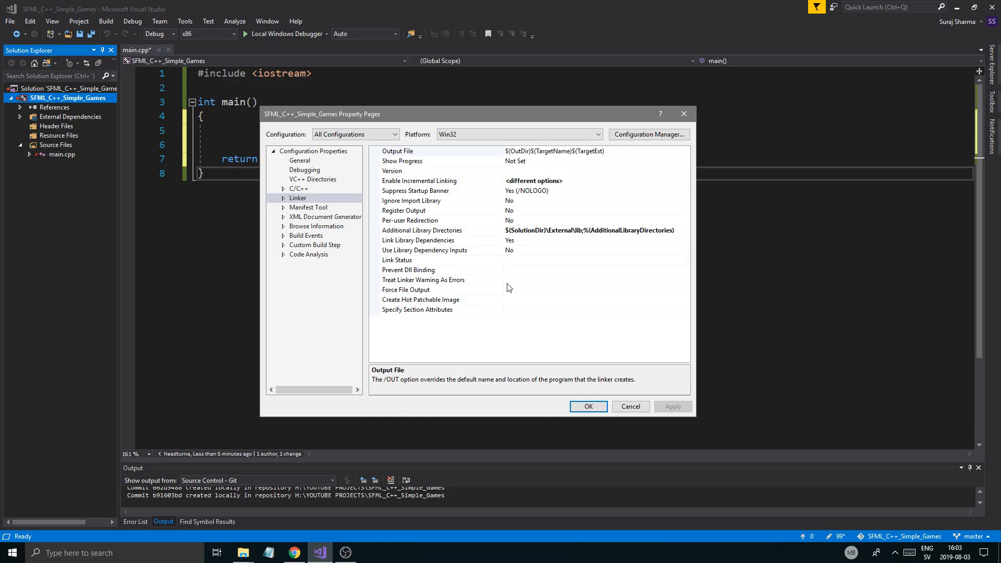
mouse_move(212, 188)
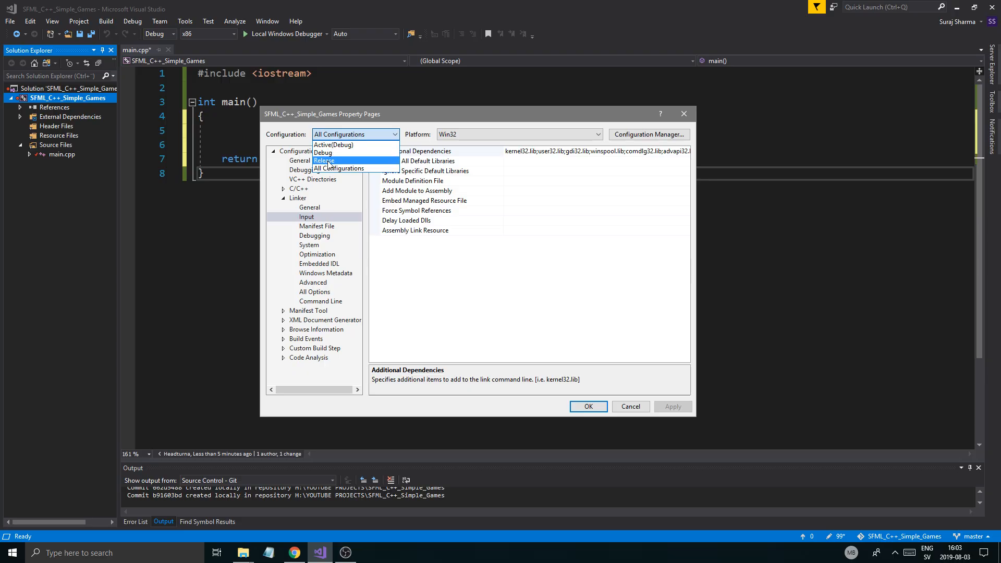
- For Release, enter sfml-system.lib as an additional dependency and duplicate it for editing
left_click(324, 160)
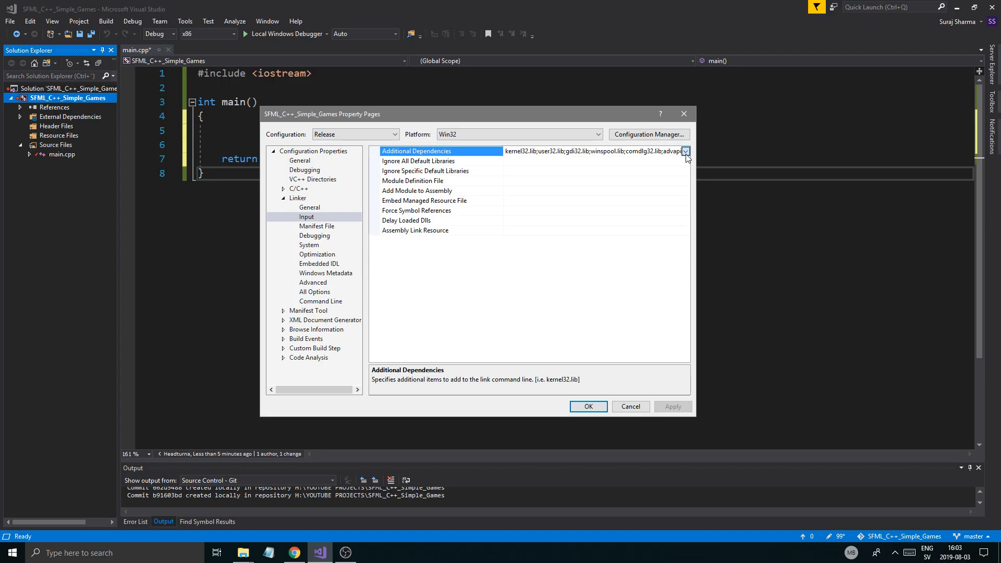
left_click(685, 151)
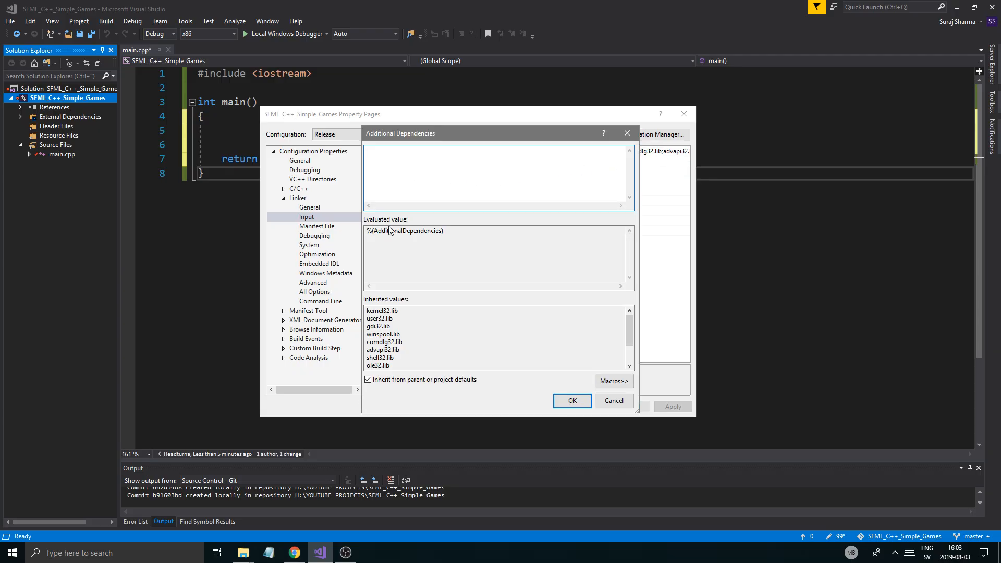
left_click(394, 155)
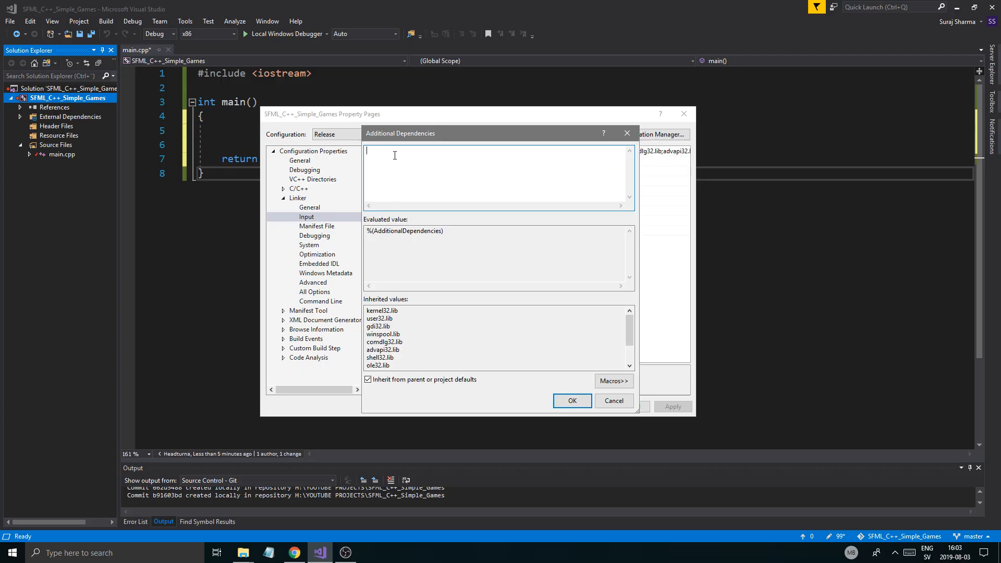
type("sflm.-")
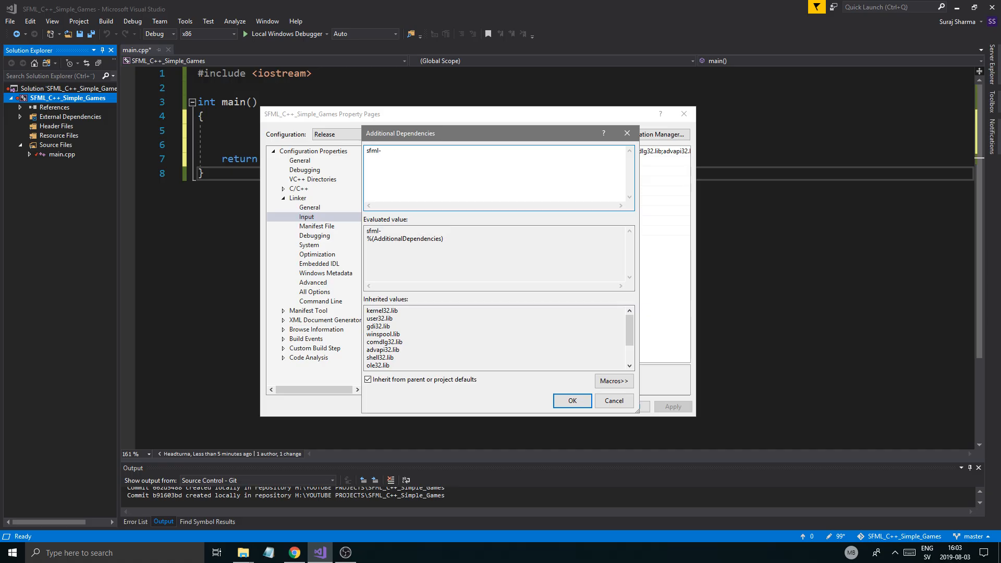
type("system")
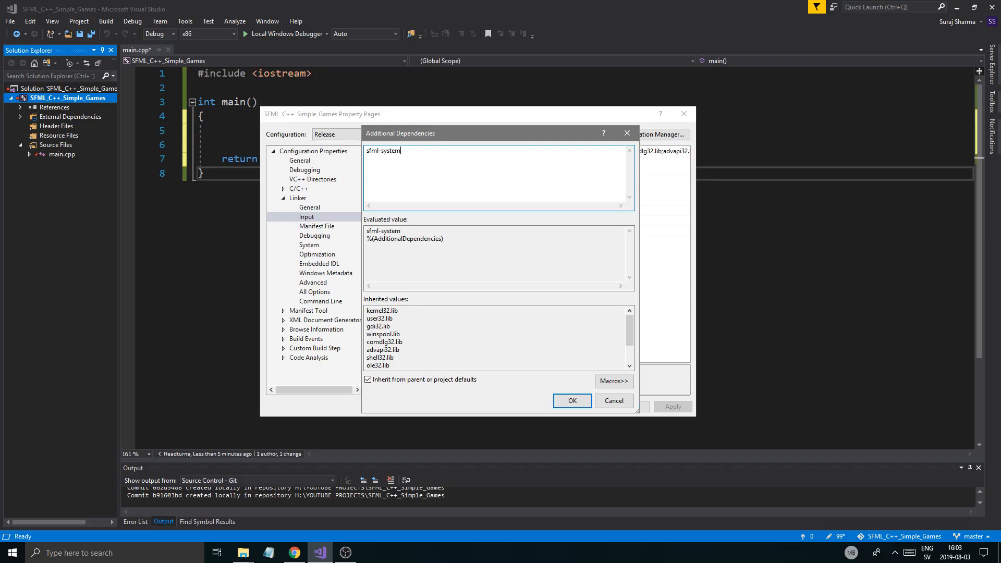
type(".lib")
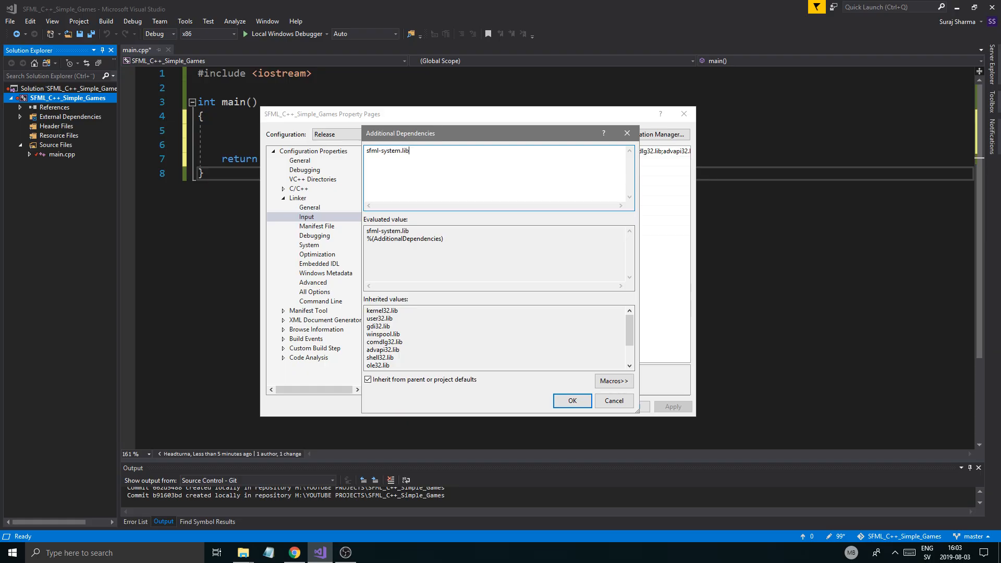
double_click(388, 151)
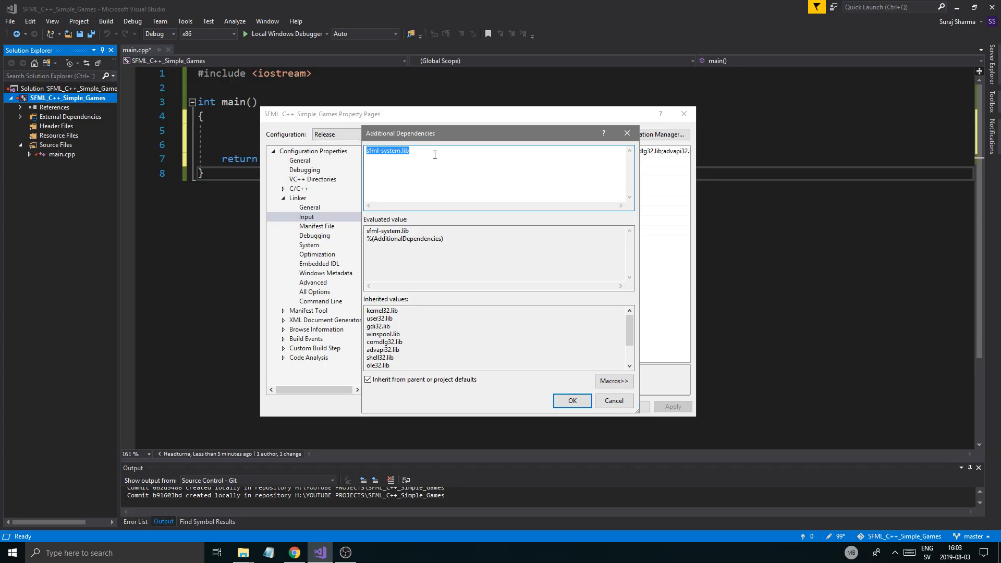
type("sfml-system.lib")
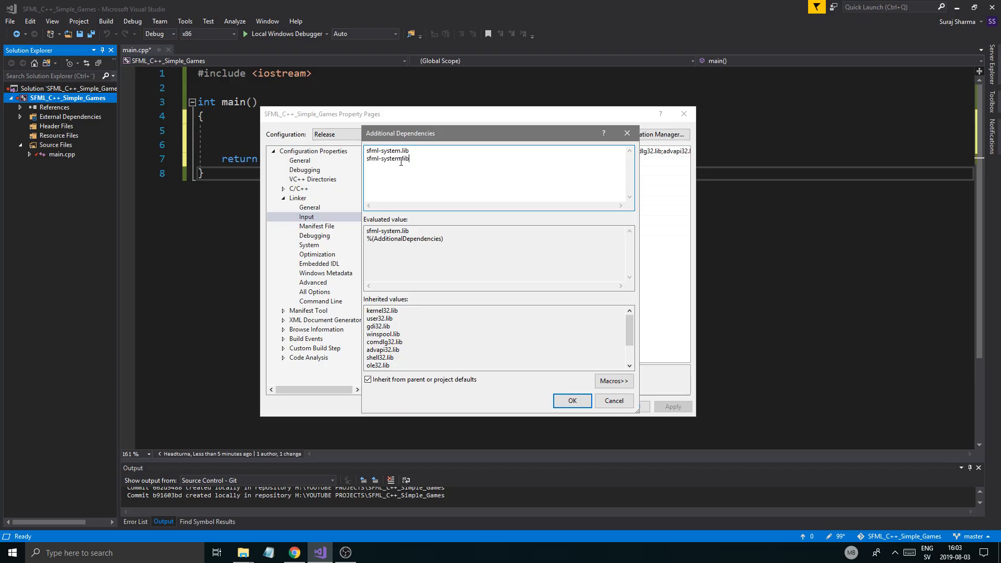
- Add sfml-graphics.lib, sfml-window.lib, sfml-audio.lib and sfml-network.lib dependencies
double_click(390, 158)
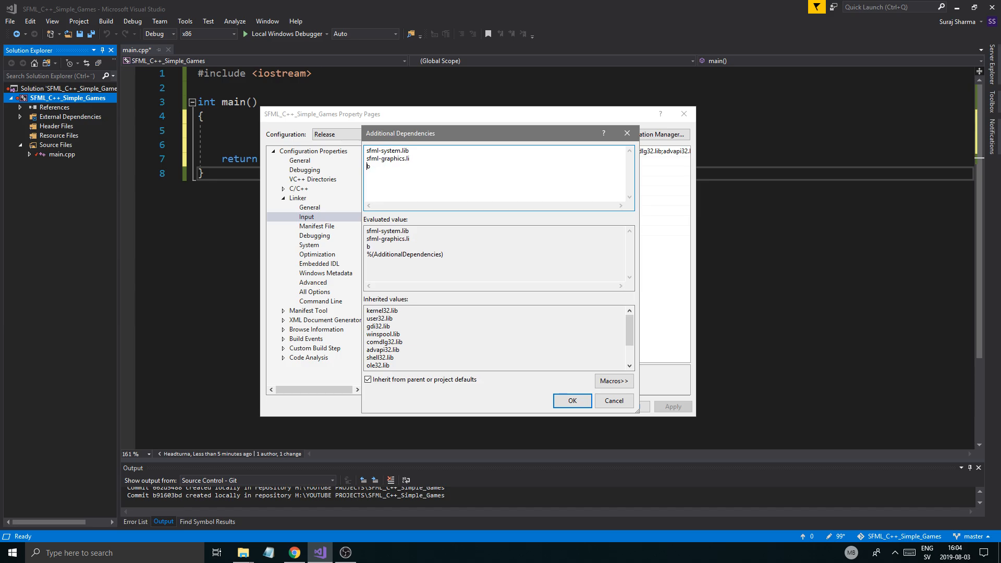
type("sfml-system.lib")
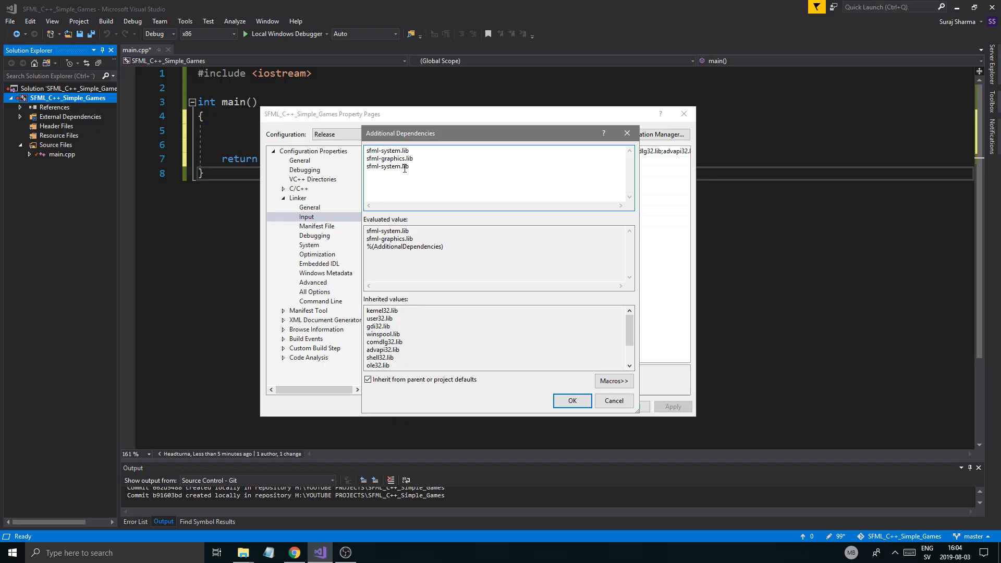
double_click(392, 166)
type("window")
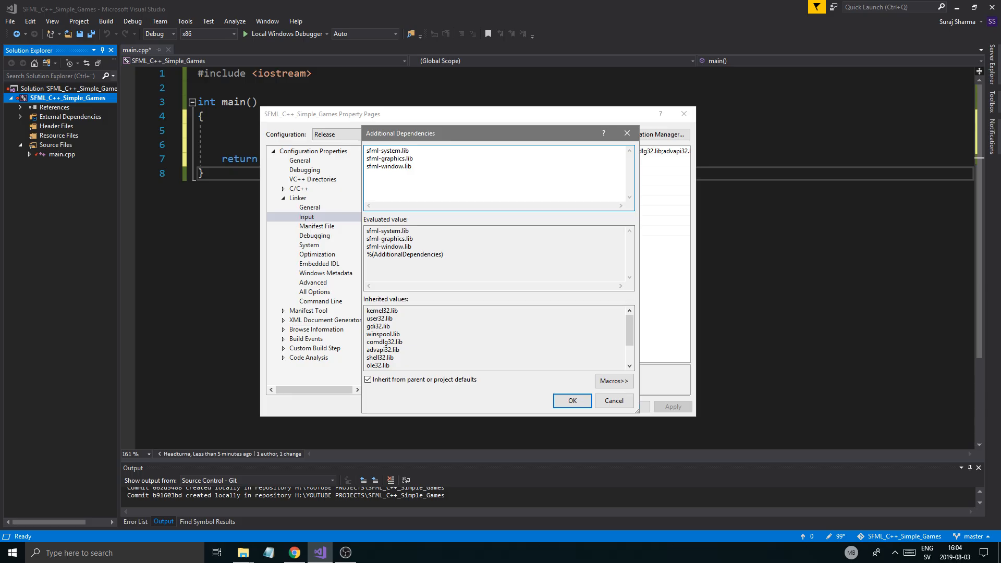
type("sfml-system.lib")
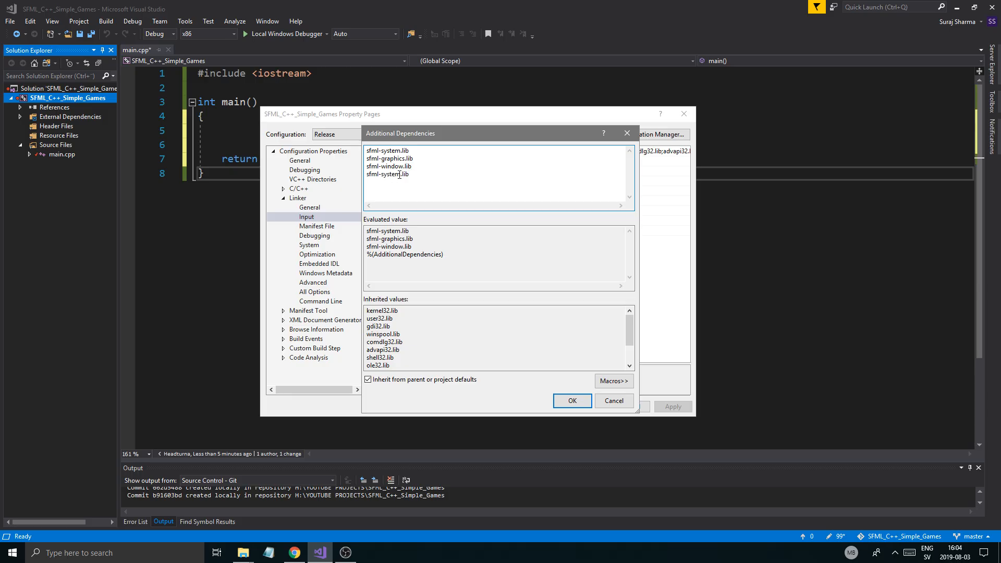
type("sfml-audio.lib")
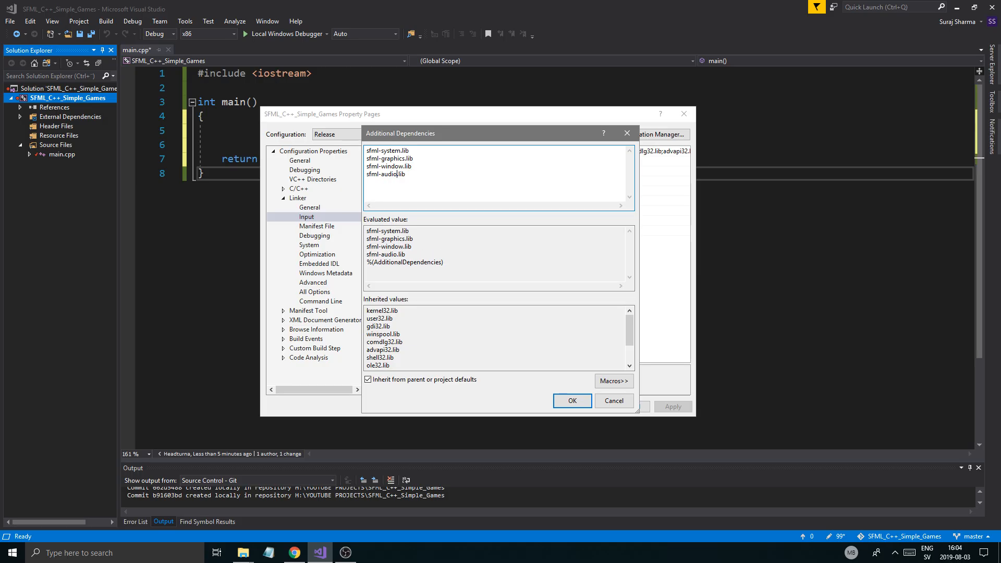
type("sfml-system.lib")
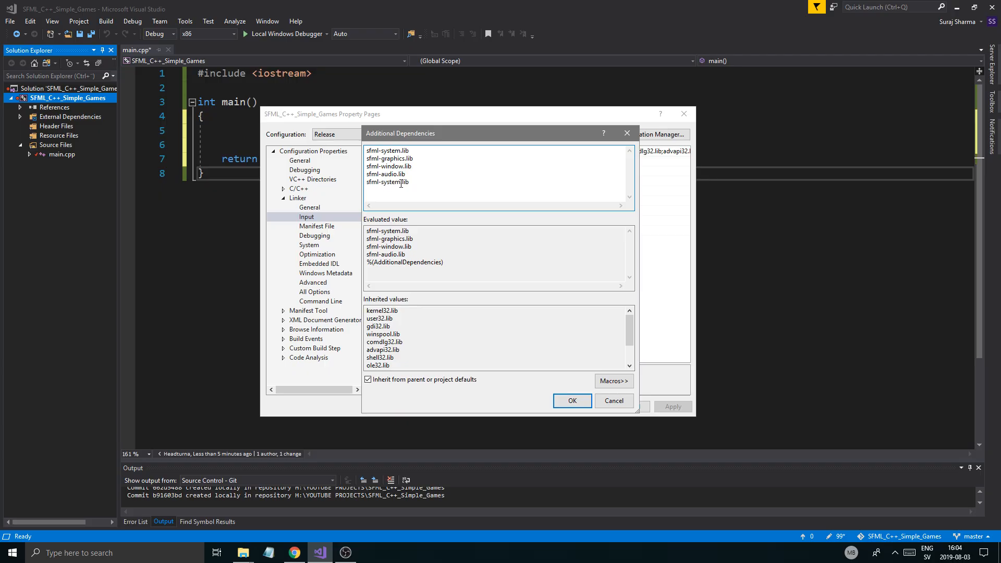
type("sfml-snetwork.lib")
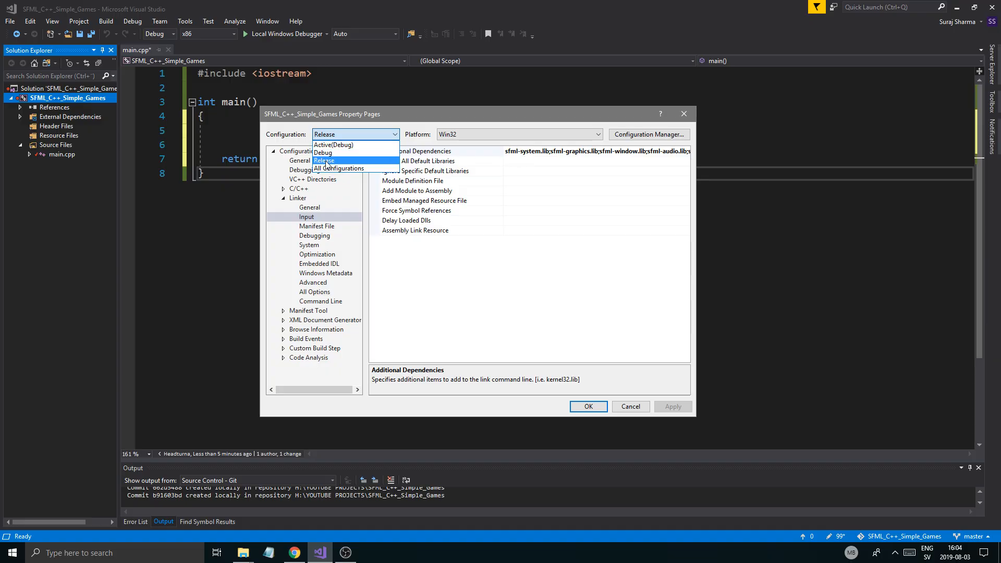
- Set the Debug configuration's Additional Dependencies to the -d SFML system, graphics, window, audio and network libs
left_click(323, 153)
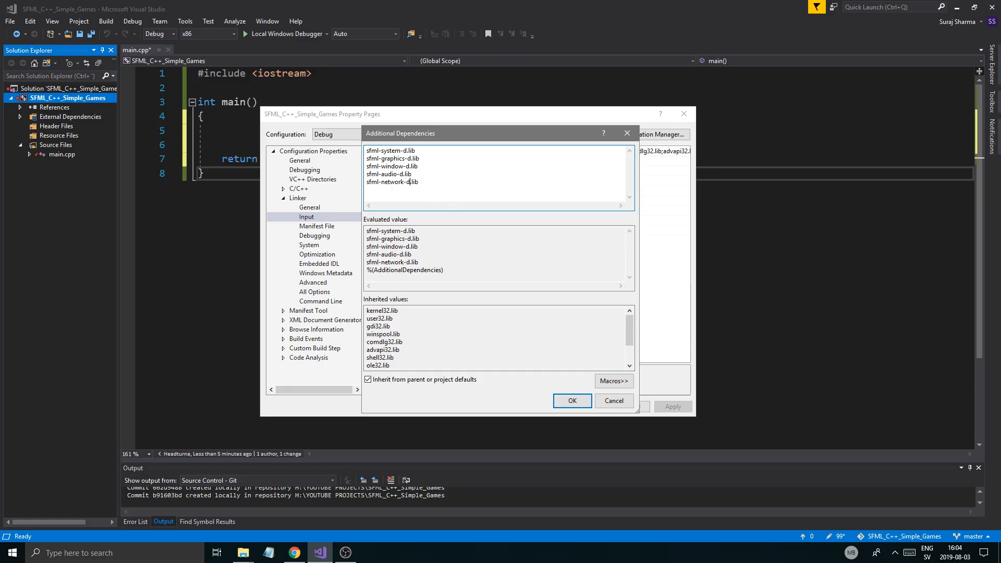
left_click(573, 401)
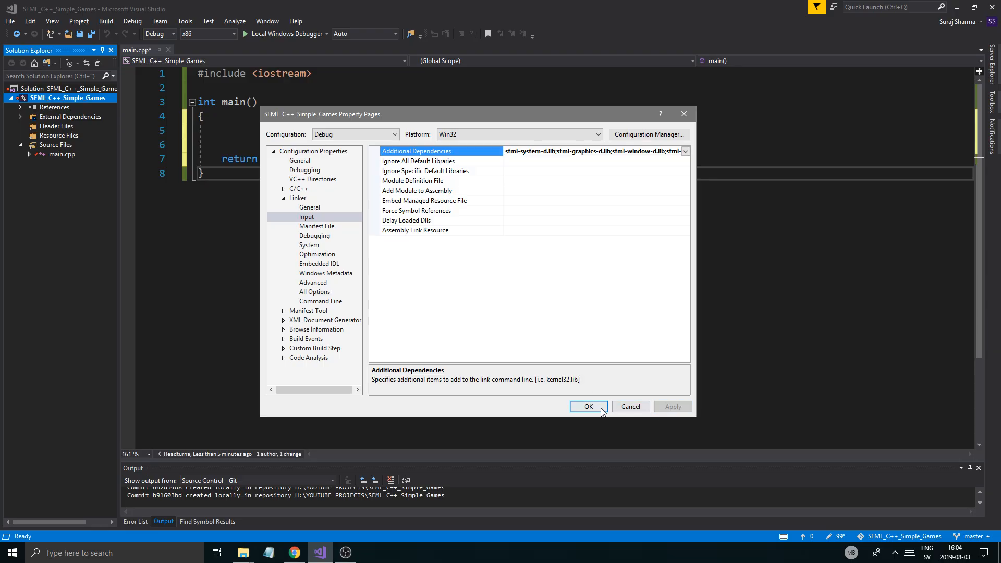
mouse_move(592, 409)
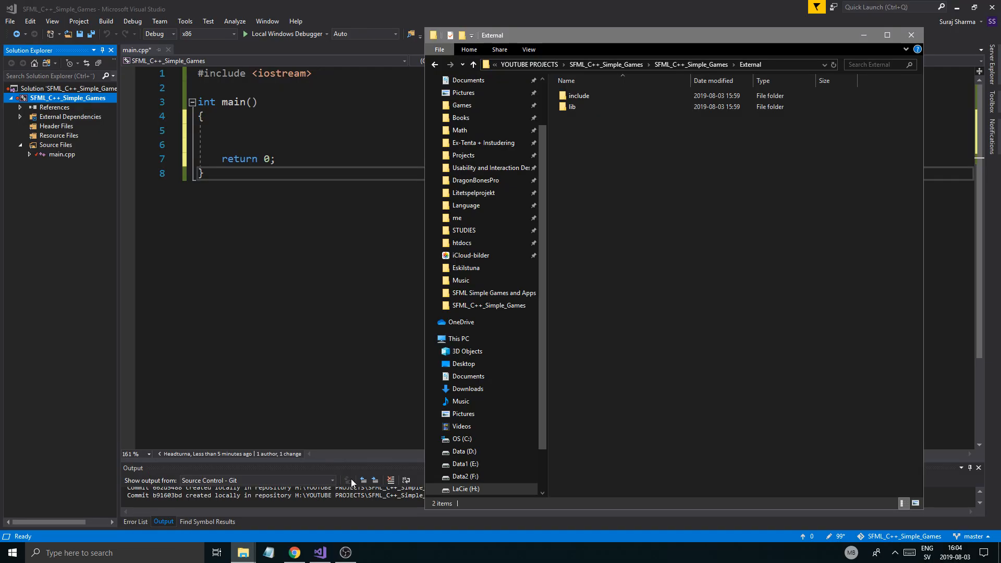
- Browse the External lib folder's sfml-audio, system, window and graphics .lib/.pdb variants
double_click(572, 107)
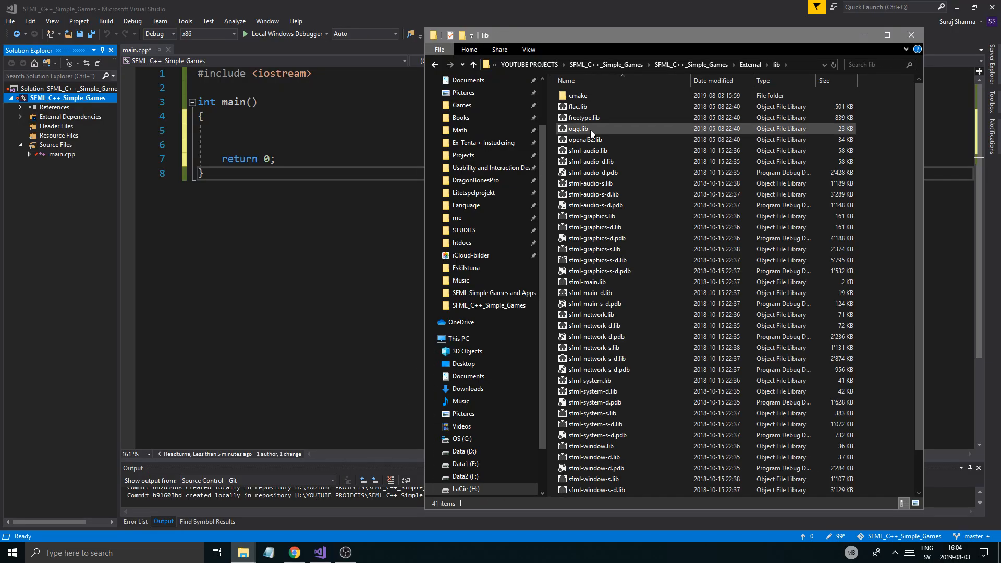
left_click(592, 172)
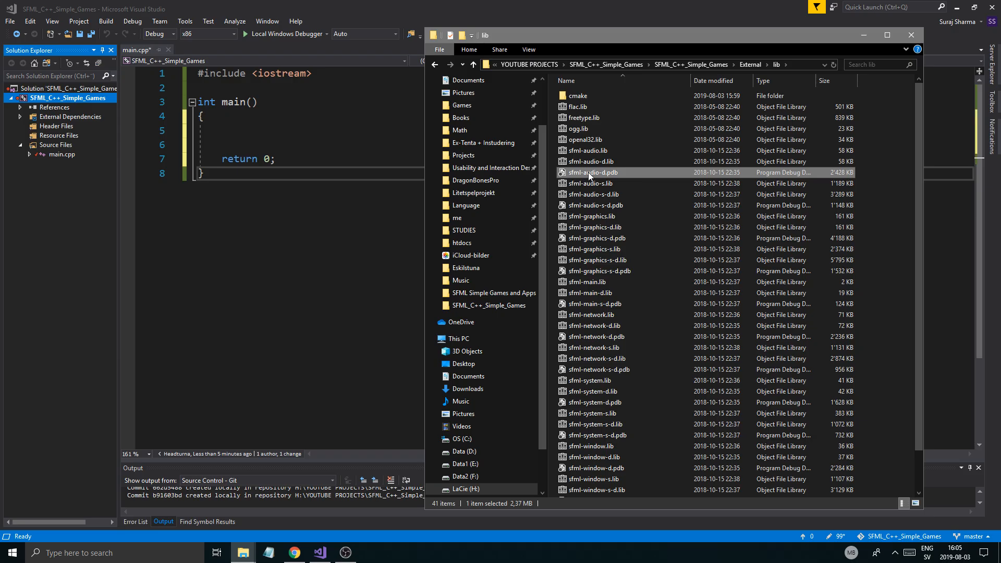
scroll("down", 3)
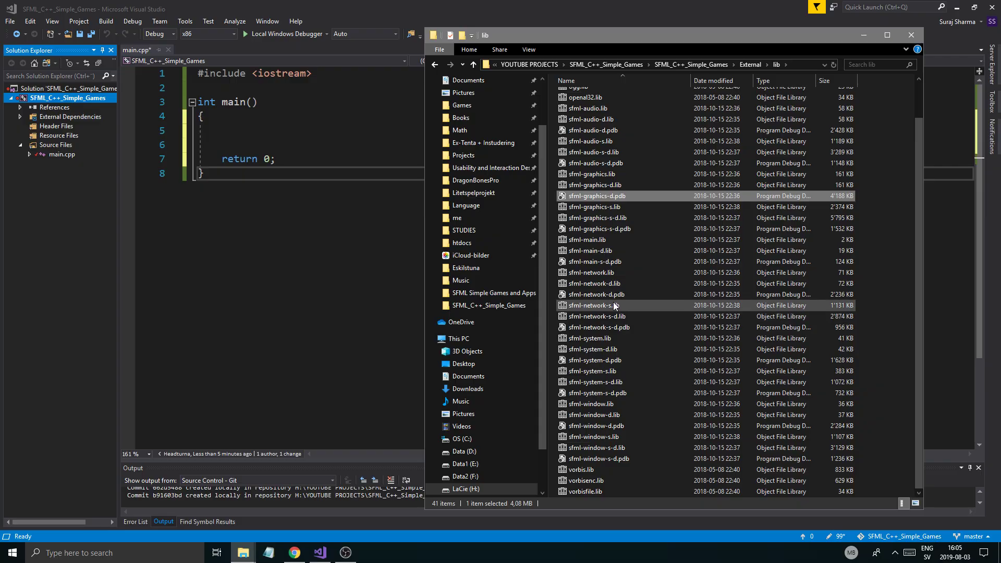
left_click(592, 349)
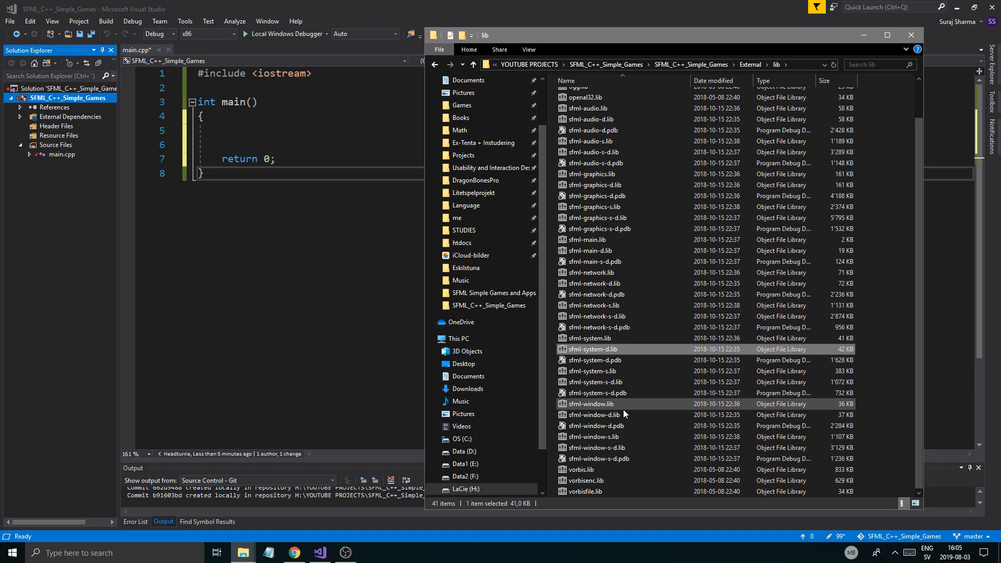
left_click(600, 392)
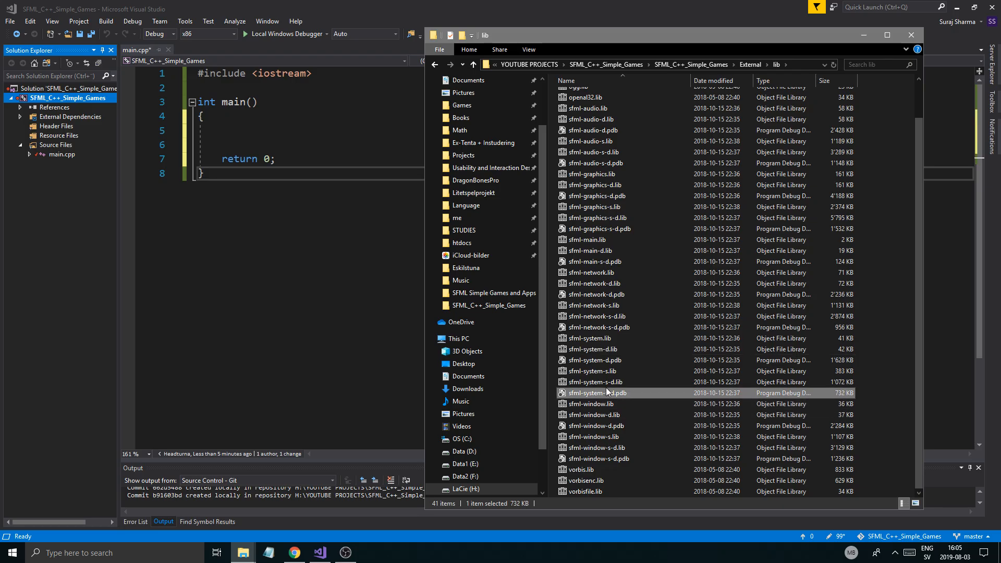
left_click(598, 404)
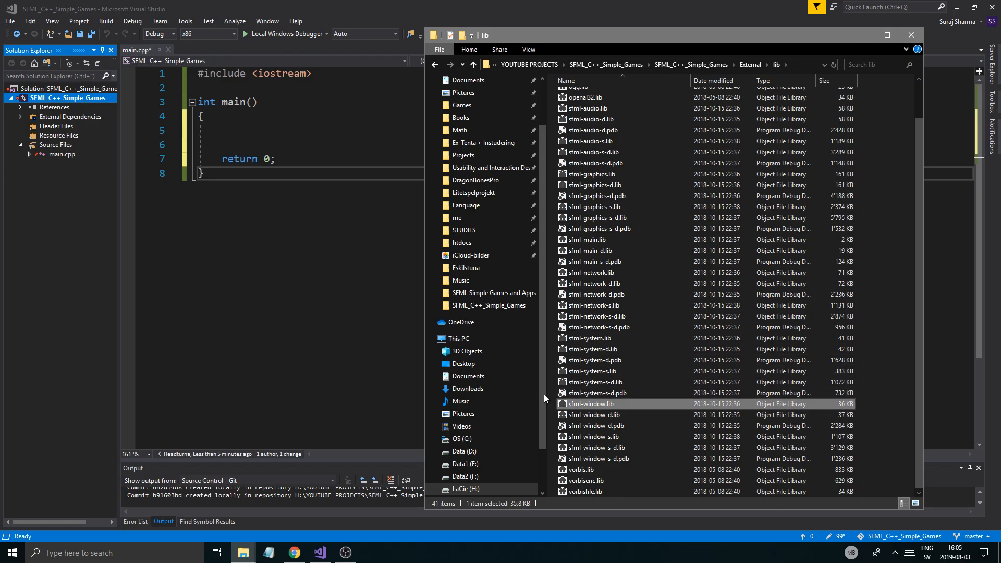
mouse_move(687, 260)
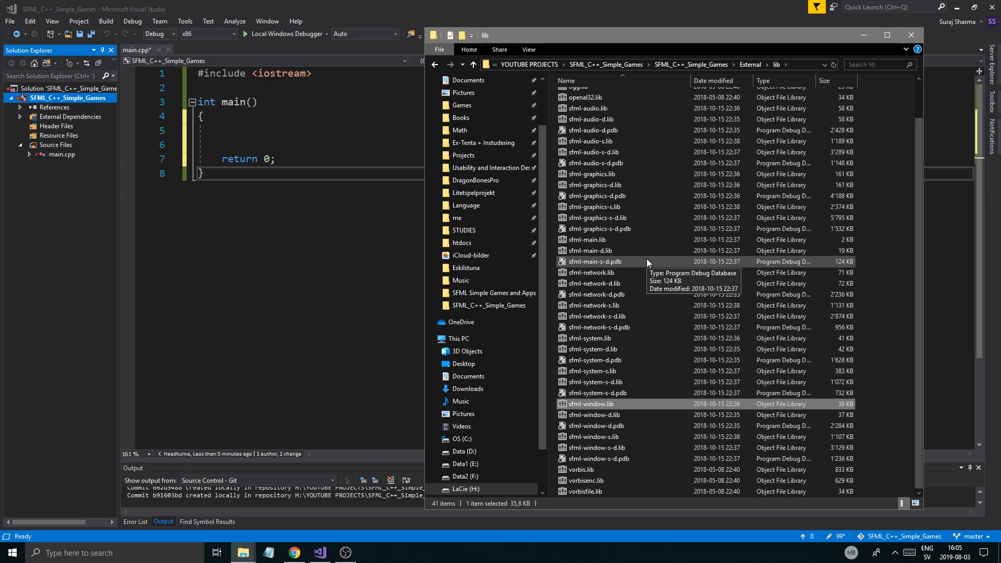
left_click(598, 228)
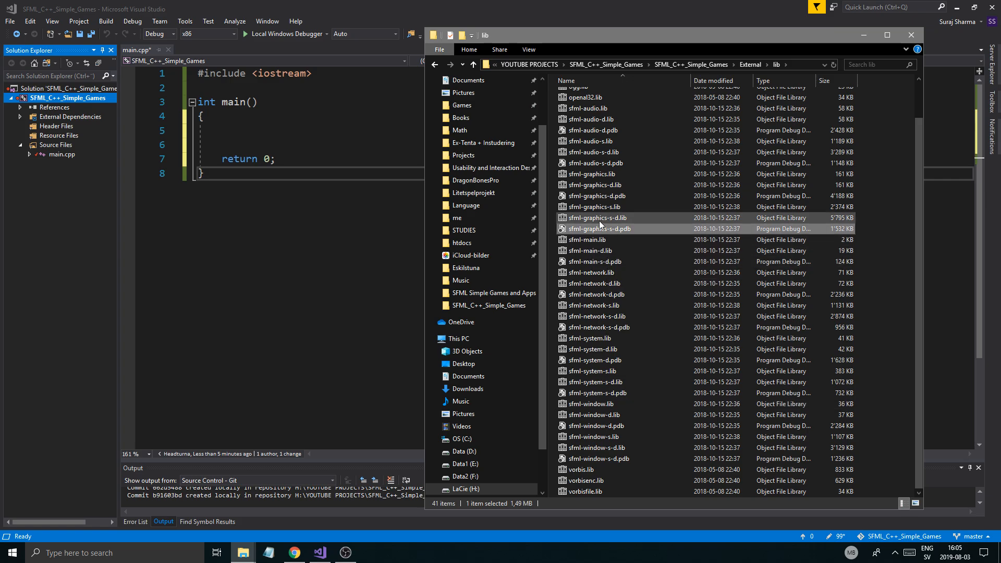
mouse_move(600, 219)
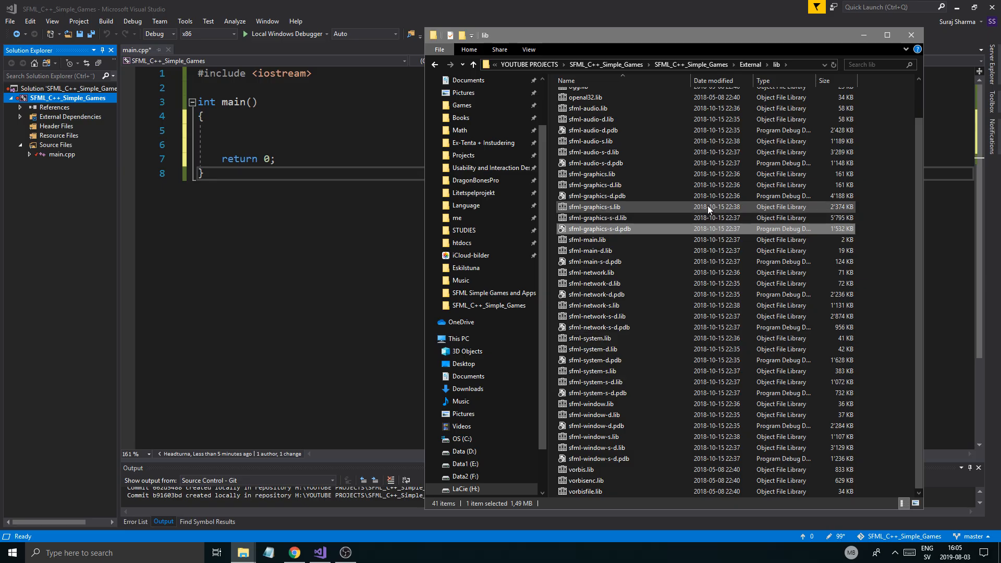
- Return to main.cpp below the iostream include
left_click(910, 33)
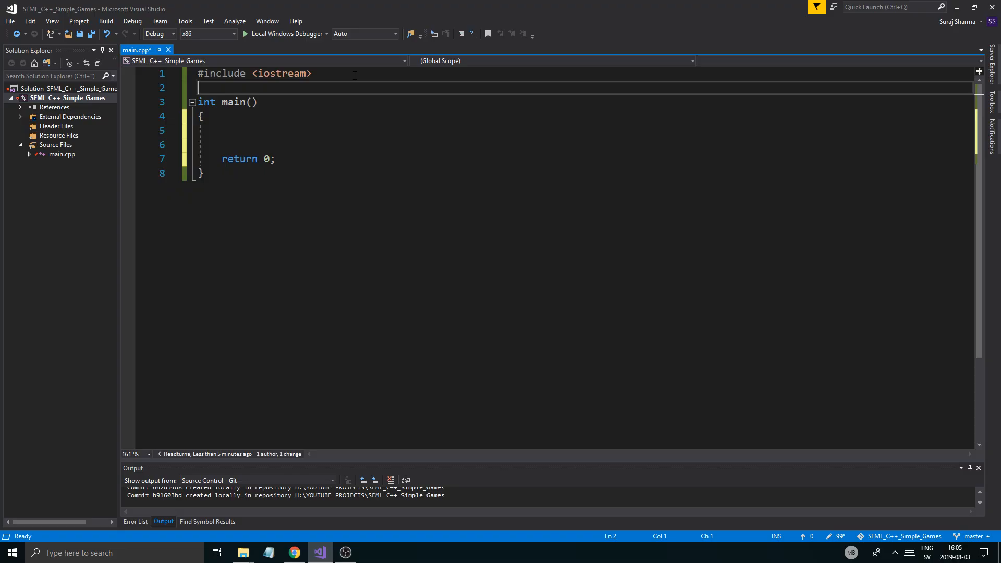
- Add the #include <SFML/...hpp> lines for Graphics, System, Window, Audio and Network
type("#incl")
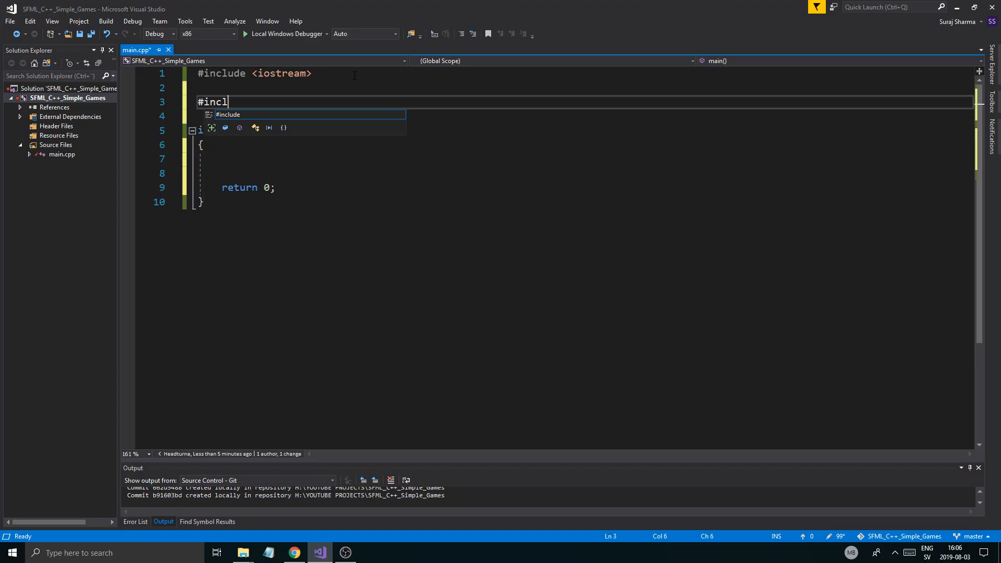
type("ude <sfgm>")
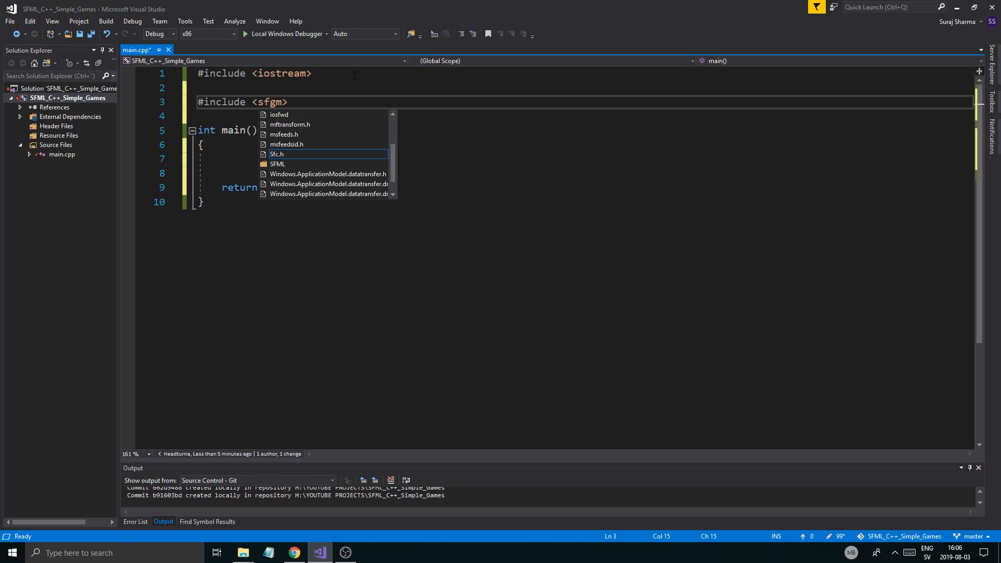
type("SFML/Graphics.hpp")
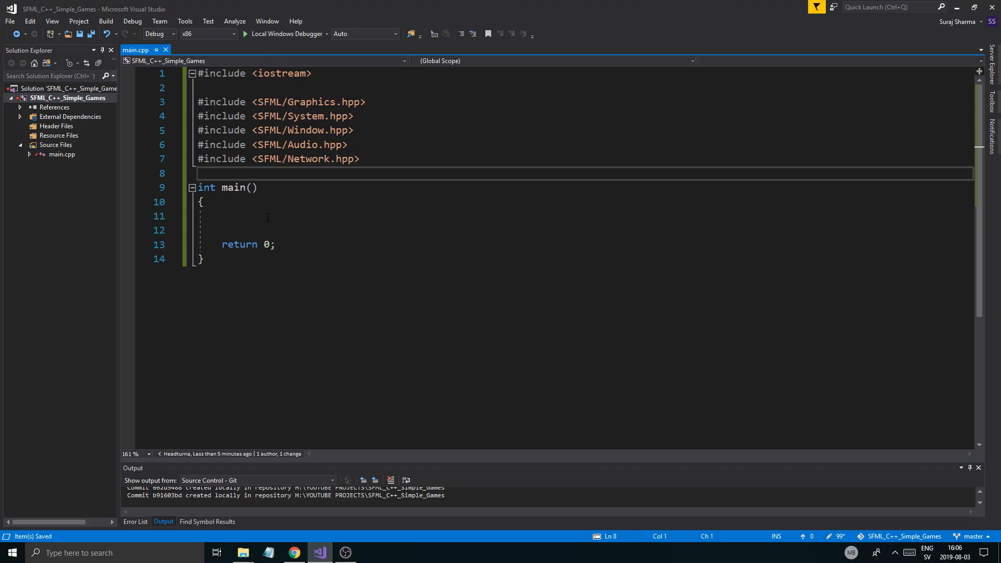
- Write std::cout << "Hello from SFML!" << "\n"; inside main
type("std::cout <")
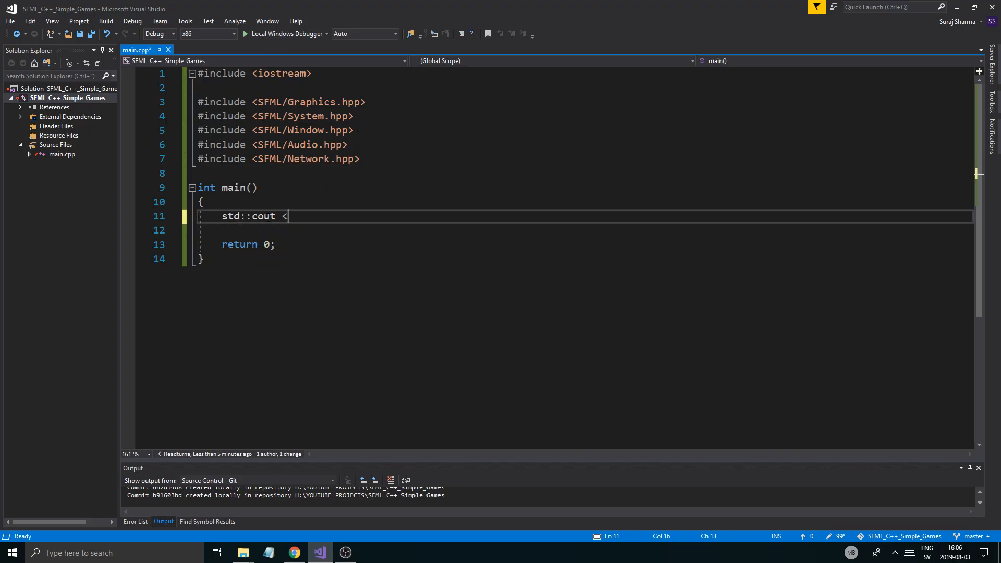
type("< \"Hello from \"")
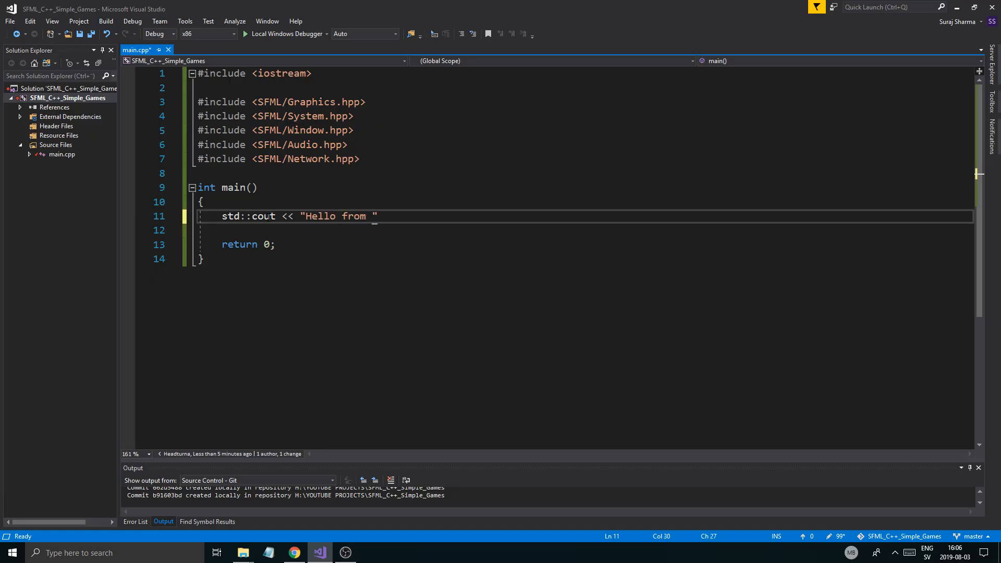
type("SFML!\" << \"\\n\";")
type("system(\"pause\");")
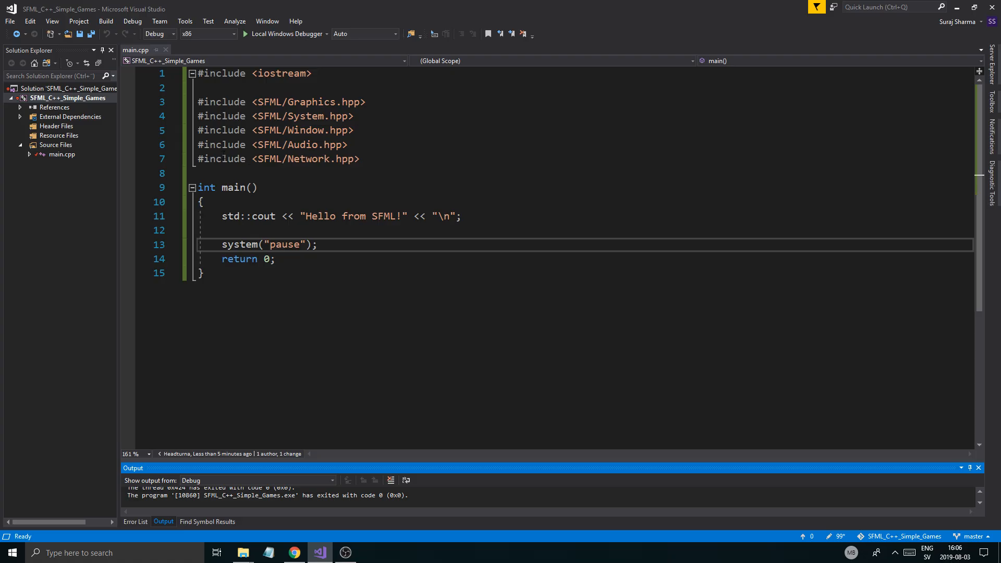
- Add system("pause"); before return 0 and run with the Local Windows Debugger
left_click(361, 159)
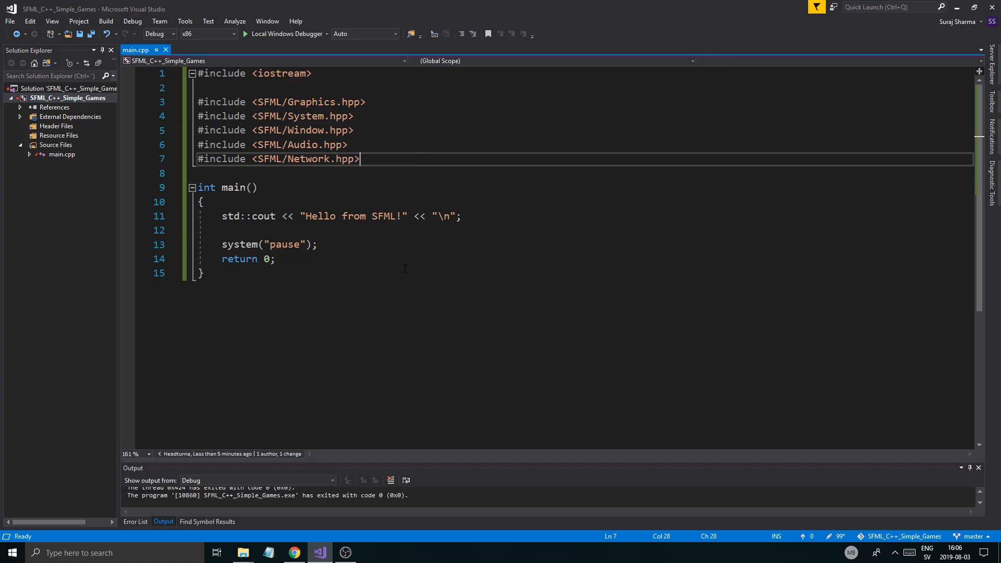
mouse_move(408, 265)
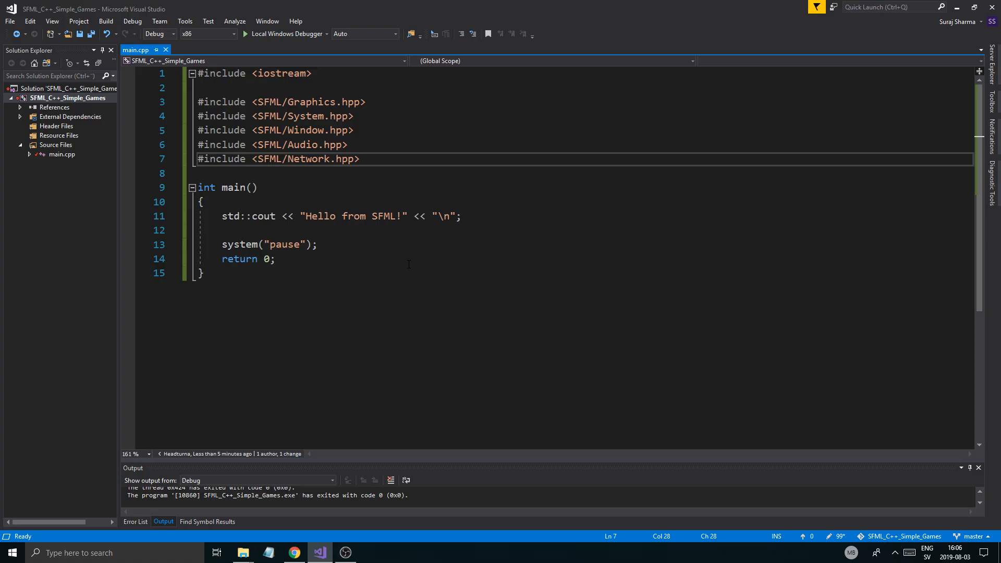